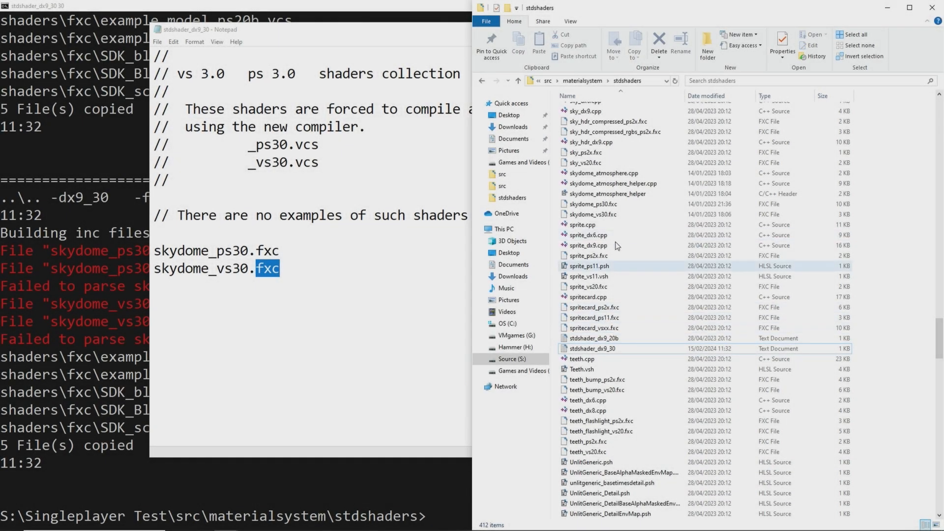
{"action": "mouse_move", "coordinate": [592, 213]}
{"action": "type", "text": "buildhl2shaders.bat"}
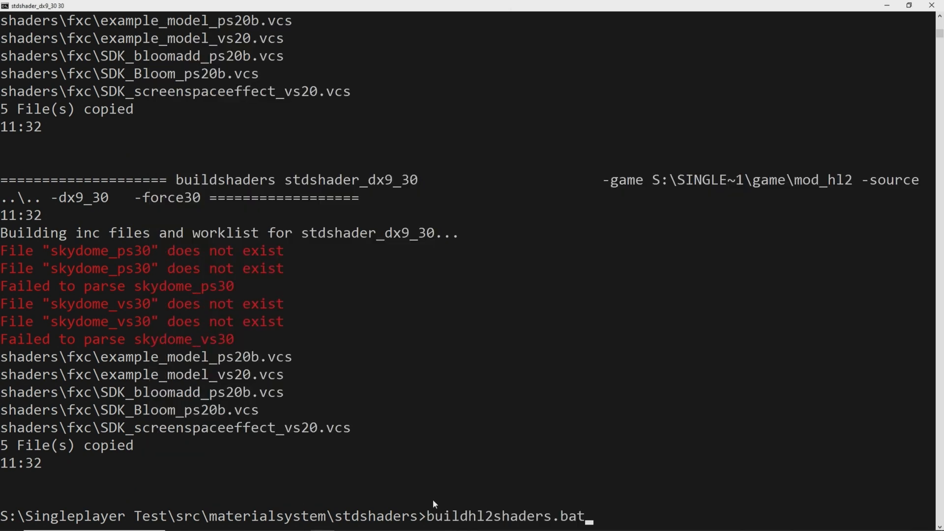
- Rerun buildhl2shaders.bat so stdshader_dx9_30 starts compiling, then review the wiki setup instructions
{"action": "key", "text": "Return"}
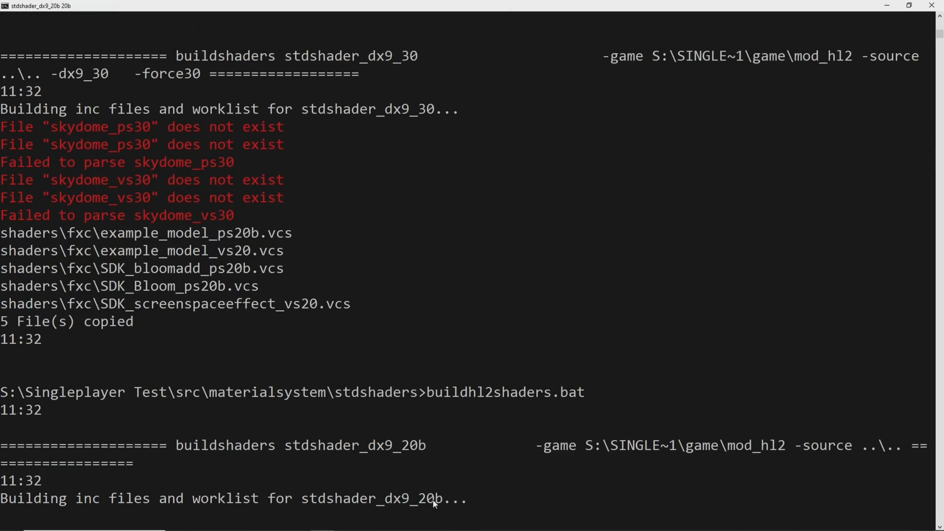
{"action": "scroll", "scroll_direction": "down", "scroll_amount": 3}
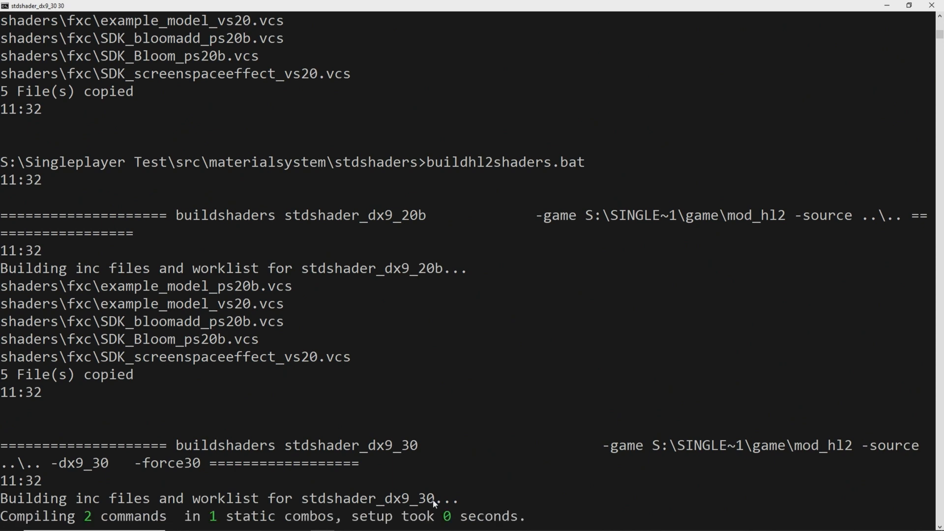
{"action": "scroll", "scroll_direction": "down", "scroll_amount": 3}
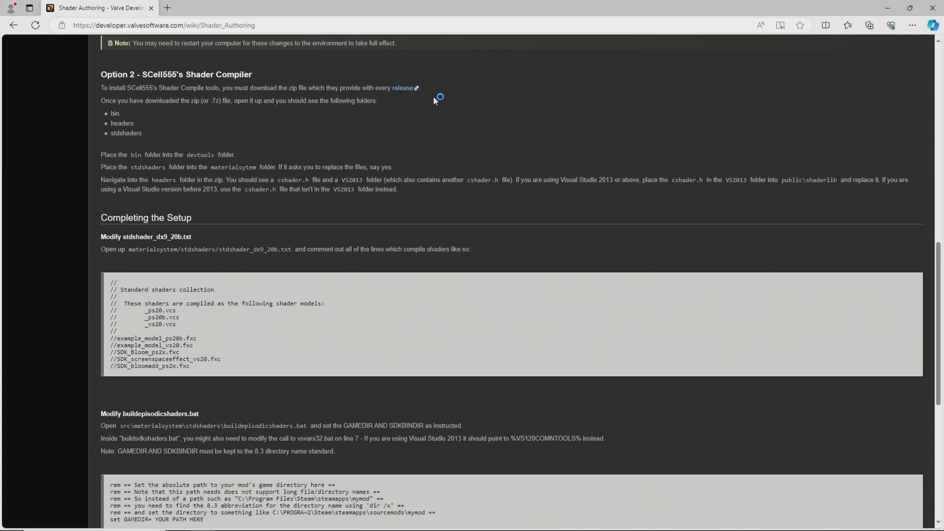
{"action": "mouse_move", "coordinate": [401, 88]}
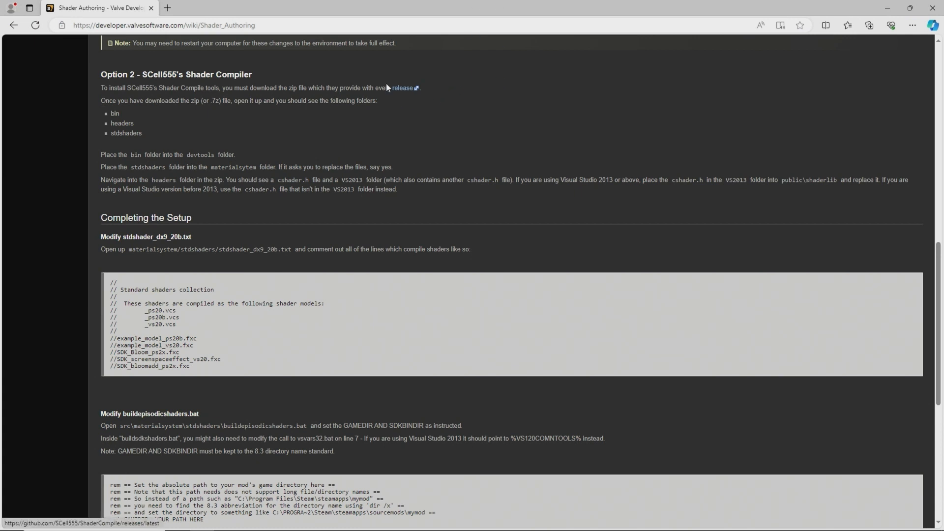
- Follow the Shader Authoring page's link to SCell555's Shader Compiler release
{"action": "left_click", "coordinate": [403, 87]}
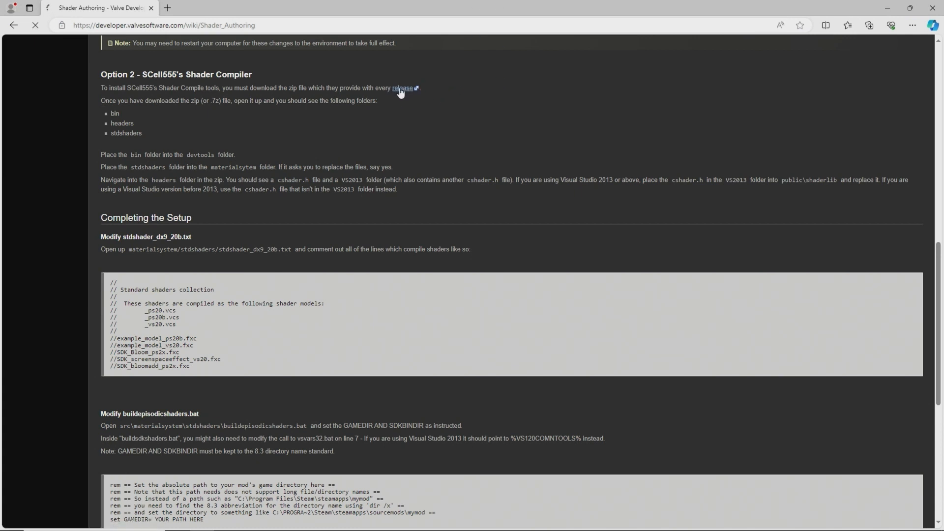
- Download ShaderCompile.exe from the build_235_20231013.2 GitHub release
{"action": "left_click", "coordinate": [402, 88]}
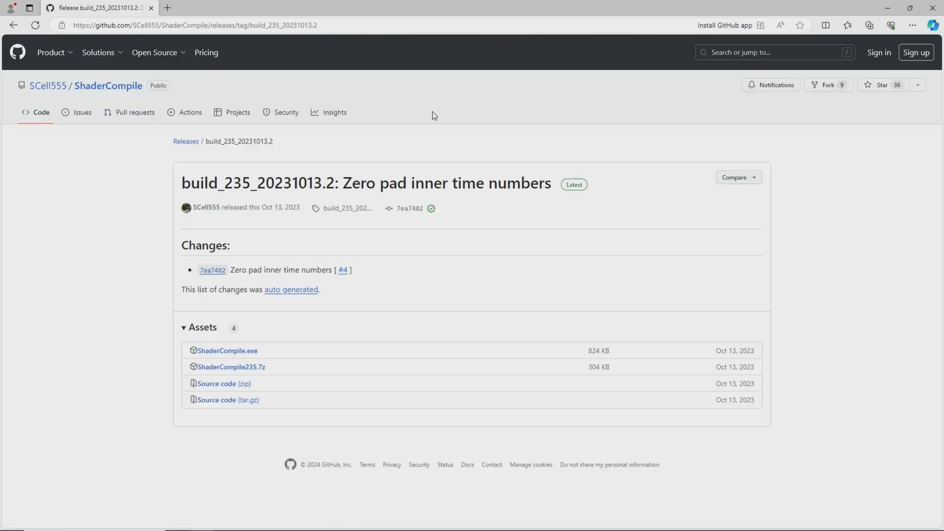
{"action": "mouse_move", "coordinate": [371, 190]}
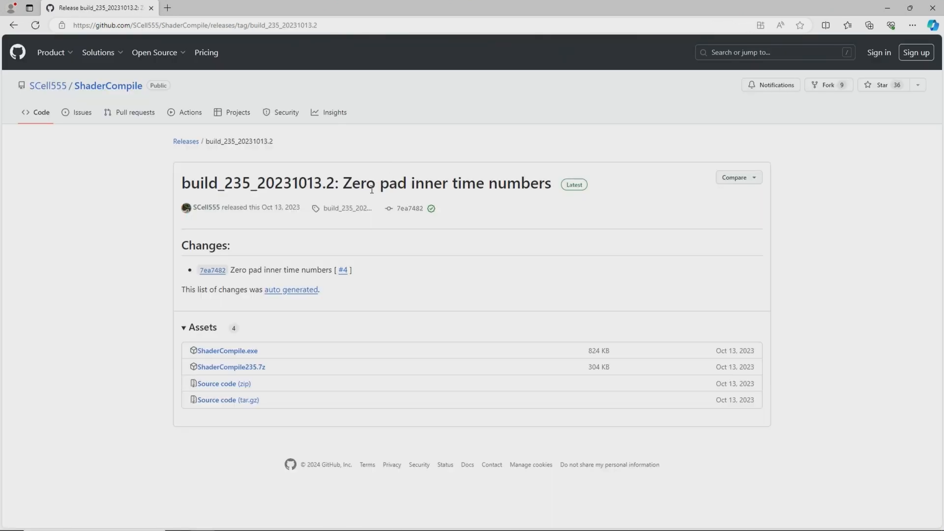
{"action": "mouse_move", "coordinate": [245, 220]}
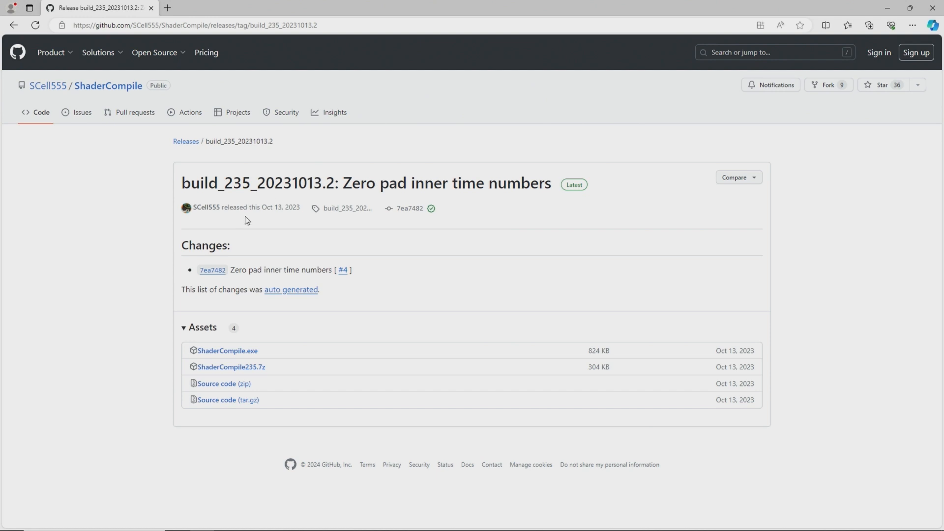
{"action": "mouse_move", "coordinate": [245, 184]}
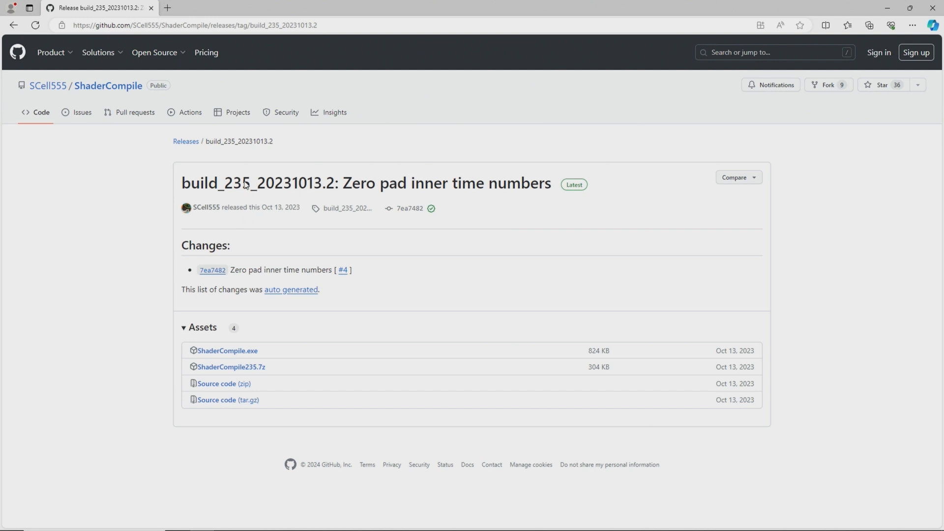
{"action": "mouse_move", "coordinate": [261, 51]}
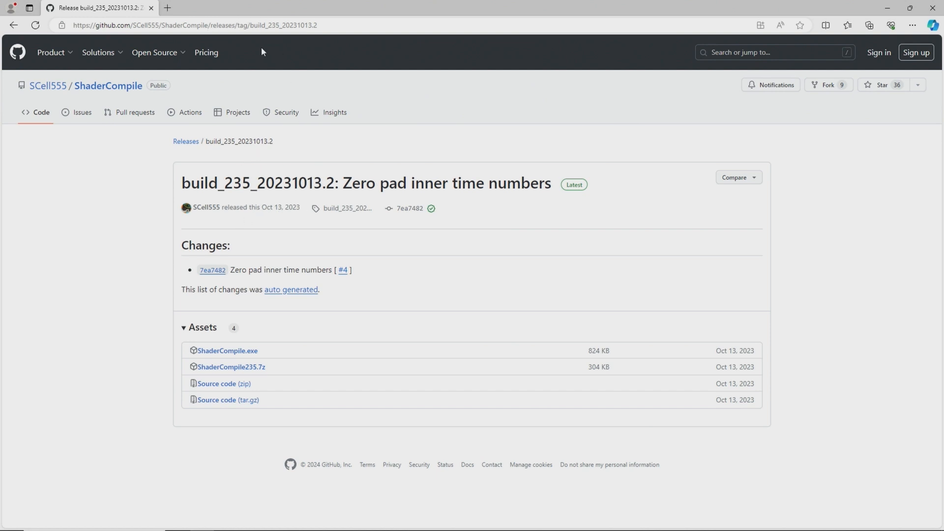
{"action": "mouse_move", "coordinate": [291, 289]}
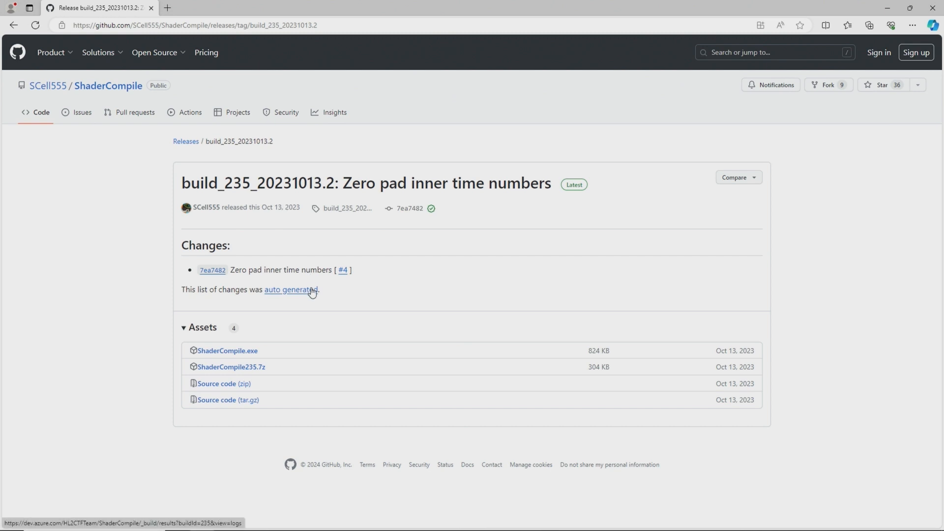
{"action": "mouse_move", "coordinate": [186, 141]}
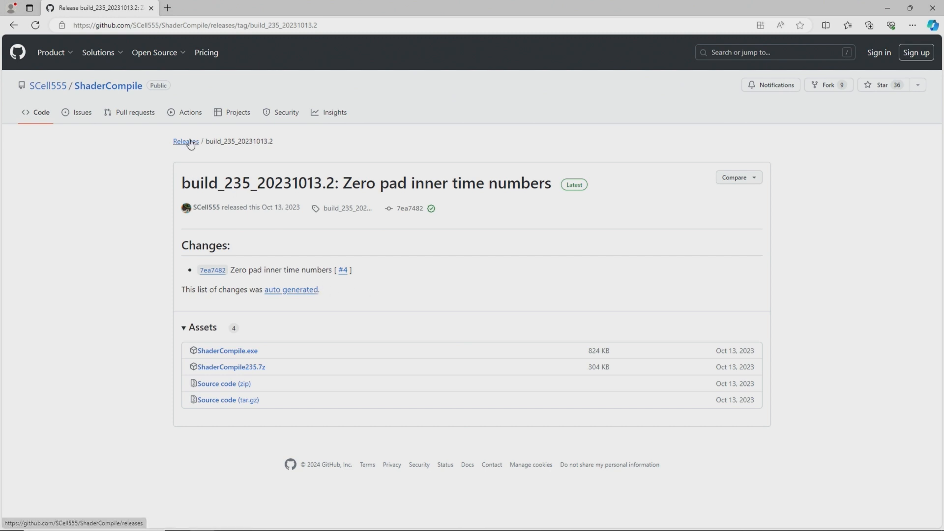
{"action": "left_click", "coordinate": [185, 141]}
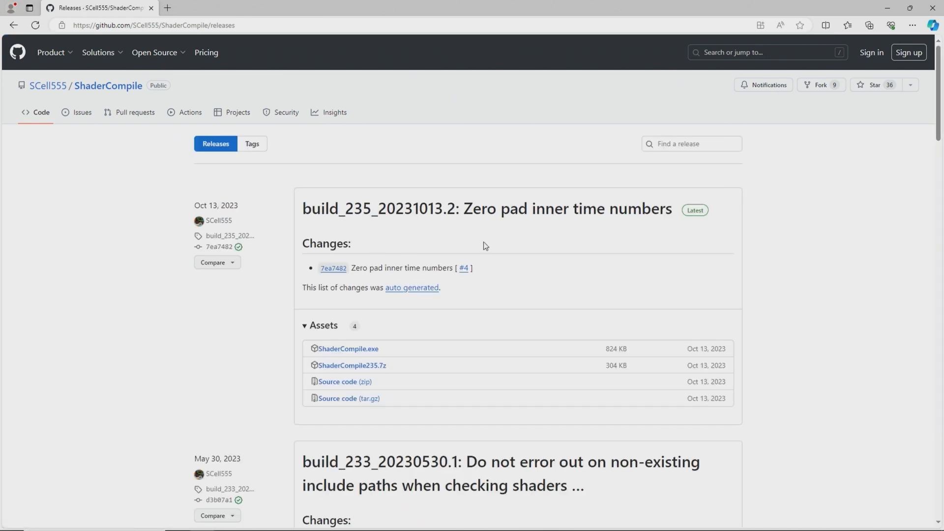
{"action": "mouse_move", "coordinate": [485, 208]}
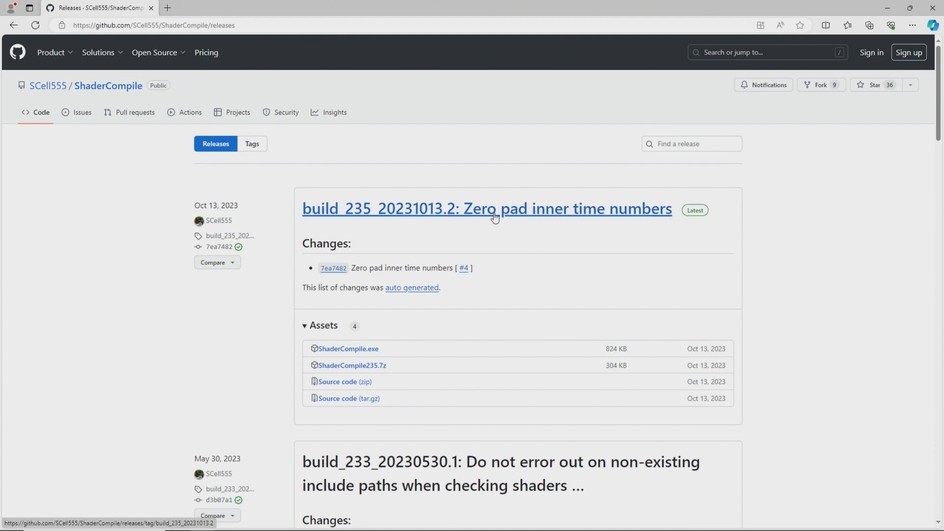
{"action": "left_click", "coordinate": [485, 209]}
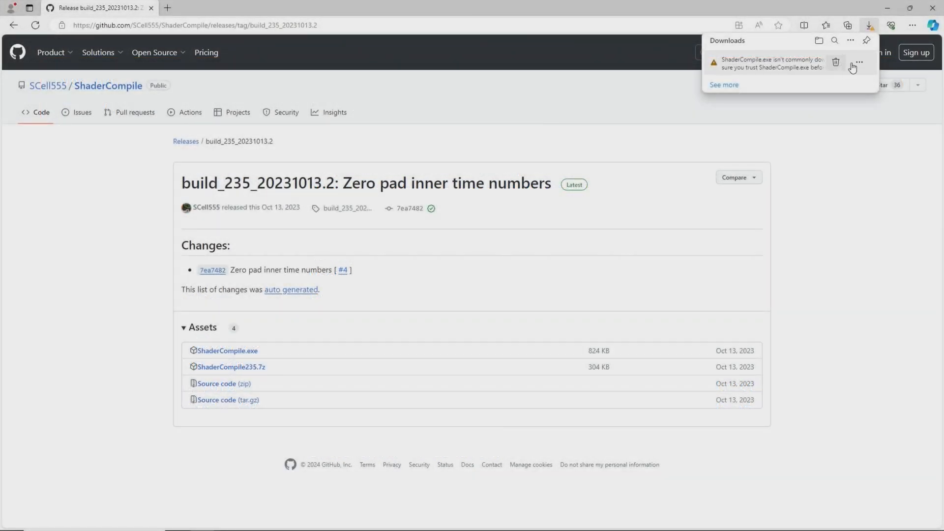
- Keep ShaderCompile.exe past the SmartScreen warning and download ShaderCompile235.7z
{"action": "left_click", "coordinate": [852, 63]}
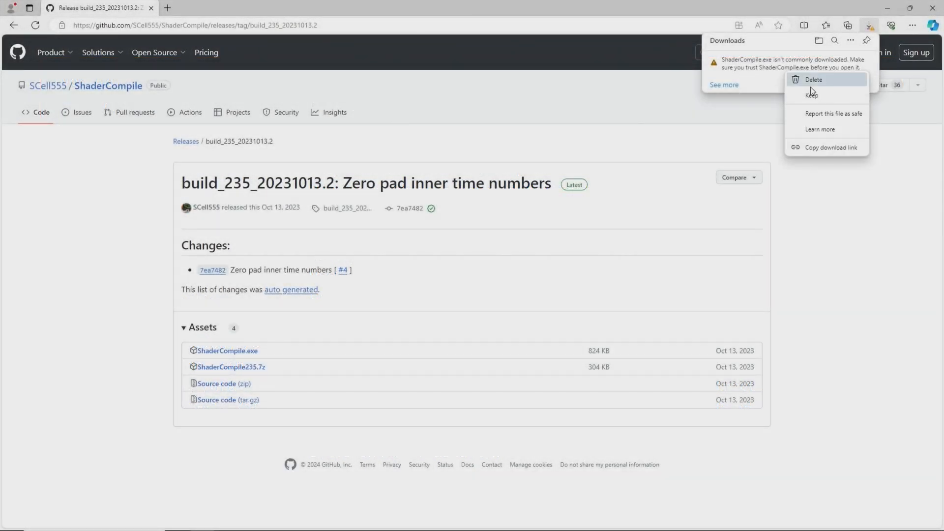
{"action": "left_click", "coordinate": [813, 80]}
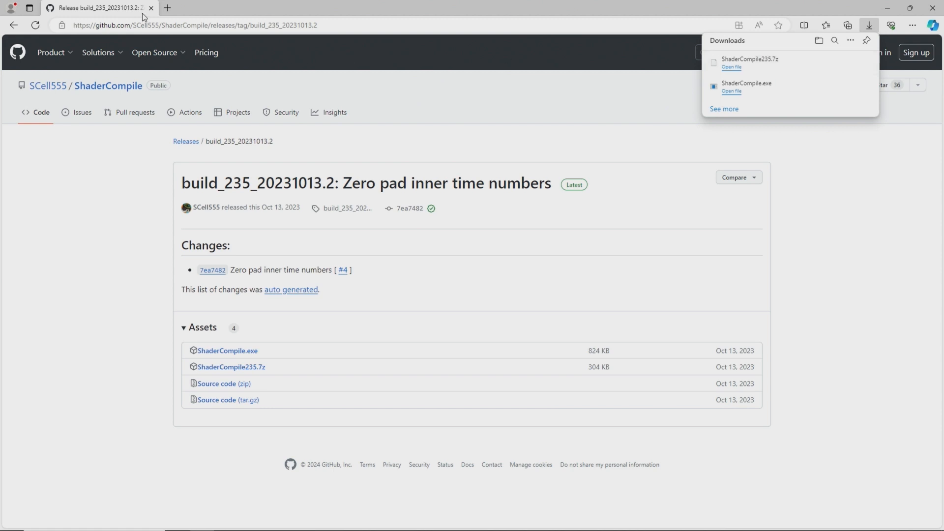
{"action": "mouse_move", "coordinate": [139, 98]}
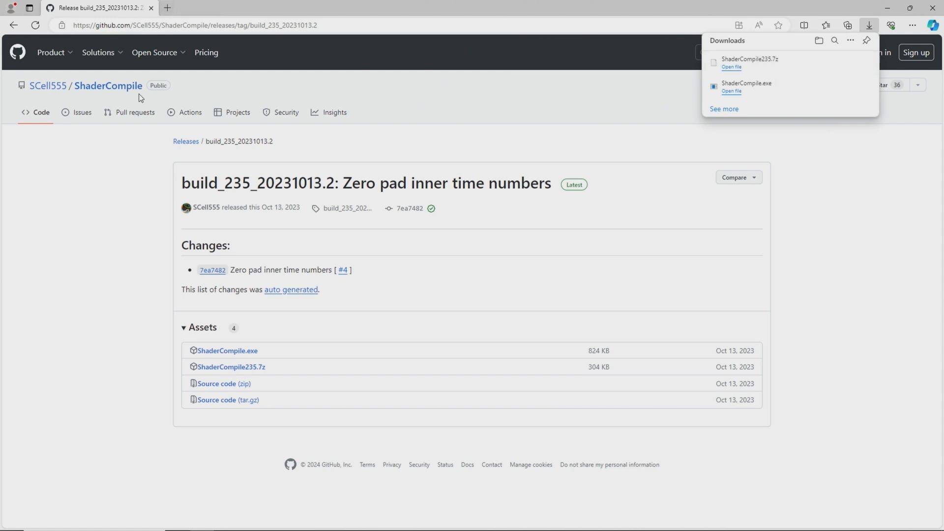
{"action": "left_click", "coordinate": [14, 25]}
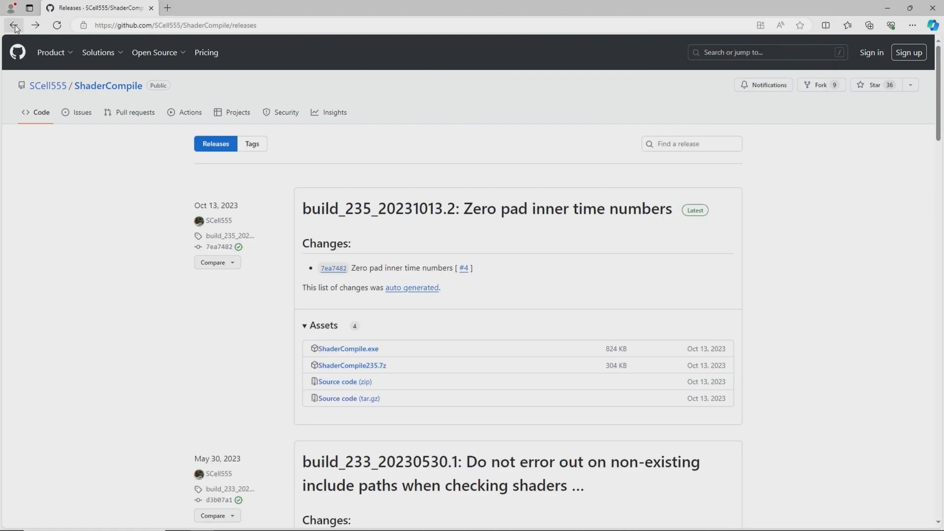
{"action": "left_click", "coordinate": [348, 349]}
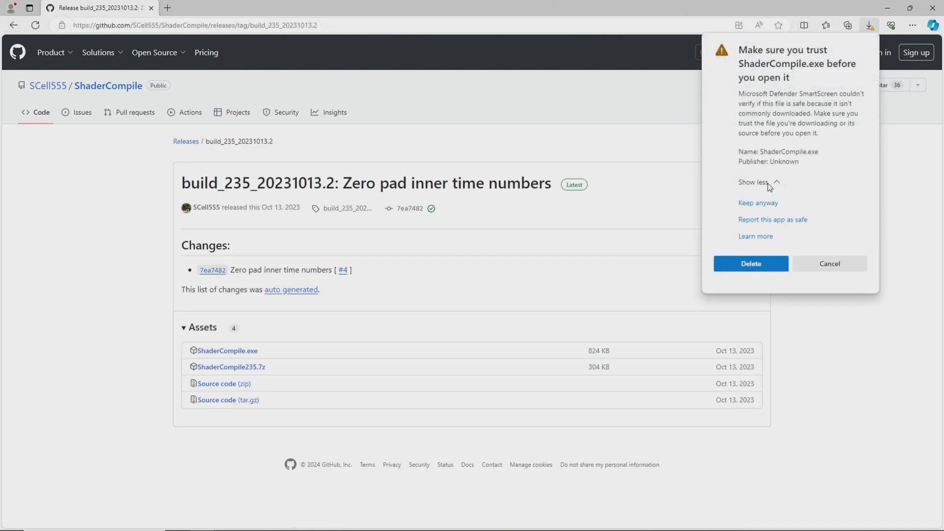
{"action": "left_click", "coordinate": [758, 203]}
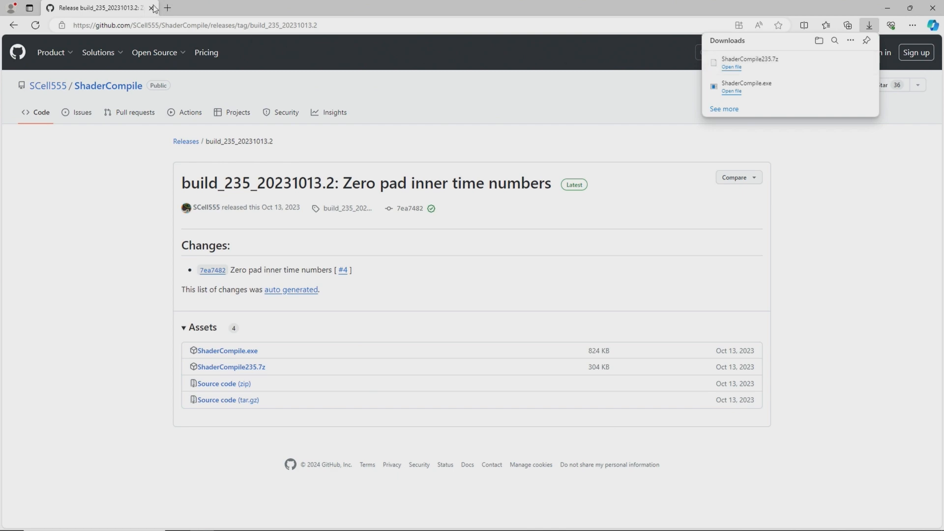
{"action": "mouse_move", "coordinate": [139, 97]}
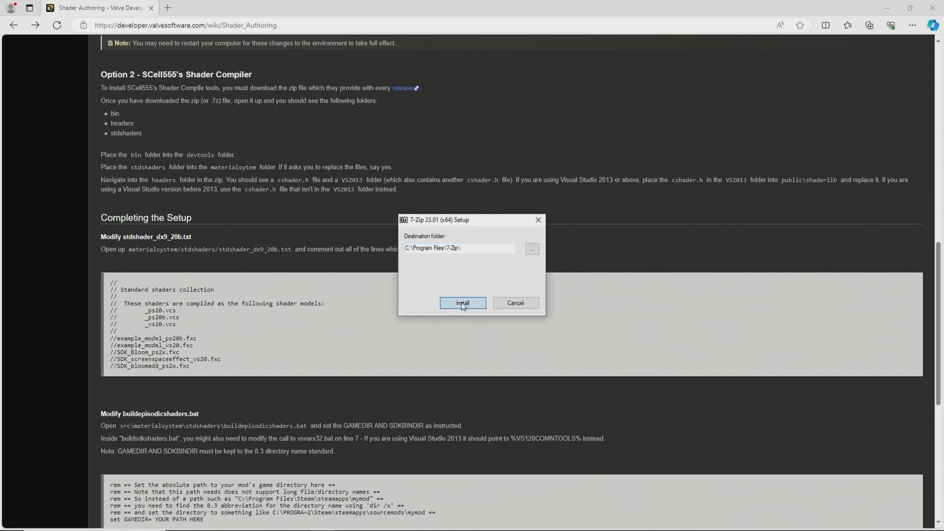
- Install 7-Zip and extract ShaderCompile235.7z into Downloads, adding bin, headers and stdshaders
{"action": "left_click", "coordinate": [463, 303]}
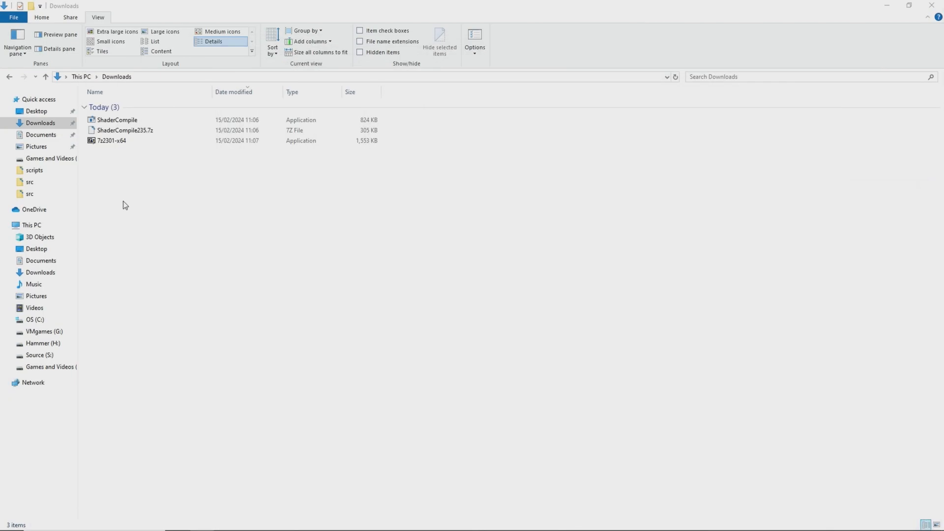
{"action": "left_click", "coordinate": [124, 130]}
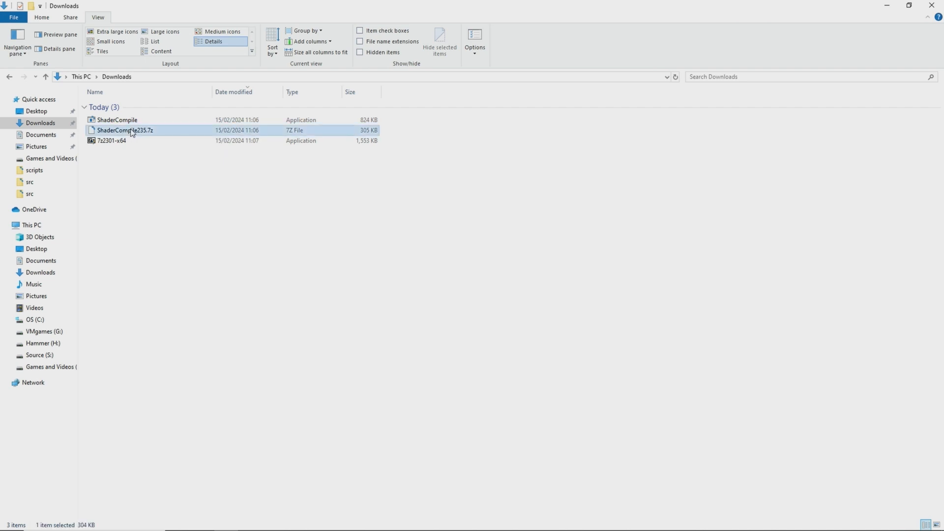
{"action": "right_click", "coordinate": [125, 129]}
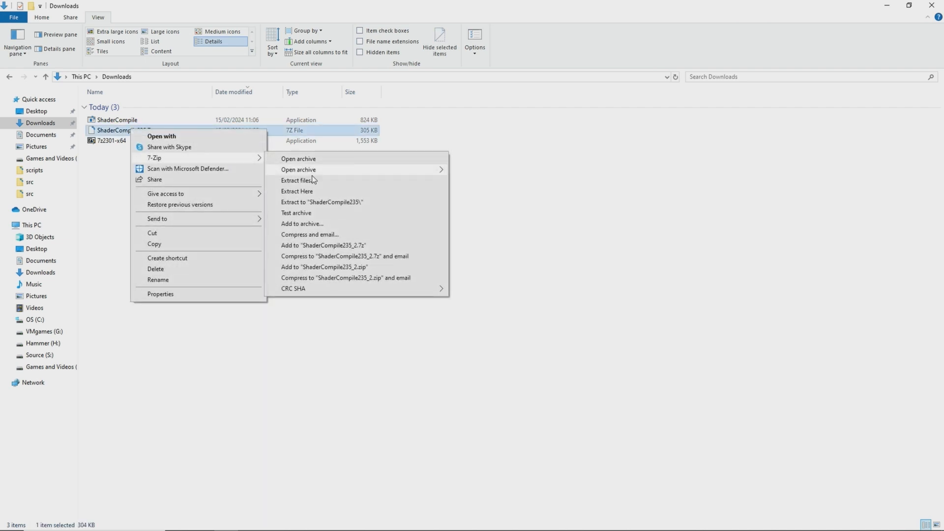
{"action": "left_click", "coordinate": [312, 191]}
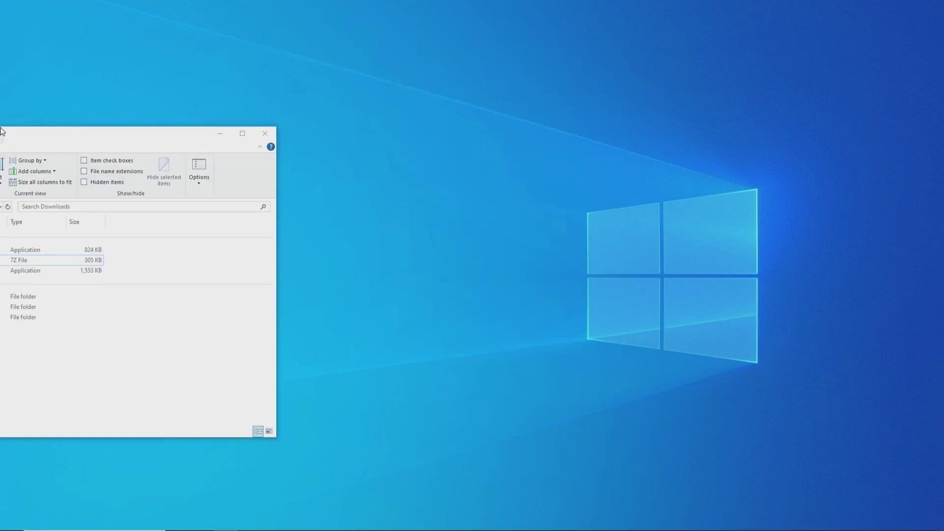
- Open a second Explorer window on S:\Singleplayer Test\src beside the Downloads folder
{"action": "left_click", "coordinate": [242, 133]}
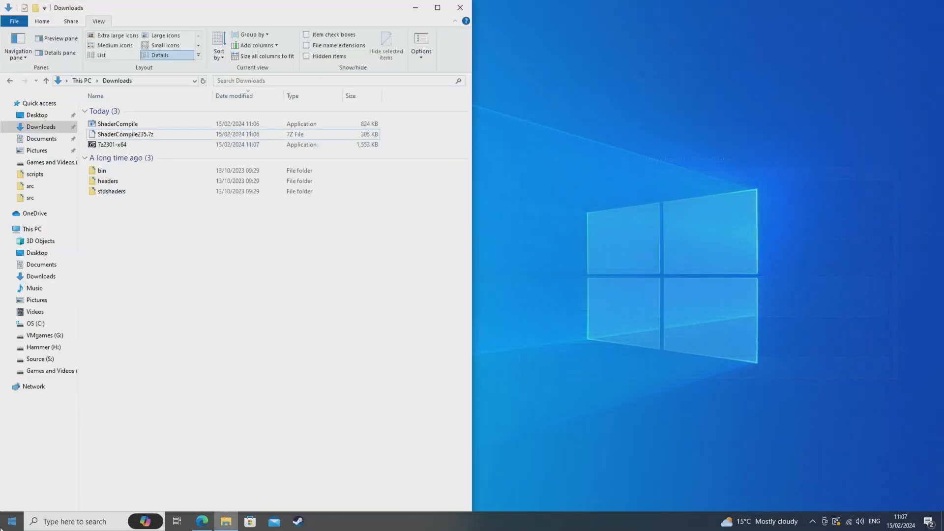
{"action": "left_click", "coordinate": [11, 522]}
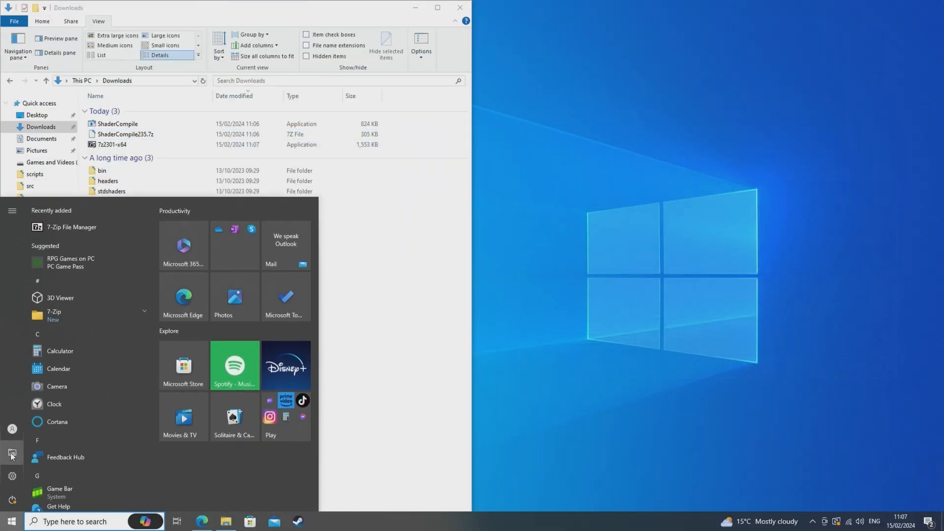
{"action": "left_click", "coordinate": [226, 521]}
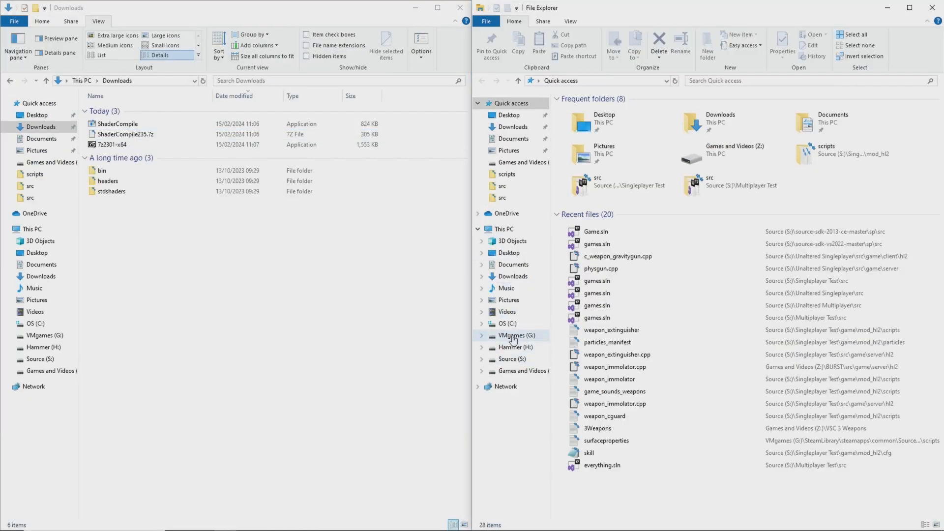
{"action": "left_click", "coordinate": [512, 359]}
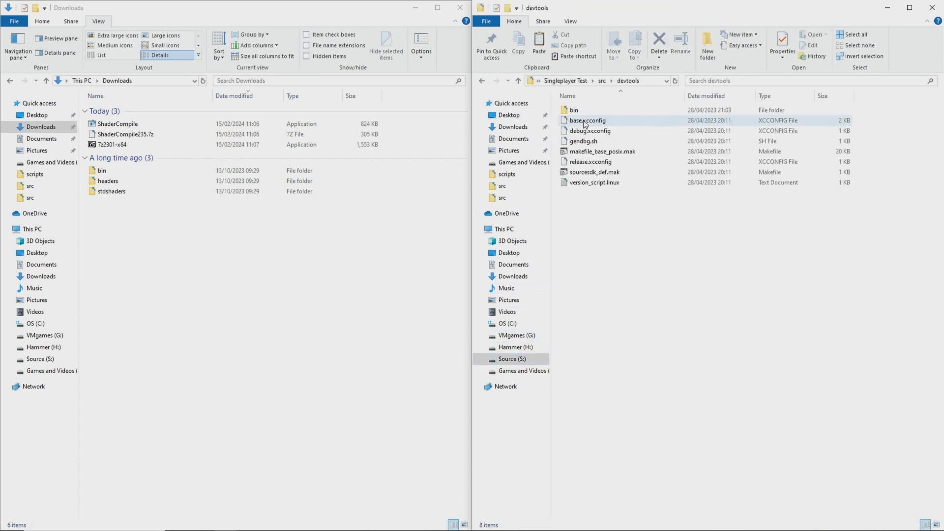
{"action": "right_click", "coordinate": [102, 170]}
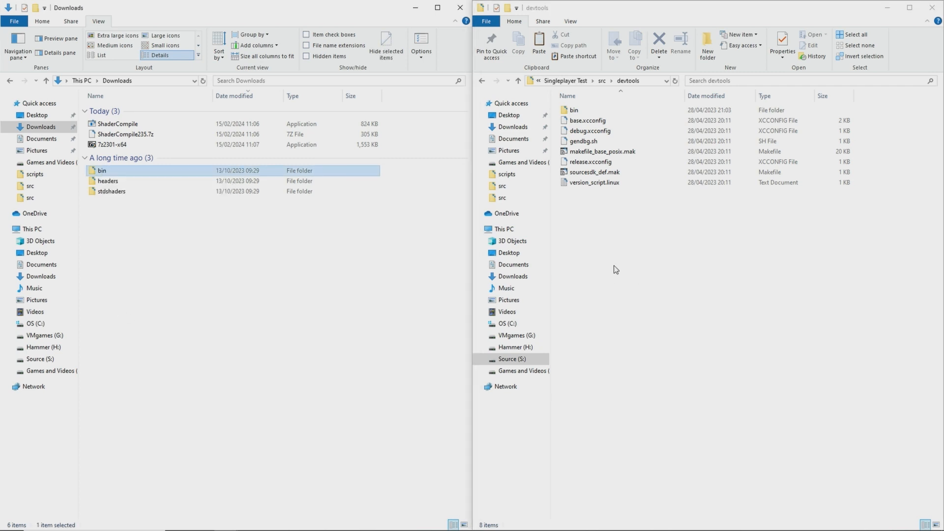
{"action": "left_click", "coordinate": [574, 110]}
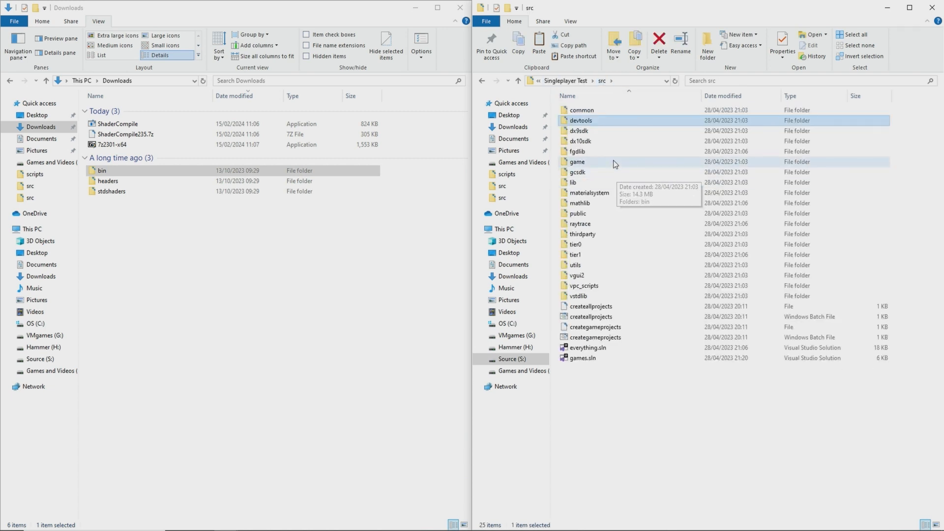
{"action": "mouse_move", "coordinate": [581, 192]}
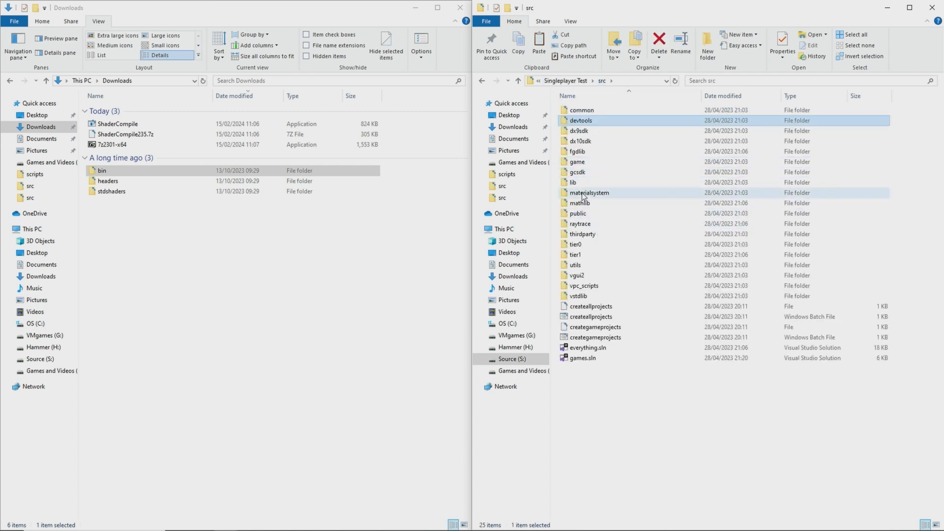
- Copy the downloaded stdshaders content into materialsystem, replacing its buildshaders.bat
{"action": "double_click", "coordinate": [589, 193]}
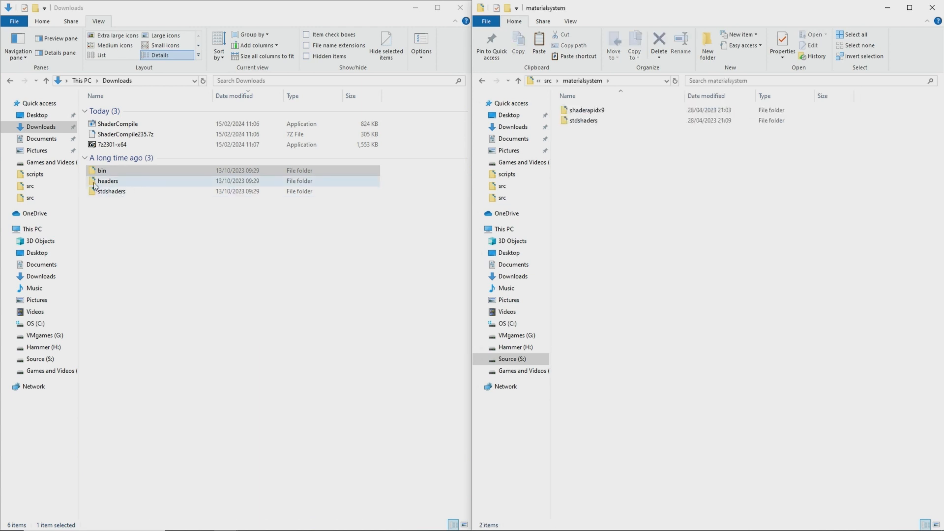
{"action": "right_click", "coordinate": [112, 190]}
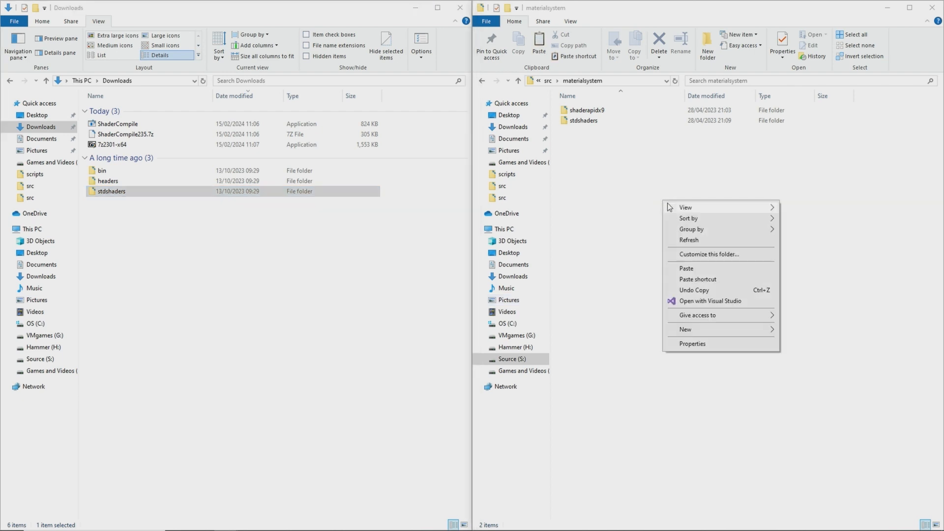
{"action": "left_click", "coordinate": [685, 268]}
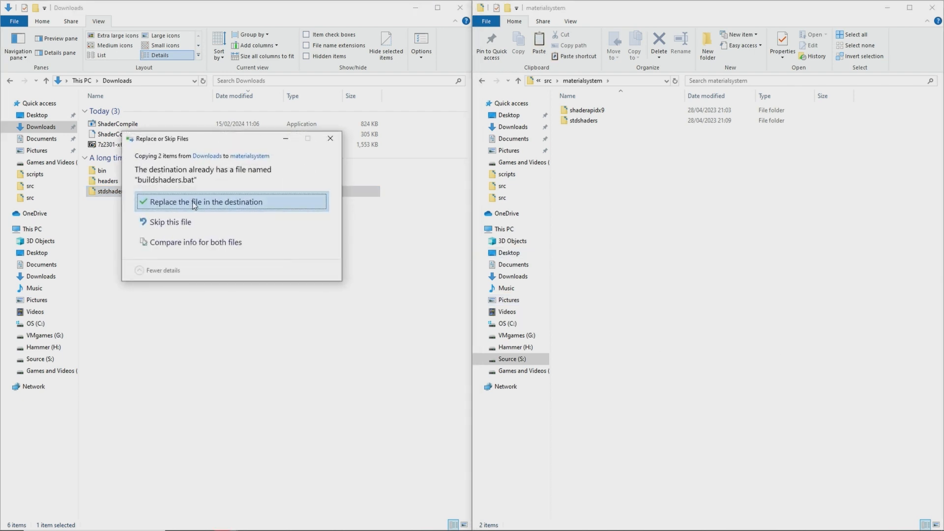
{"action": "left_click", "coordinate": [205, 202]}
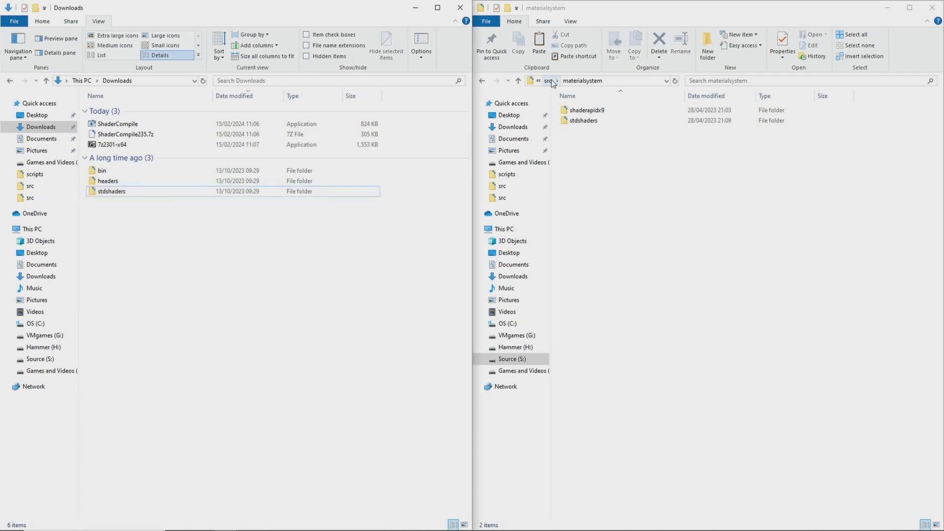
- Paste headers\VS2013\cshader.h into src\public\shaderlib, skipping the overwrite the first time
{"action": "left_click", "coordinate": [548, 79]}
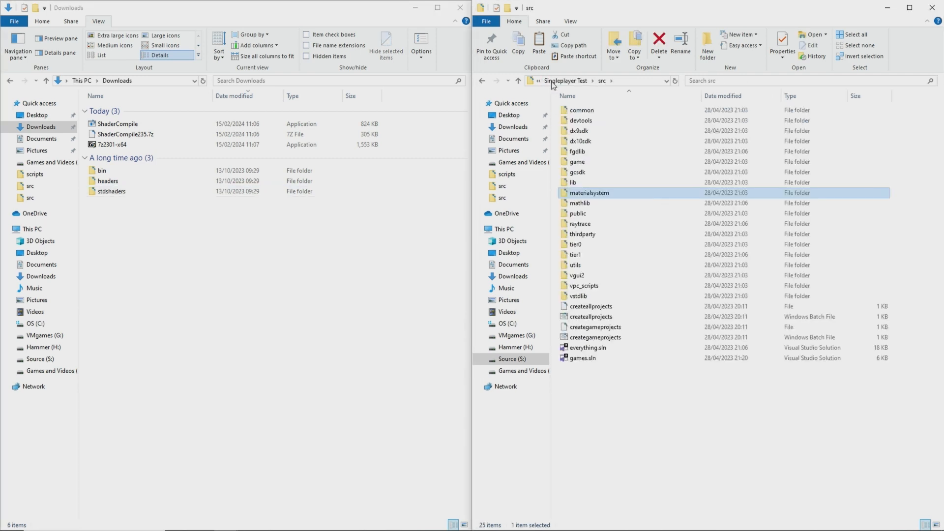
{"action": "mouse_move", "coordinate": [637, 198]}
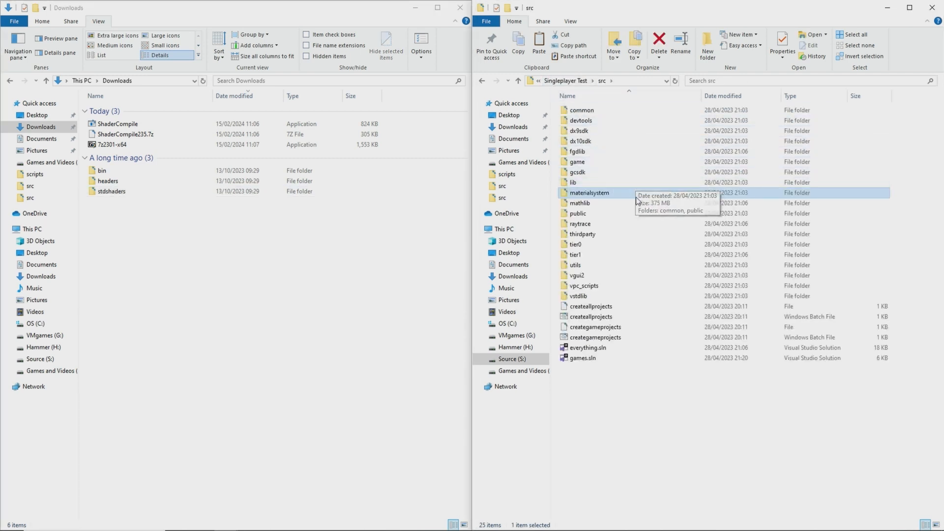
{"action": "double_click", "coordinate": [577, 214]}
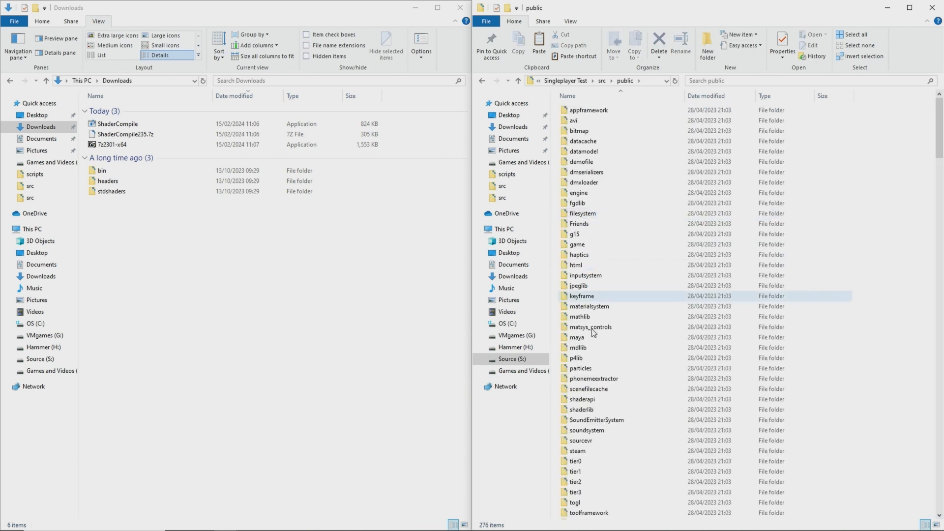
{"action": "double_click", "coordinate": [582, 410]}
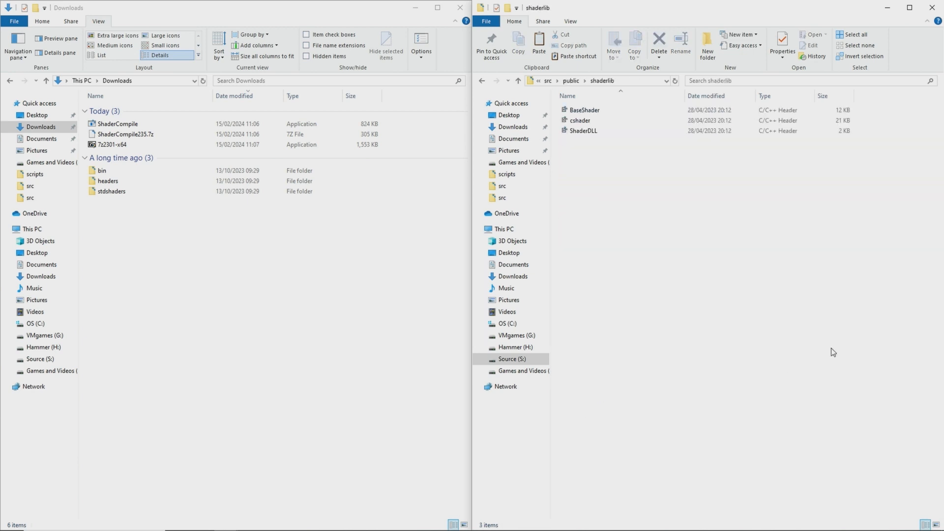
{"action": "left_click", "coordinate": [108, 181]}
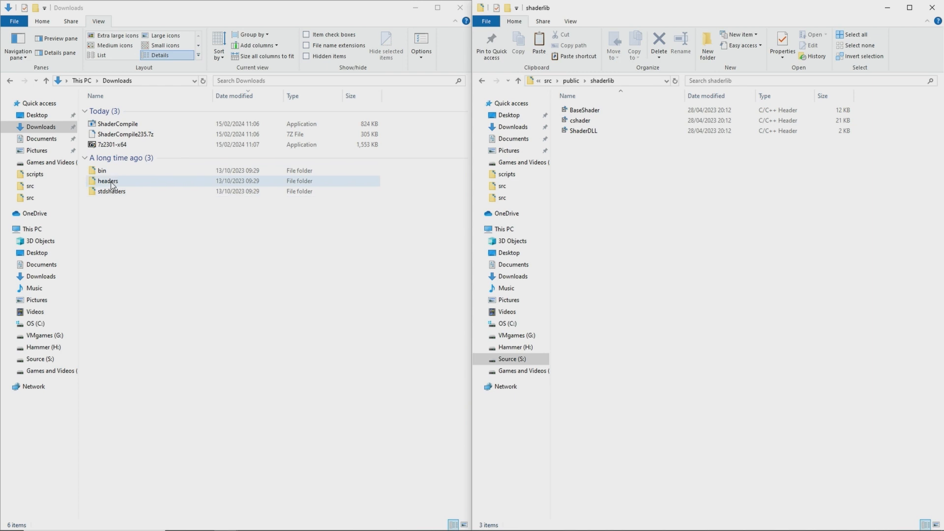
{"action": "double_click", "coordinate": [108, 181]}
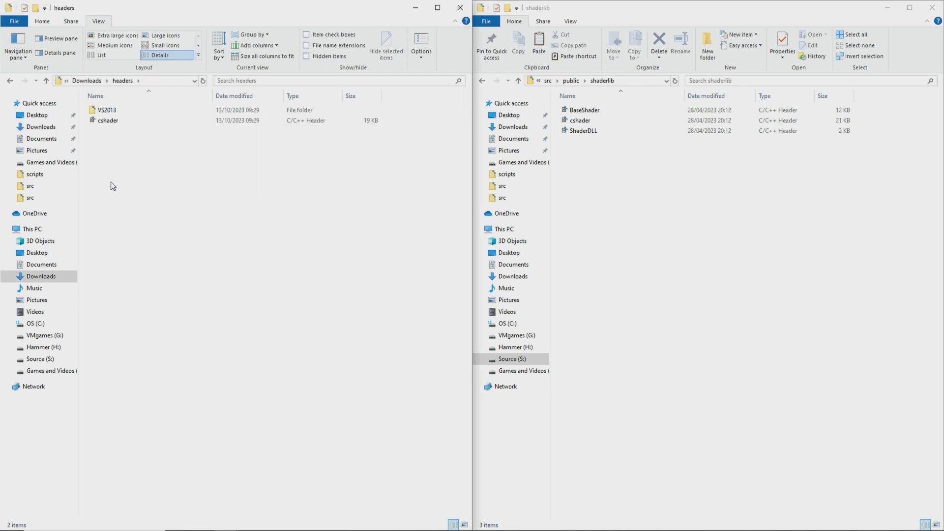
{"action": "left_click", "coordinate": [106, 110]}
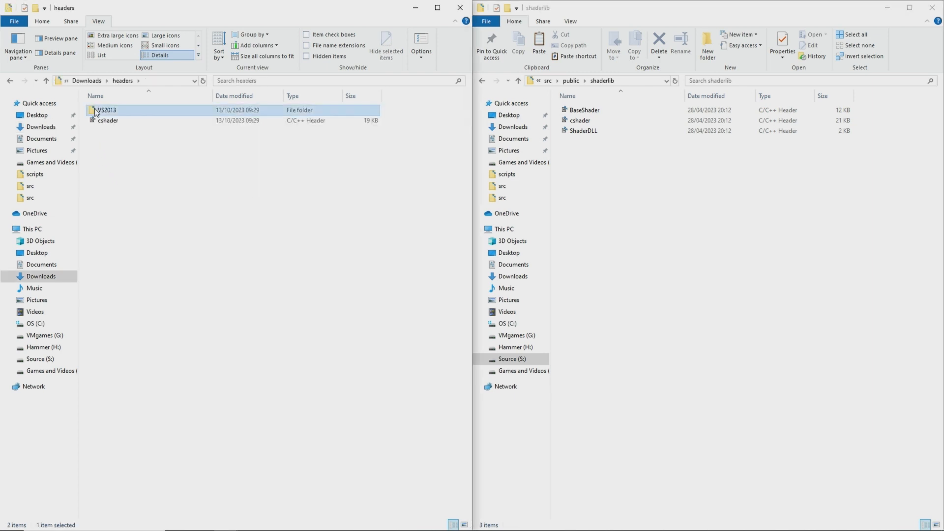
{"action": "right_click", "coordinate": [105, 109]}
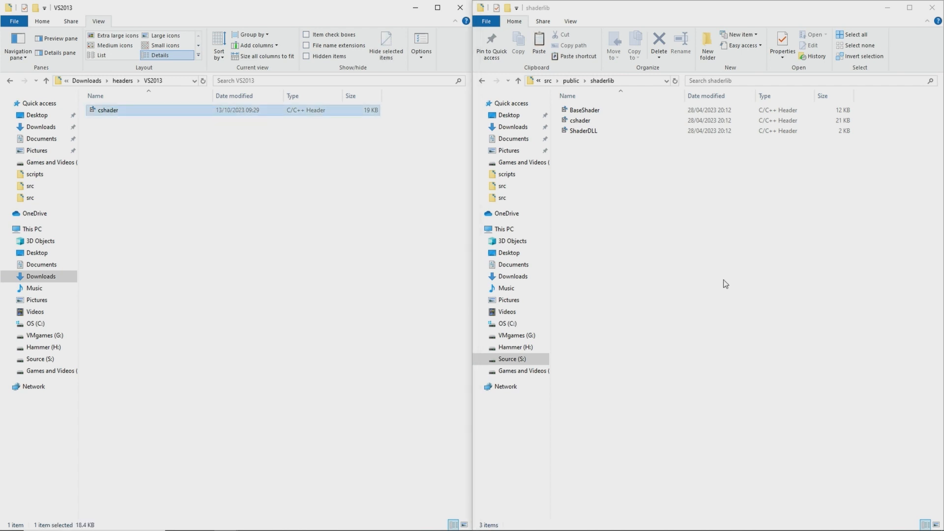
{"action": "left_click", "coordinate": [538, 44]}
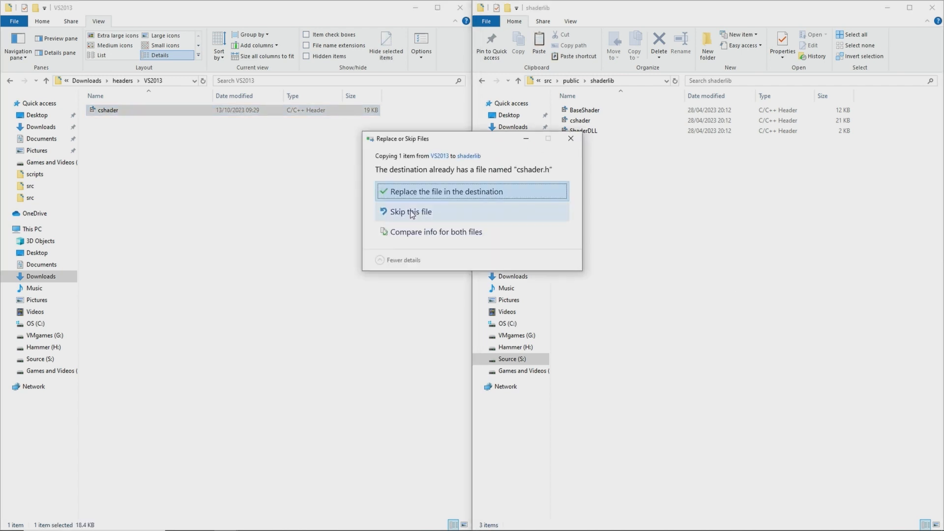
{"action": "left_click", "coordinate": [447, 192]}
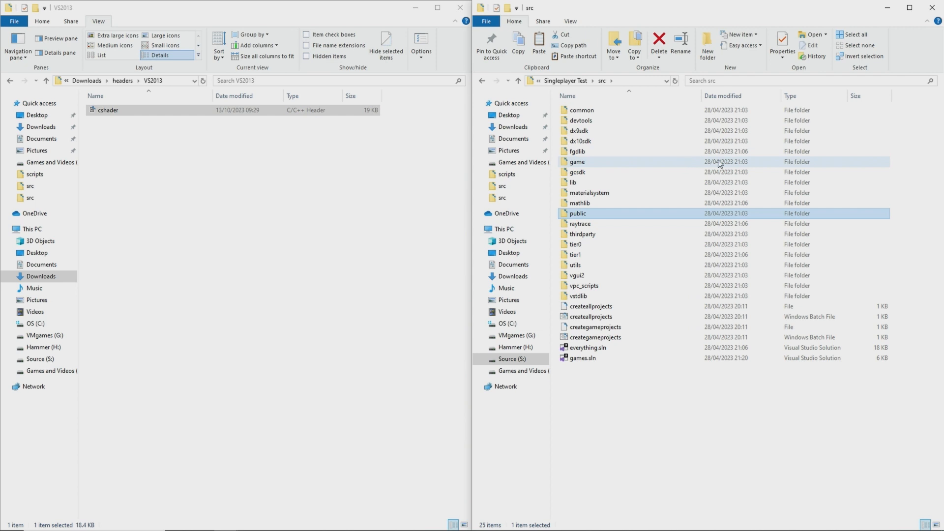
- Repeat the copy of the VS2013 cshader.h into public\shaderlib to prompt the replace again
{"action": "left_click", "coordinate": [41, 126]}
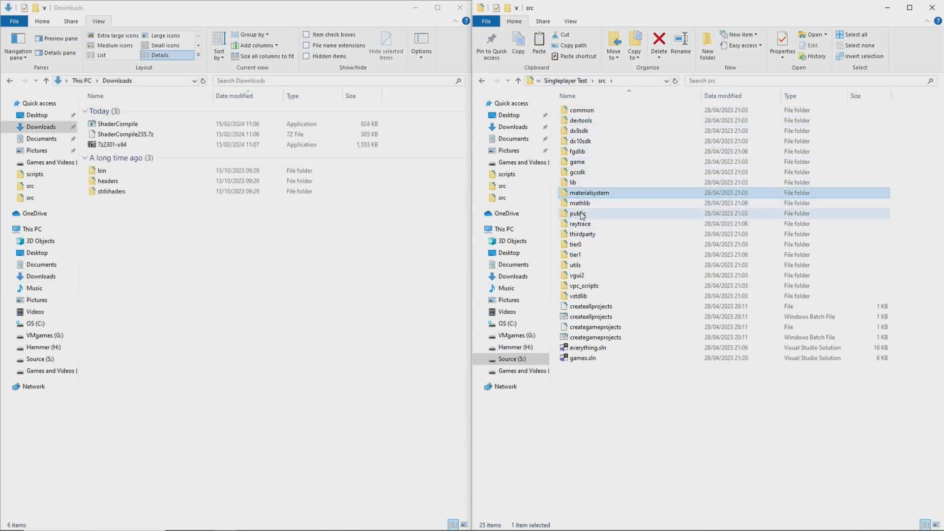
{"action": "double_click", "coordinate": [579, 213]}
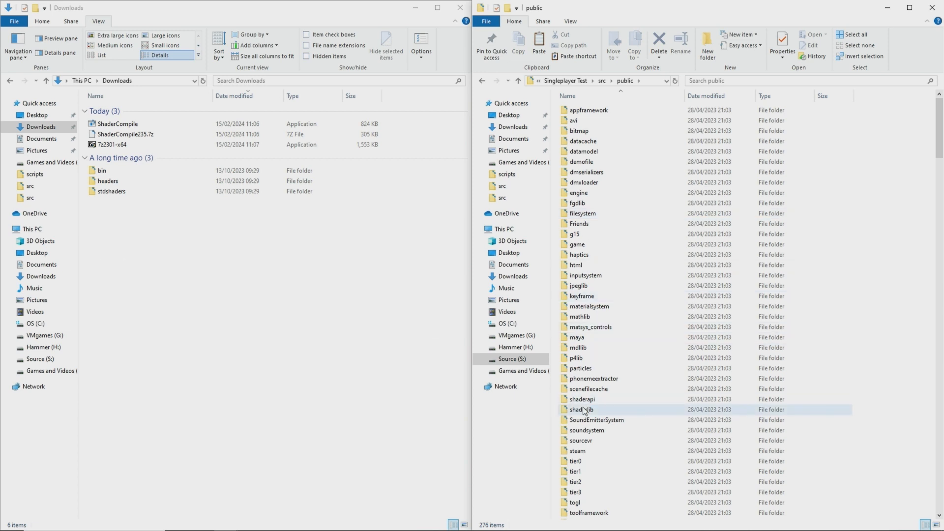
{"action": "double_click", "coordinate": [582, 409]}
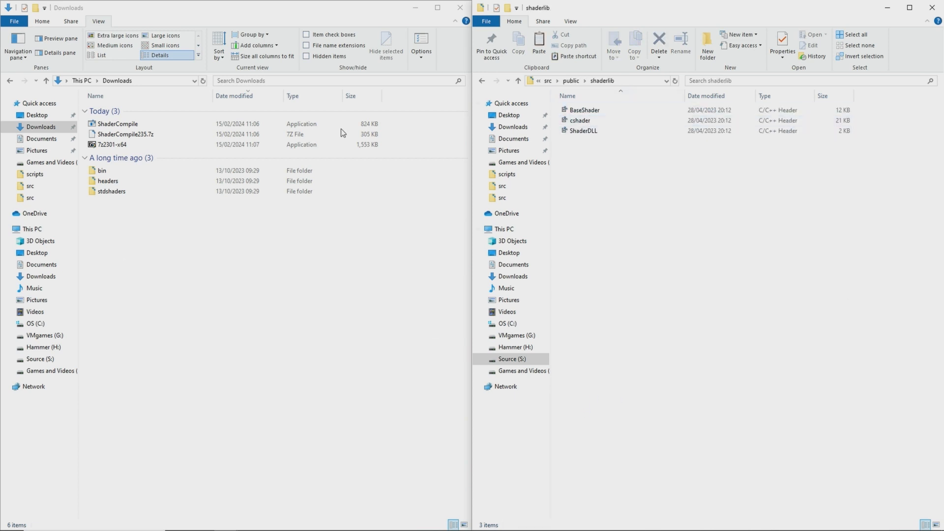
{"action": "double_click", "coordinate": [108, 181]}
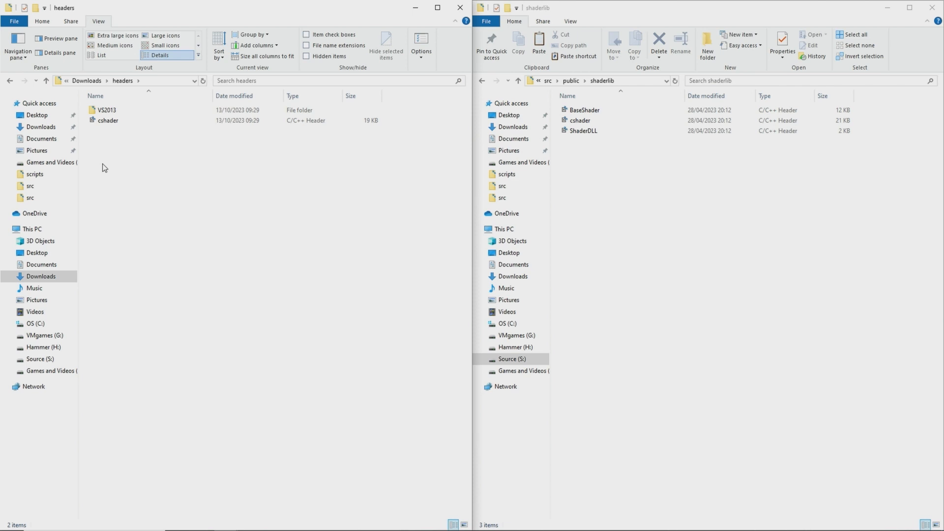
{"action": "double_click", "coordinate": [106, 109]}
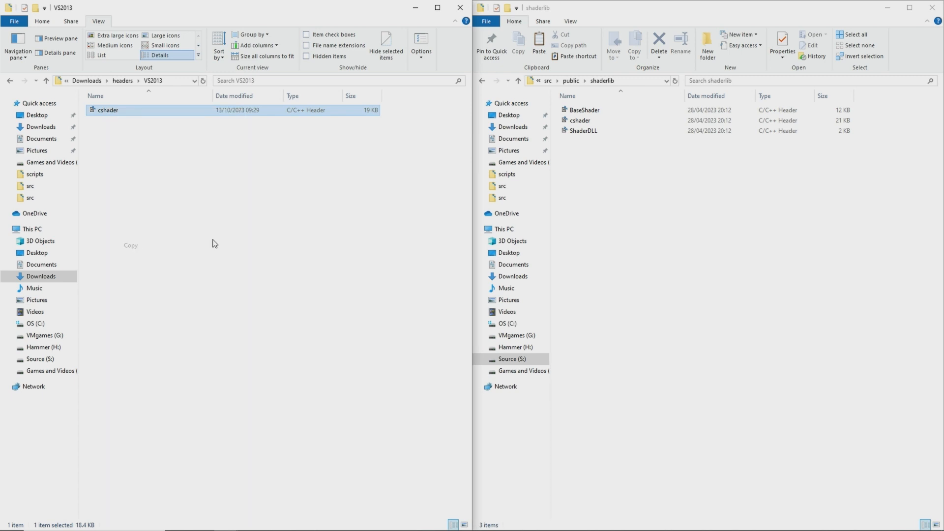
{"action": "right_click", "coordinate": [711, 283]}
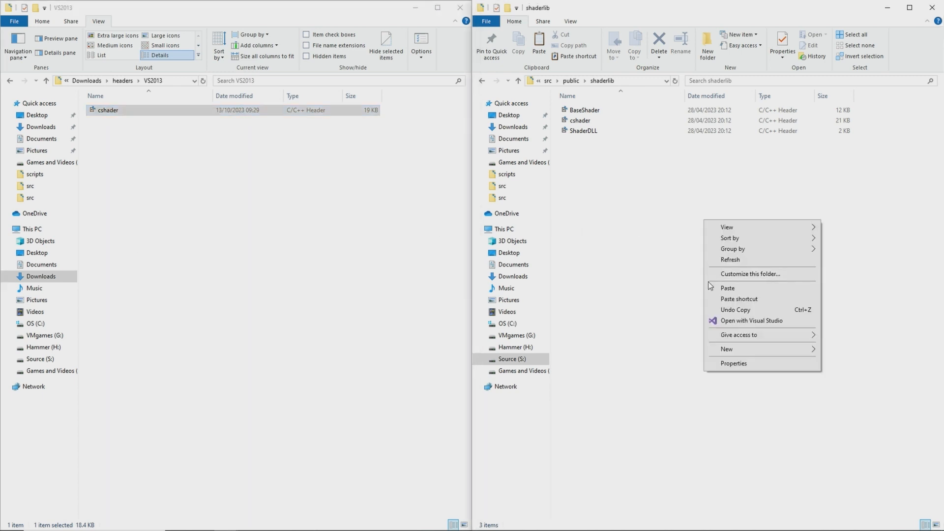
{"action": "left_click", "coordinate": [727, 288]}
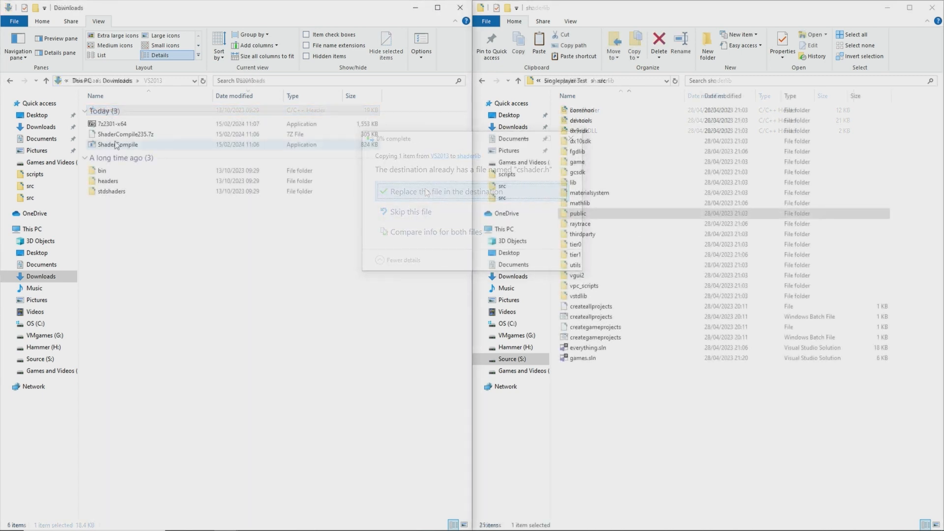
- Replace the existing cshader.h and paste the new ShaderCompile into devtools\bin
{"action": "left_click", "coordinate": [440, 192]}
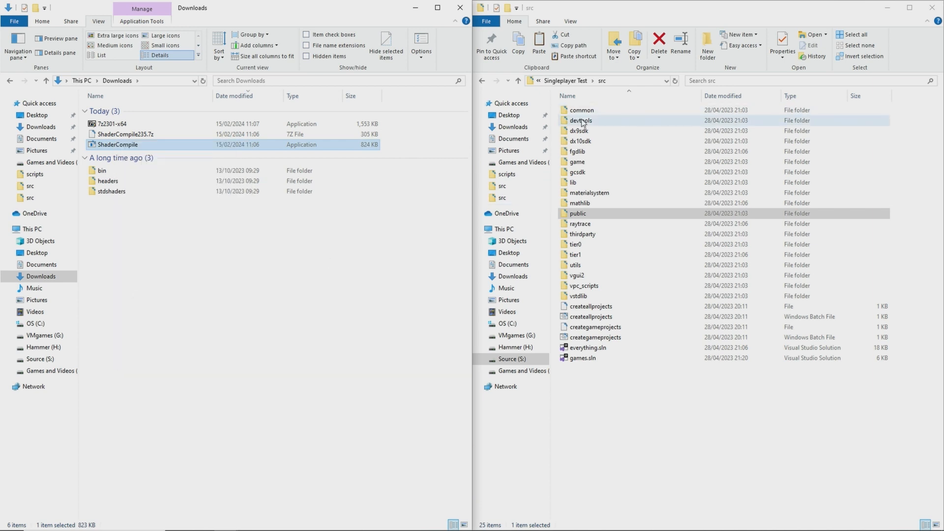
{"action": "double_click", "coordinate": [581, 120]}
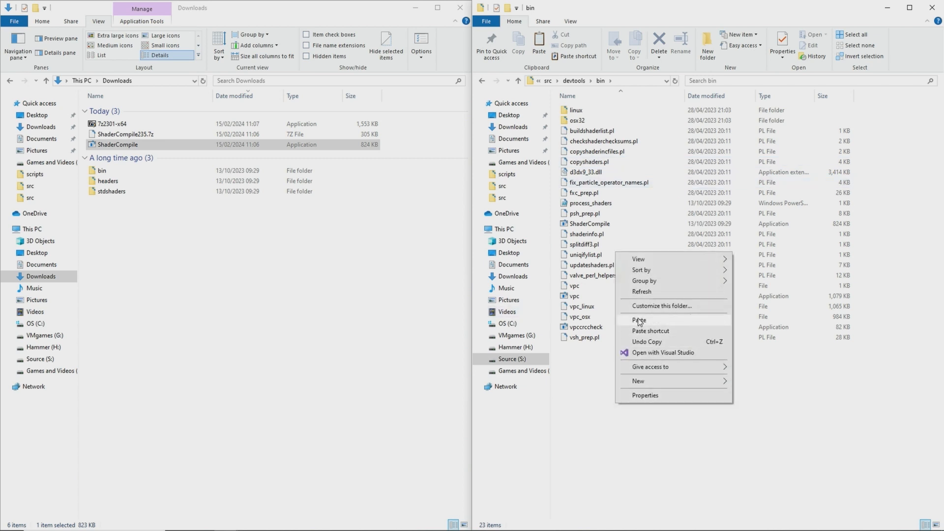
{"action": "left_click", "coordinate": [638, 320]}
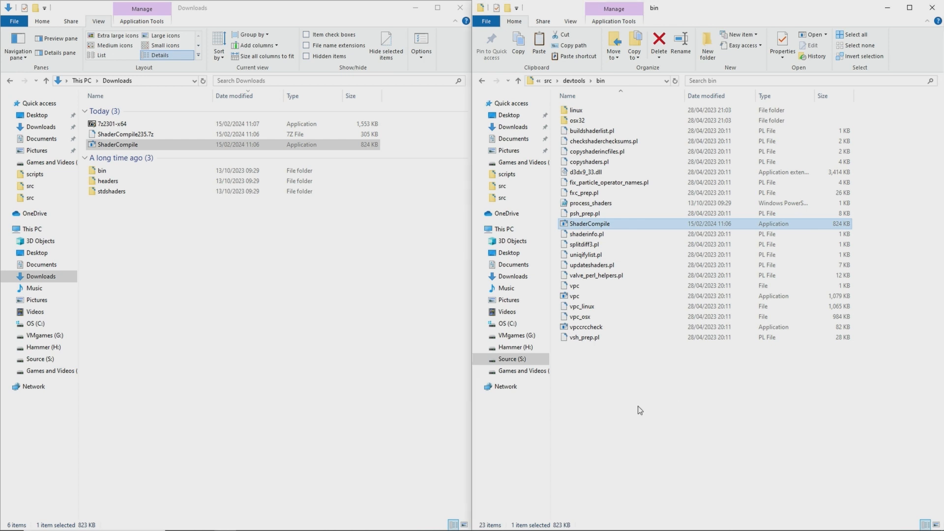
- Browse to src\materialsystem\stdshaders with its shader sources and build batch files
{"action": "left_click", "coordinate": [548, 79]}
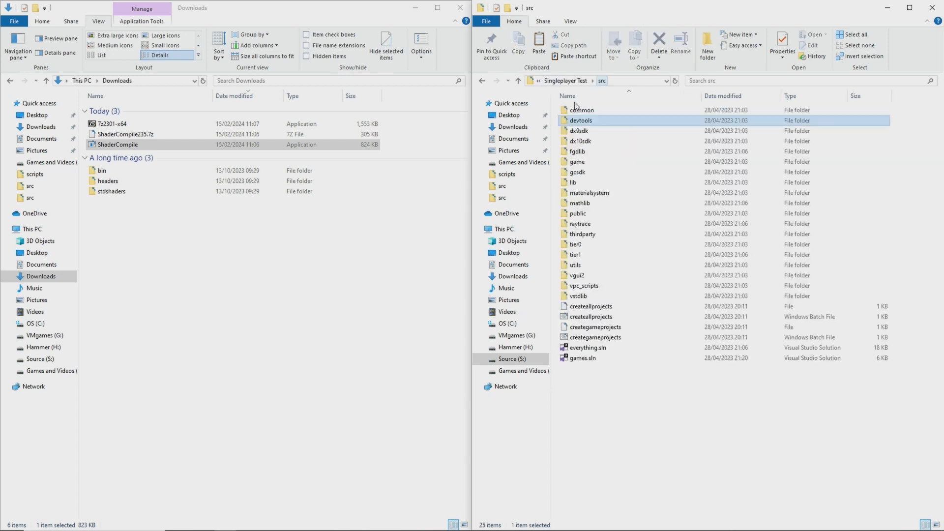
{"action": "mouse_move", "coordinate": [589, 193]}
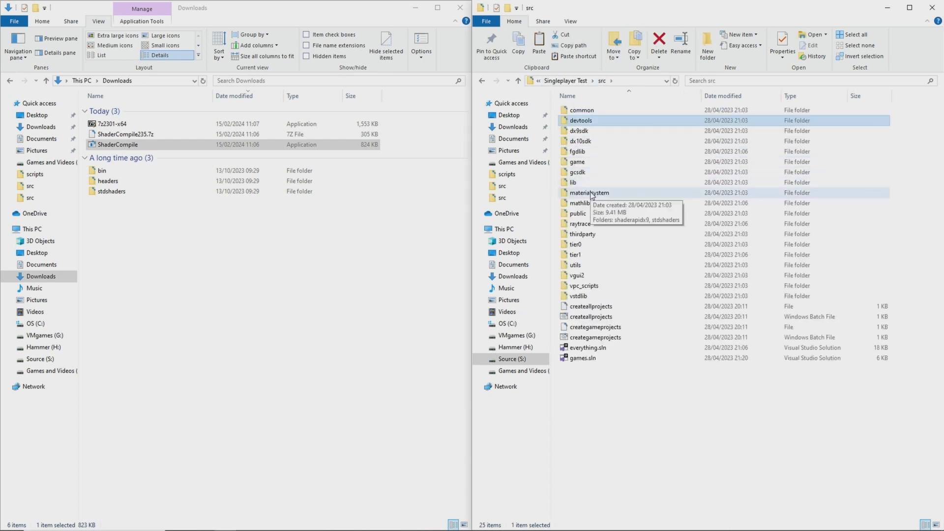
{"action": "double_click", "coordinate": [590, 193]}
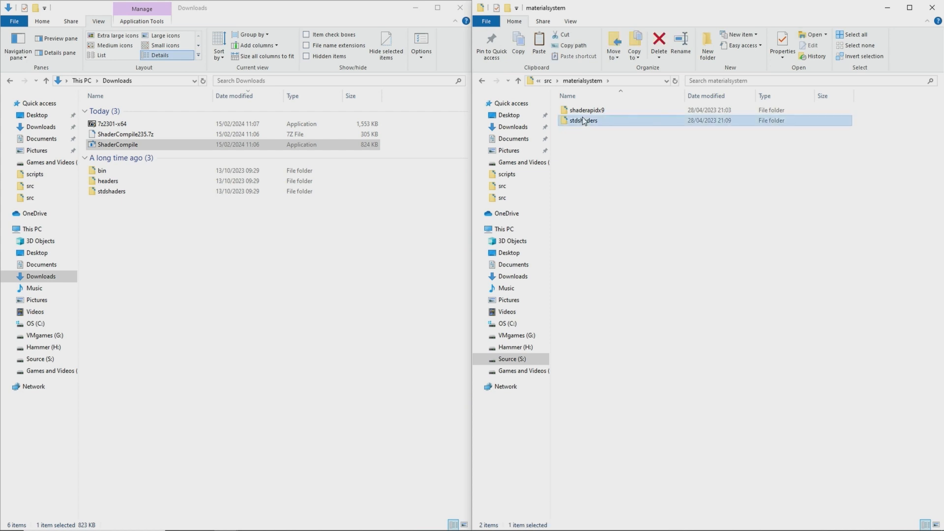
{"action": "double_click", "coordinate": [583, 120]}
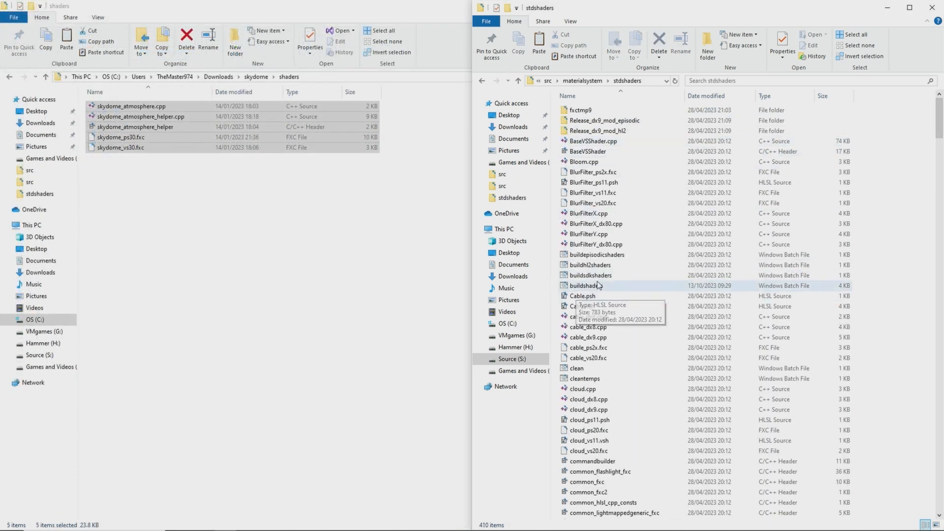
- Run buildhl2shaders.bat, allowing it past the SmartScreen prompt, and open it in Notepad
{"action": "right_click", "coordinate": [585, 264]}
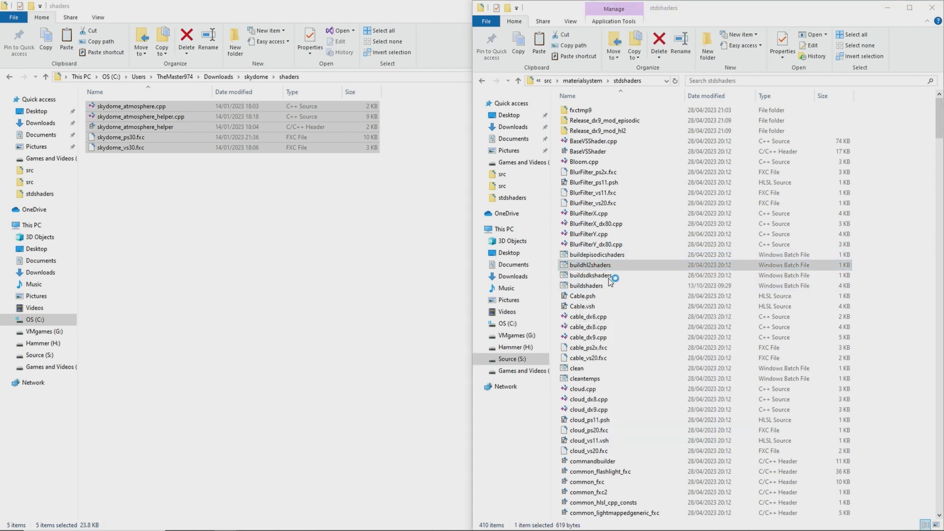
{"action": "double_click", "coordinate": [590, 265]}
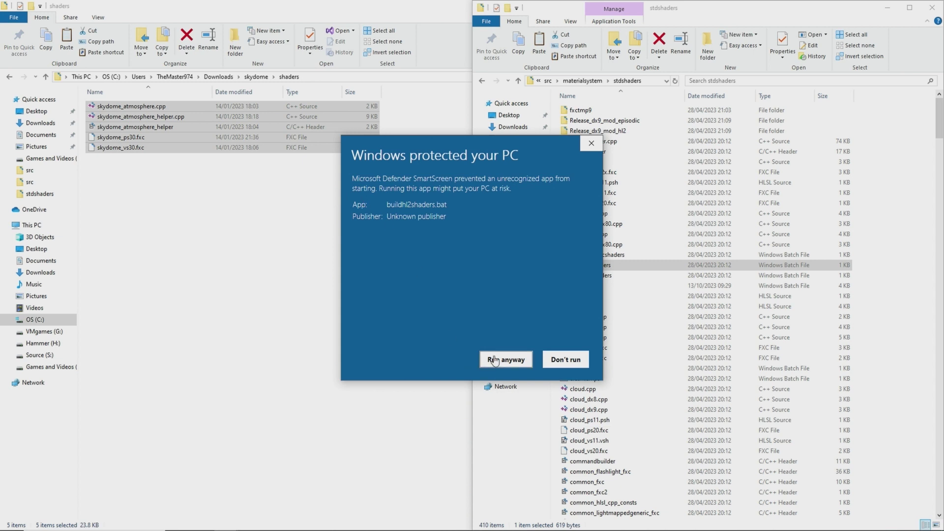
{"action": "left_click", "coordinate": [505, 360]}
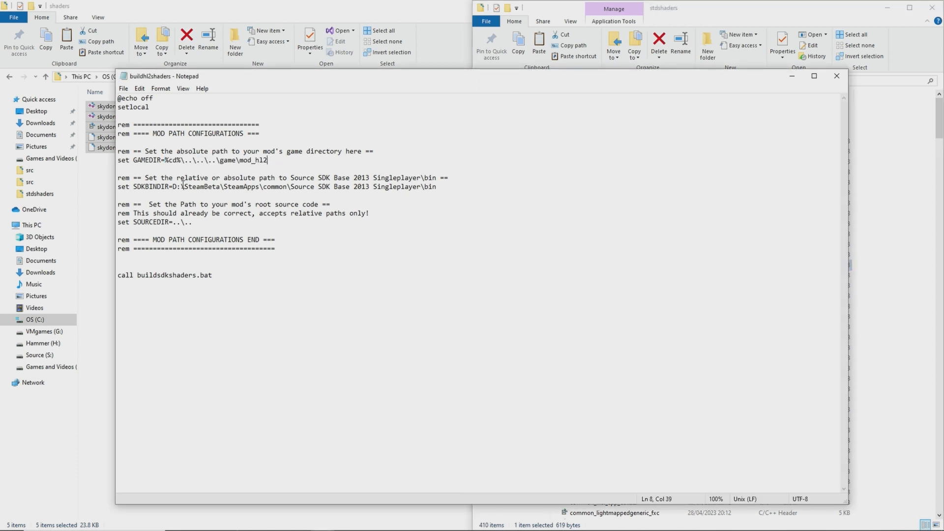
- Launch a new Command Prompt from the taskbar search for 'cmd'
{"action": "left_click_drag", "start_coordinate": [176, 186], "coordinate": [349, 186]}
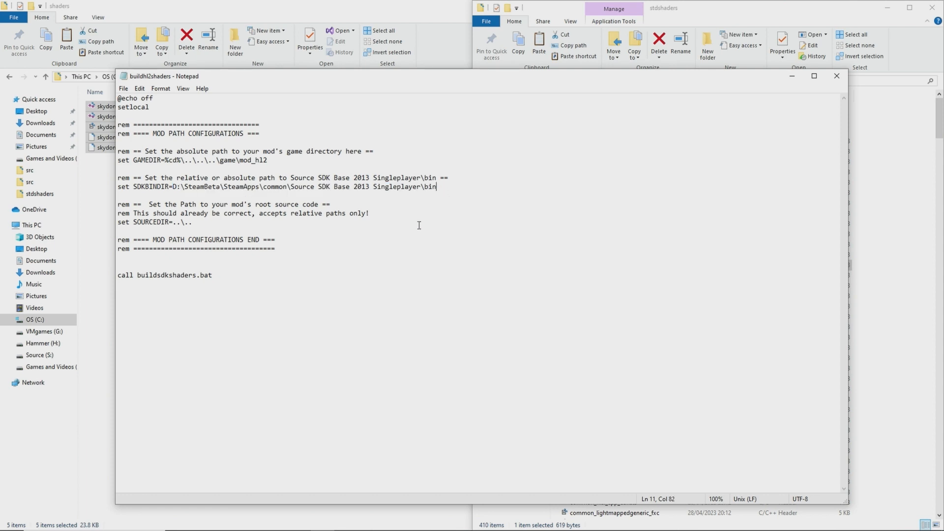
{"action": "mouse_move", "coordinate": [921, 125]}
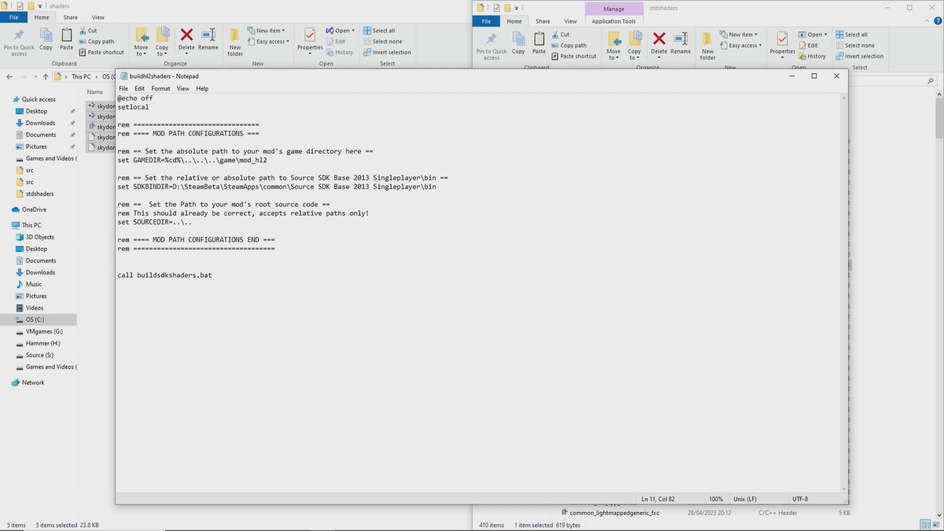
{"action": "type", "text": "cm"}
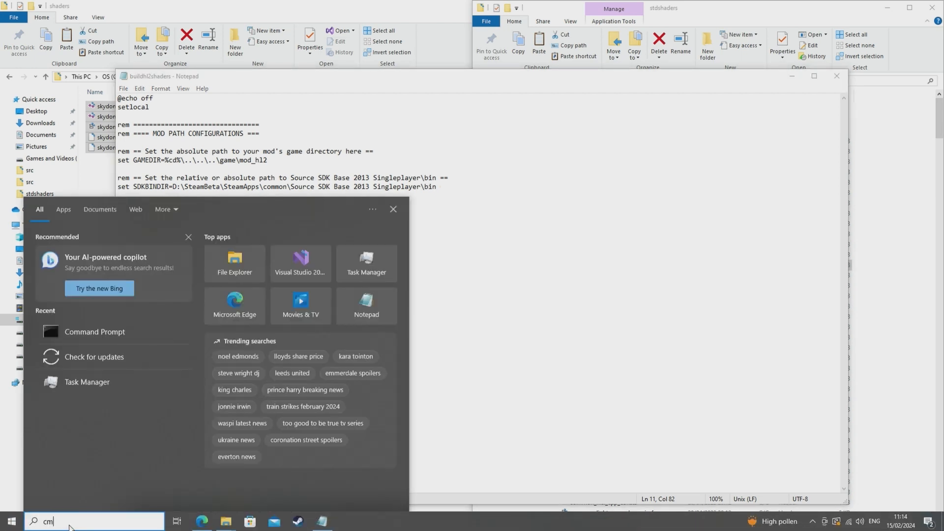
{"action": "left_click", "coordinate": [95, 331]}
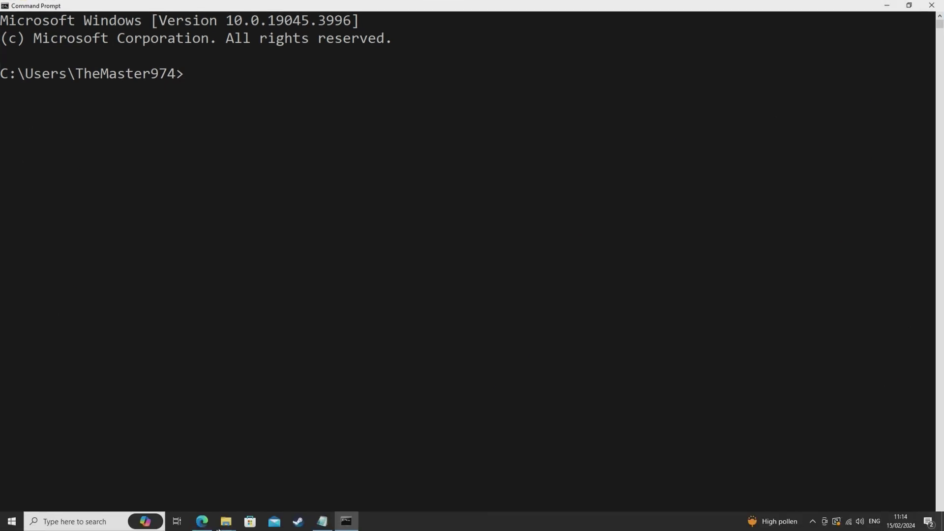
- Set SDKBINDIR to G:\STEAML~1\STEAMA~1\common\SOURCE~2\bin in the batch file and save it
{"action": "left_click", "coordinate": [226, 522]}
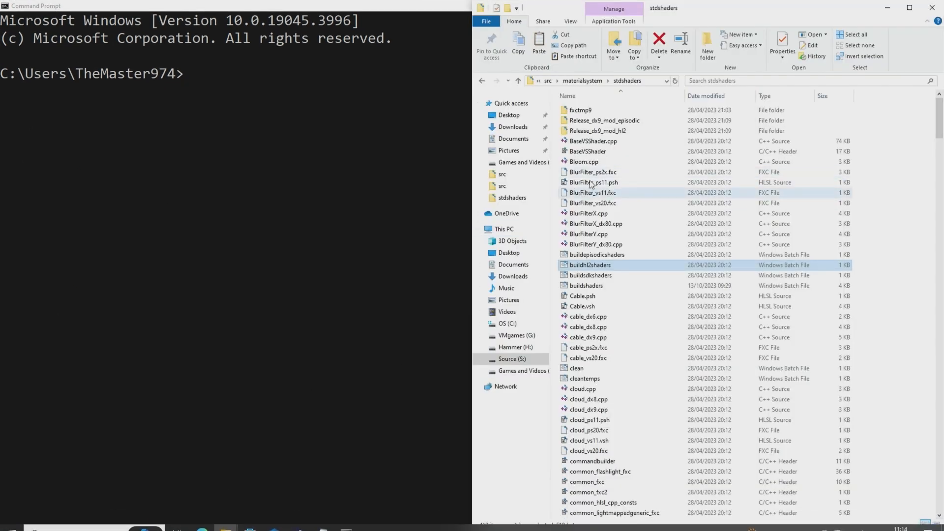
{"action": "double_click", "coordinate": [590, 265]}
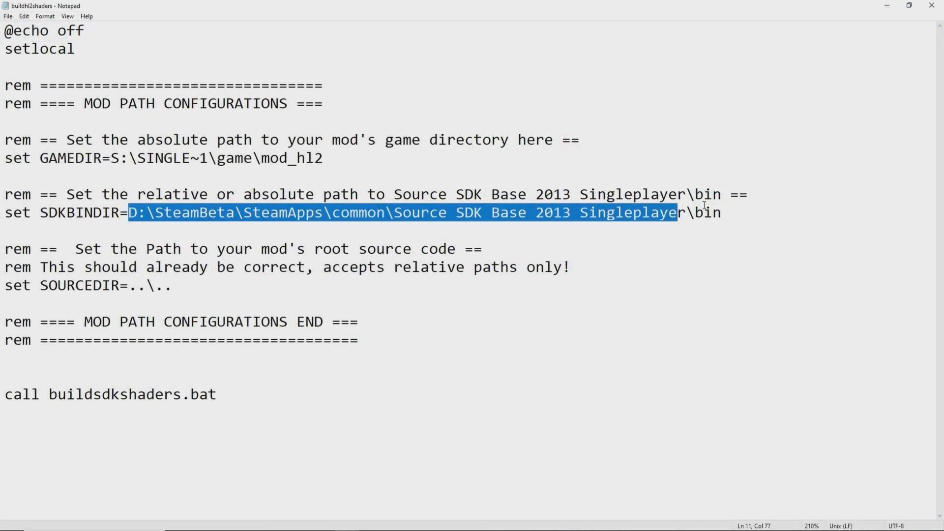
{"action": "type", "text": "G:\\STEAML~1\\STEAMA~1\\common\\SOURCE~2\\bin"}
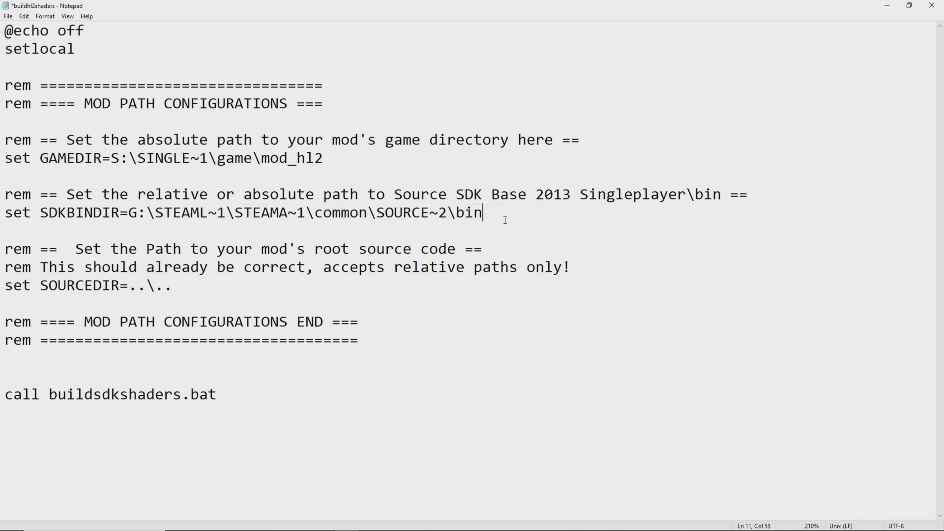
{"action": "key", "text": "ctrl+s"}
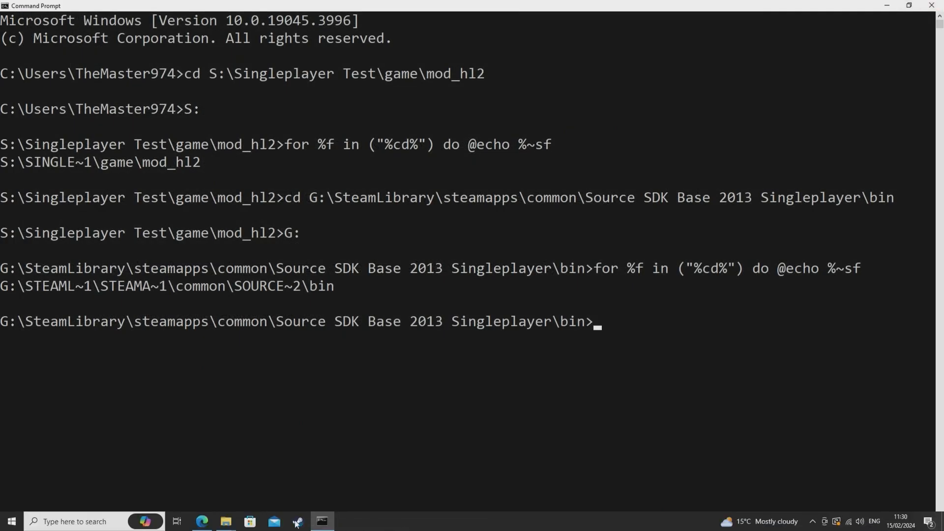
{"action": "left_click", "coordinate": [226, 521]}
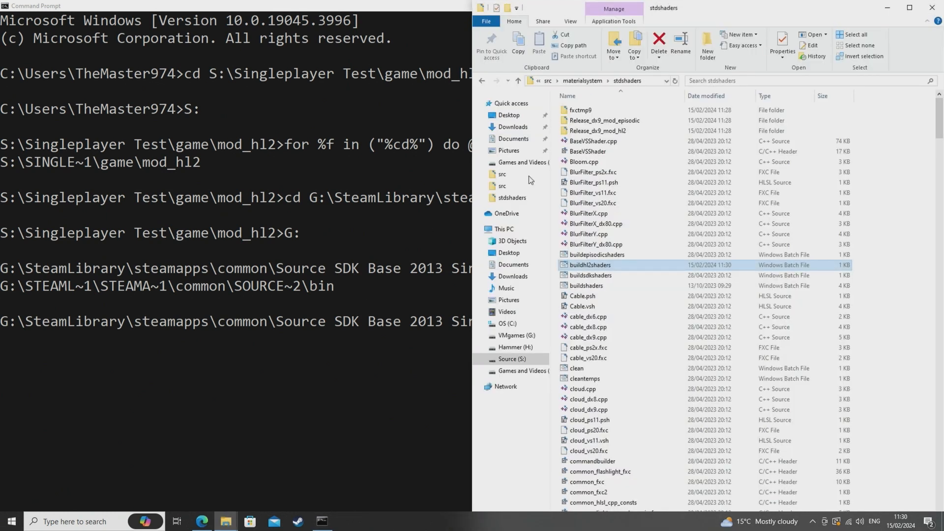
{"action": "left_click", "coordinate": [602, 81]}
{"action": "type", "text": "cd S:\\Singleplayer Test\\src\\materialsystem\\stdshaders"}
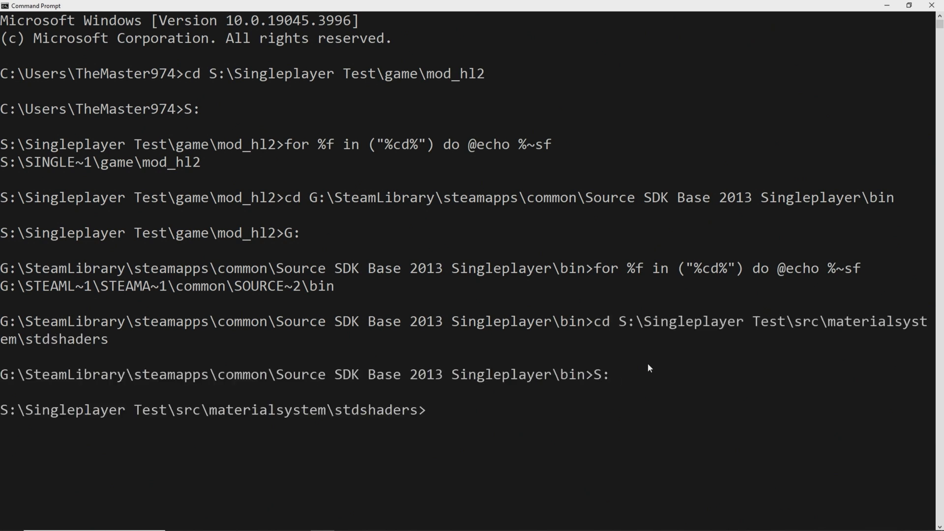
- Enter buildhl2shaders in the prompt, then browse Explorer up to the Singleplayer Test folder
{"action": "type", "text": "buildhl2"}
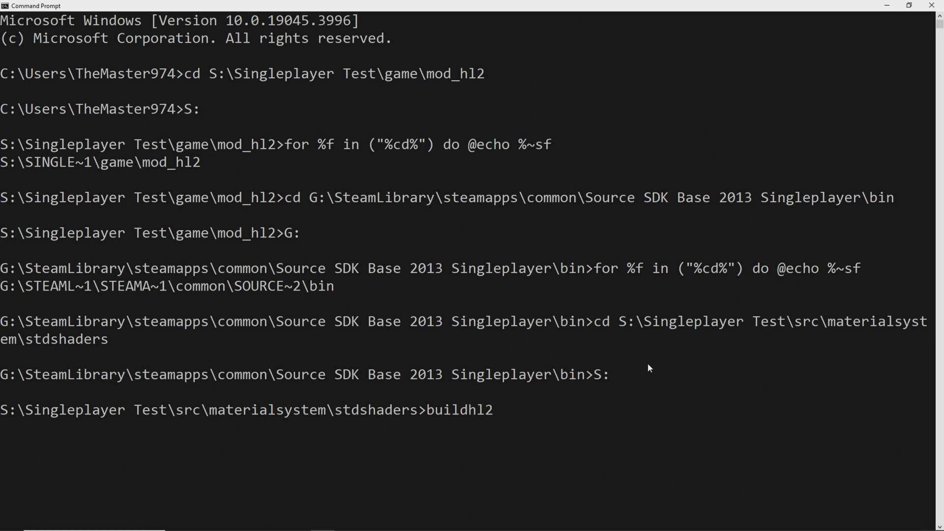
{"action": "type", "text": "shaders"}
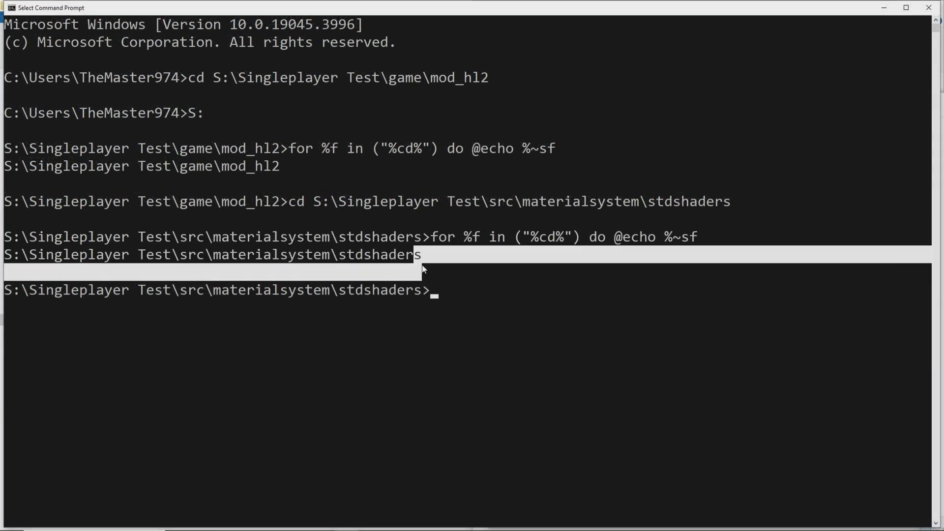
{"action": "mouse_move", "coordinate": [225, 521]}
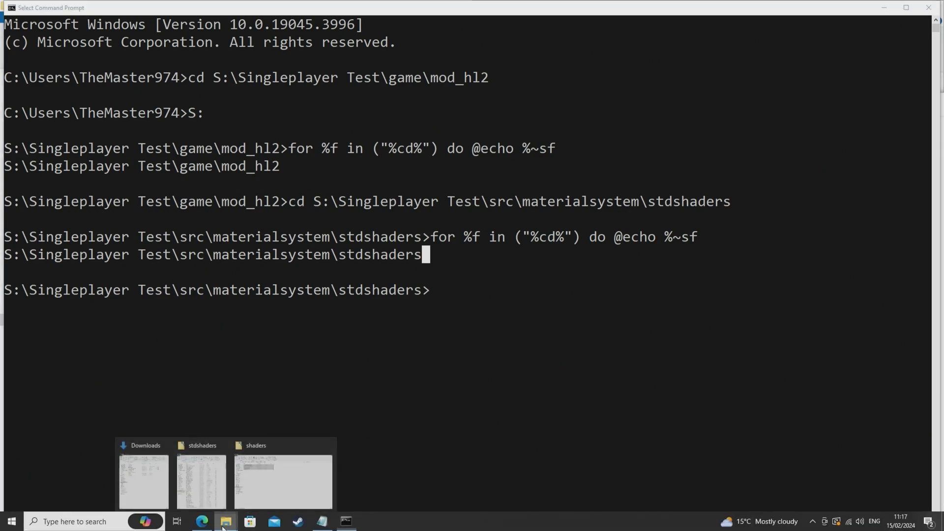
{"action": "left_click", "coordinate": [201, 479]}
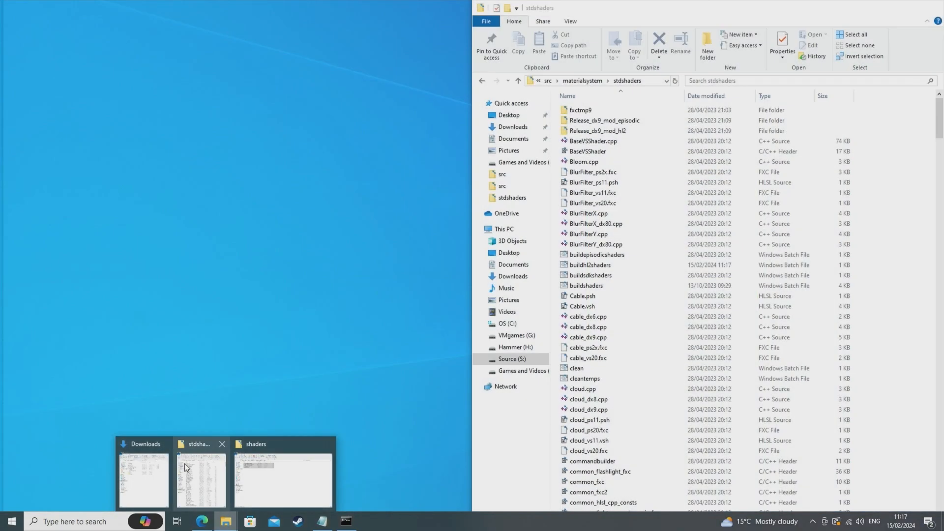
{"action": "left_click", "coordinate": [283, 476]}
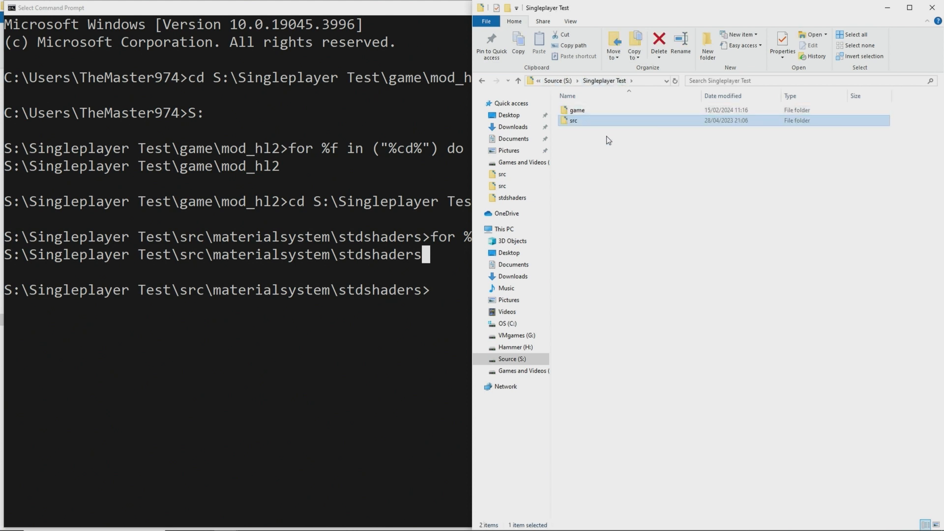
{"action": "left_click", "coordinate": [511, 359]}
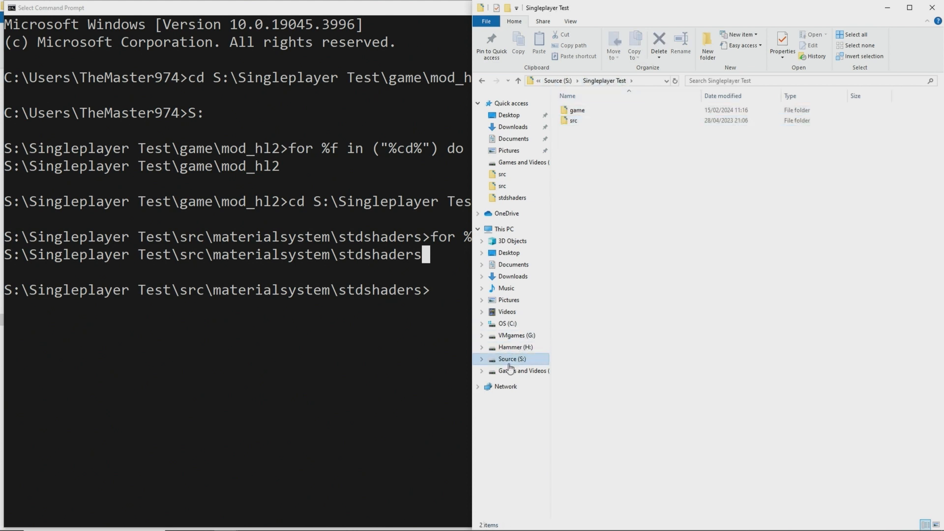
{"action": "mouse_move", "coordinate": [513, 337]}
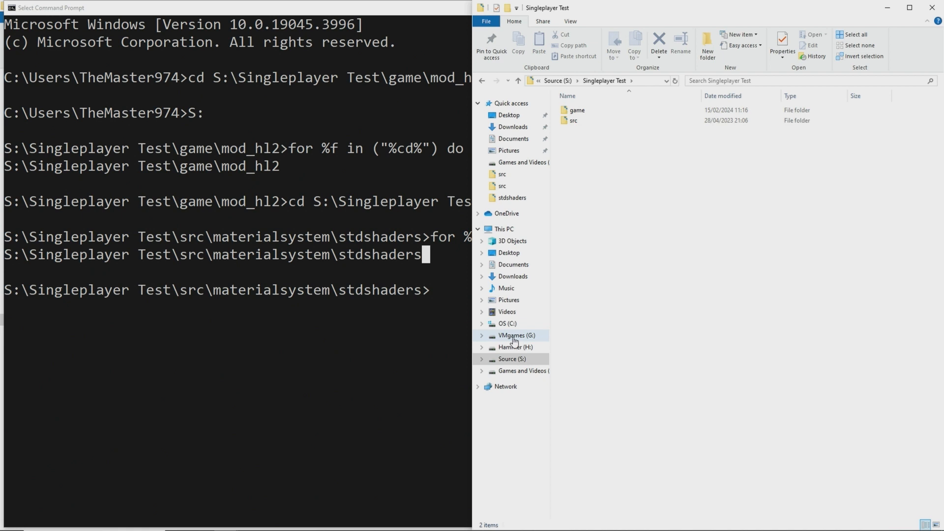
{"action": "mouse_move", "coordinate": [515, 340]}
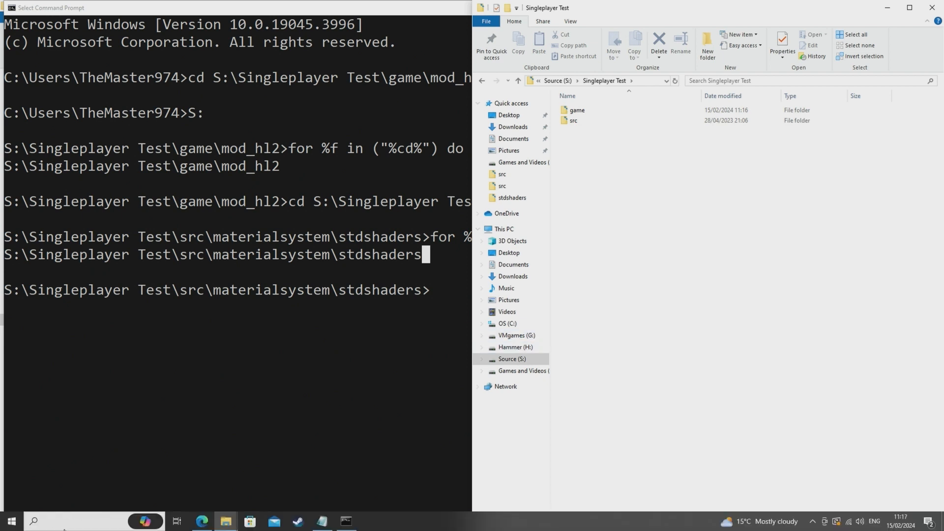
- Run fsutil 8dot3name set G: 0 in an administrator Command Prompt to enable short names
{"action": "type", "text": "cm"}
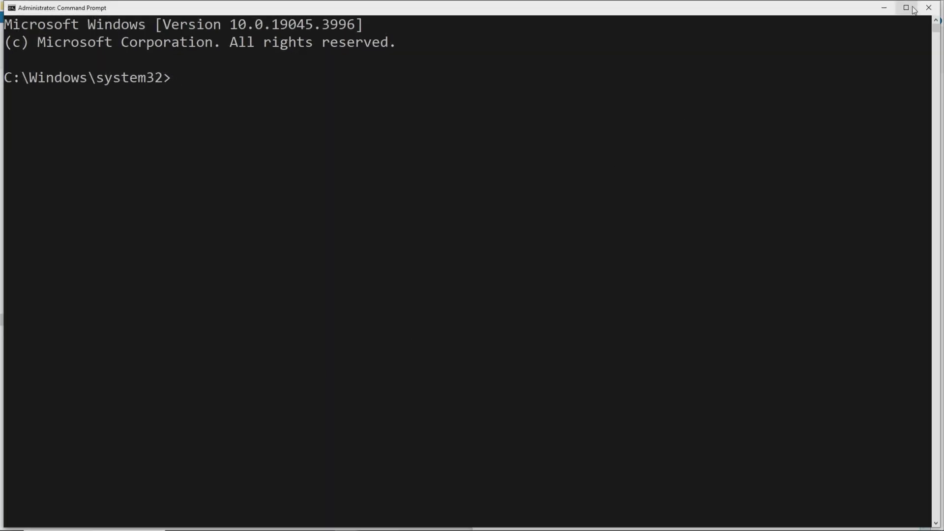
{"action": "type", "text": "fs"}
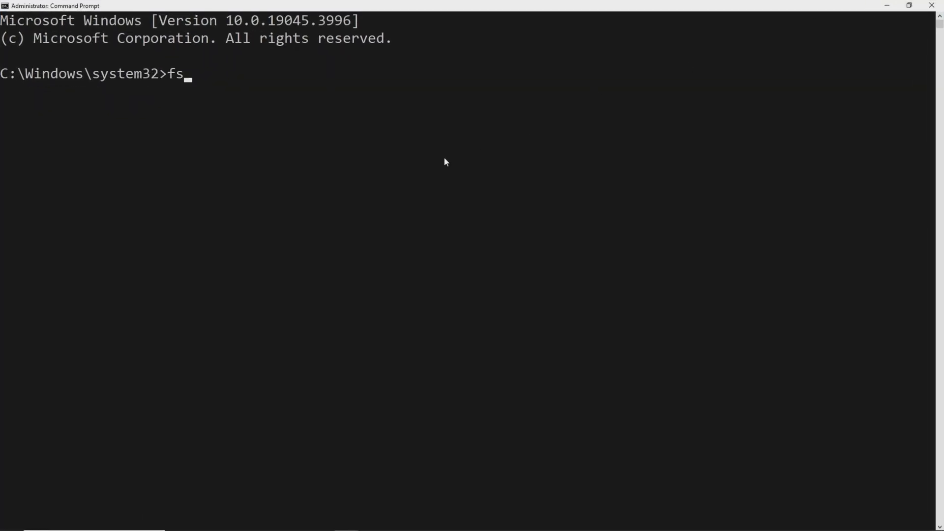
{"action": "type", "text": "util 8dot3name"}
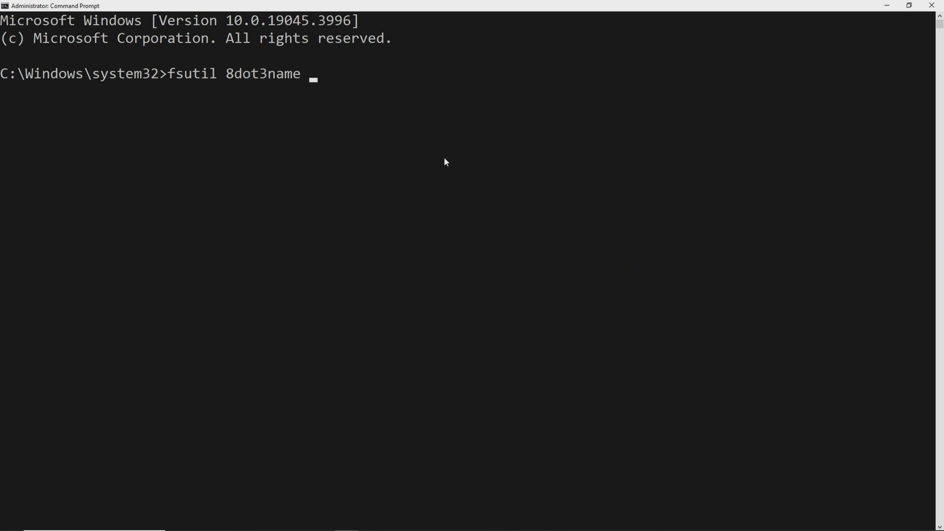
{"action": "type", "text": "set"}
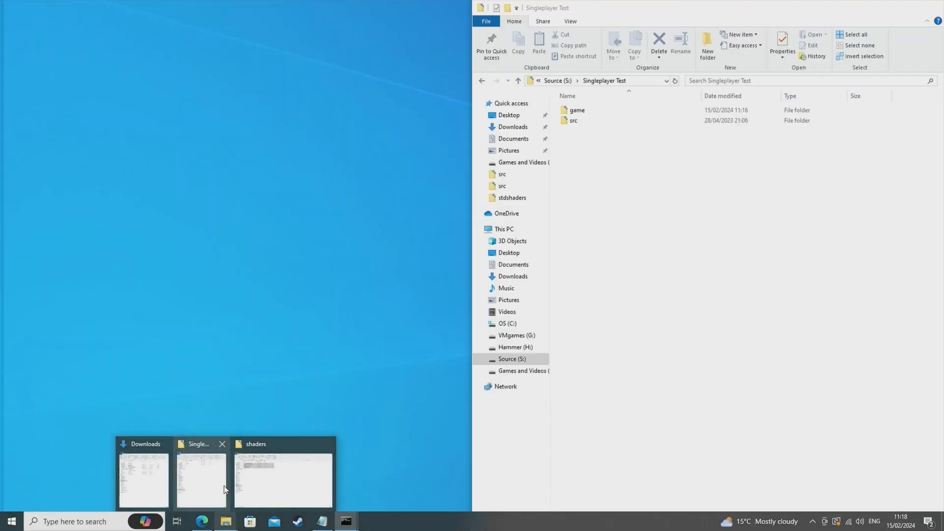
{"action": "left_click", "coordinate": [345, 521]}
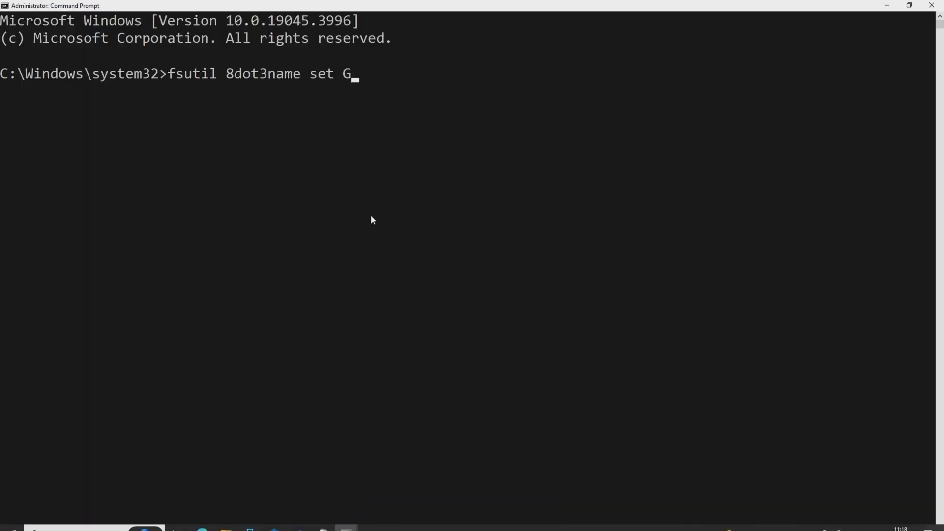
{"action": "key", "text": "Return"}
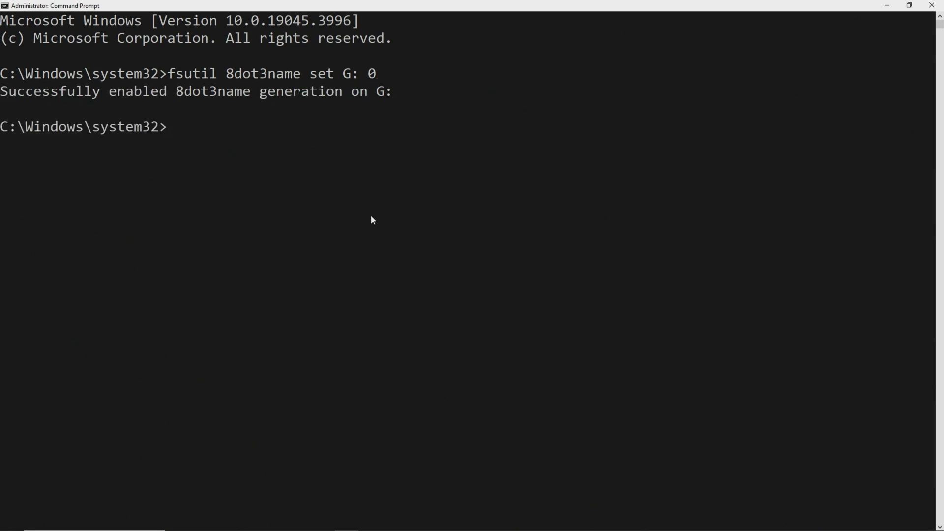
{"action": "mouse_move", "coordinate": [353, 494]}
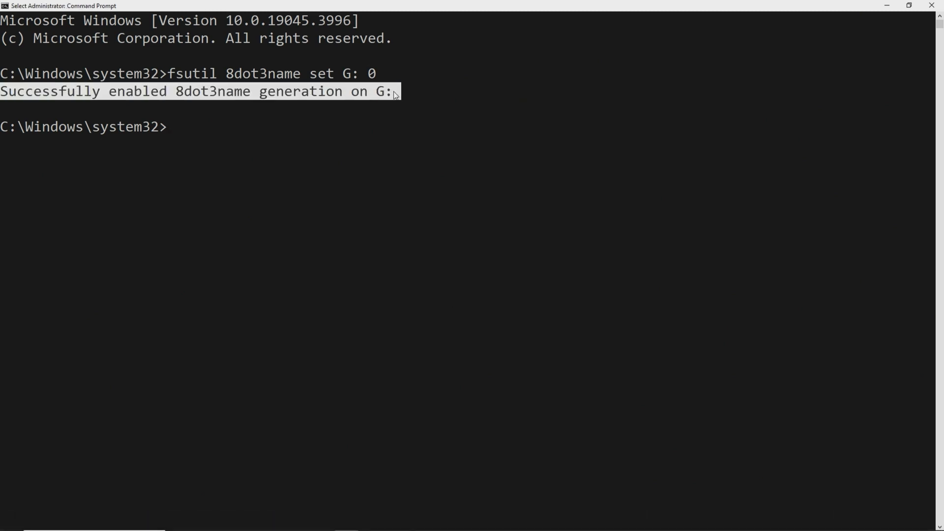
{"action": "mouse_move", "coordinate": [225, 521]}
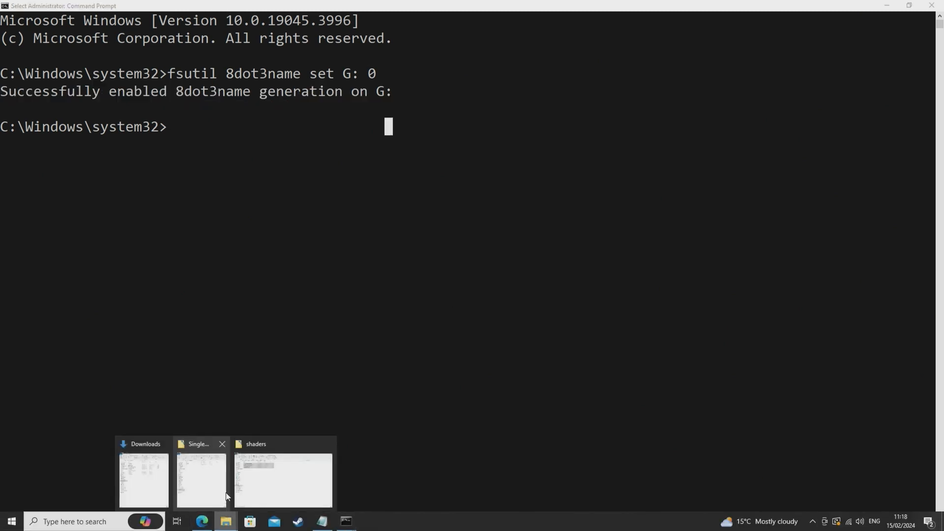
- Attempt to copy SteamLibrary on VMgames (G:) and cancel the copy for lack of disk space
{"action": "left_click", "coordinate": [201, 479]}
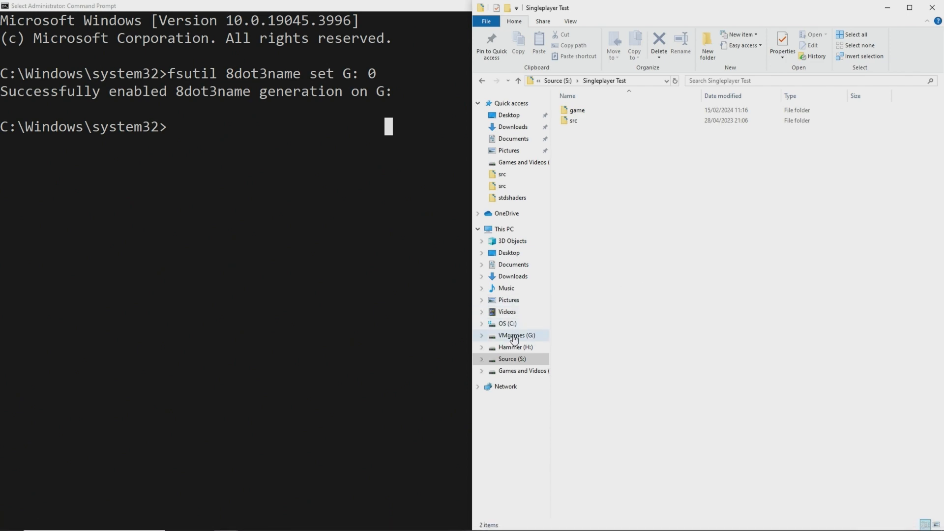
{"action": "left_click", "coordinate": [514, 335]}
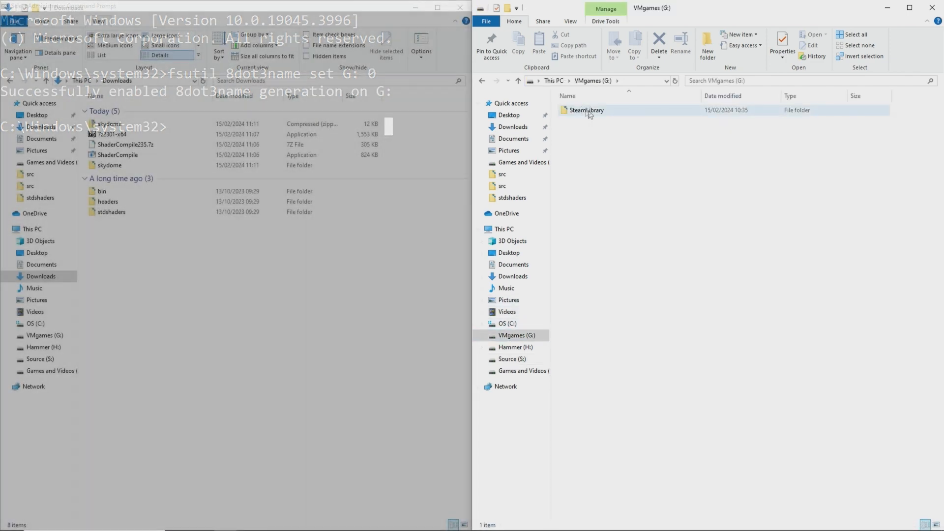
{"action": "left_click", "coordinate": [586, 110]}
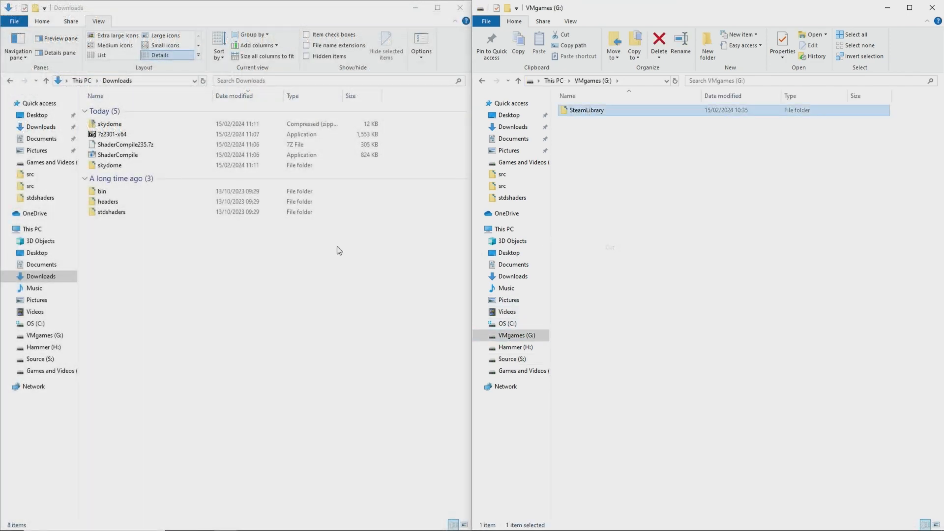
{"action": "right_click", "coordinate": [337, 250]}
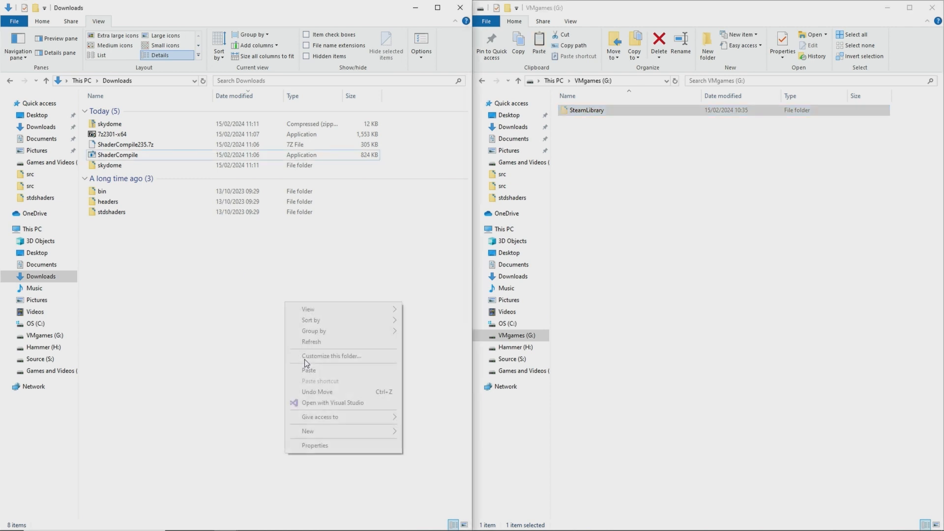
{"action": "left_click", "coordinate": [308, 370]}
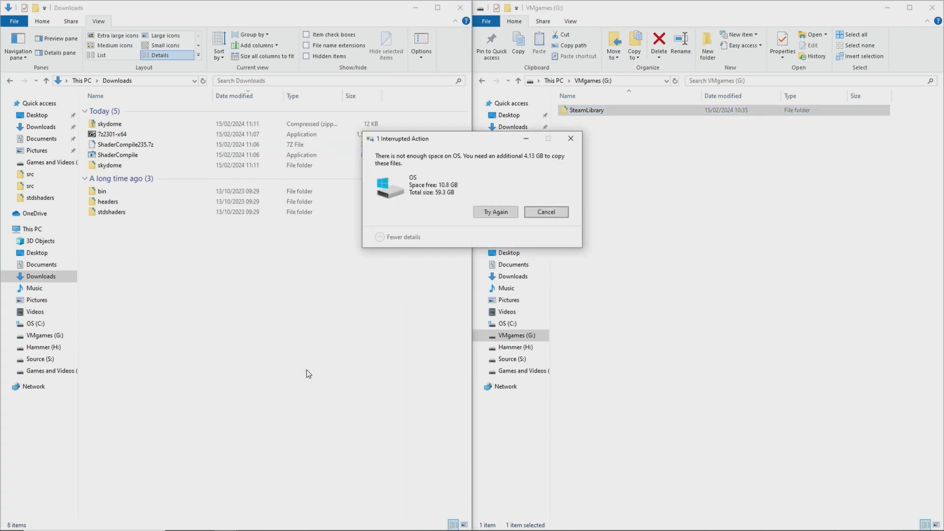
{"action": "left_click", "coordinate": [545, 212]}
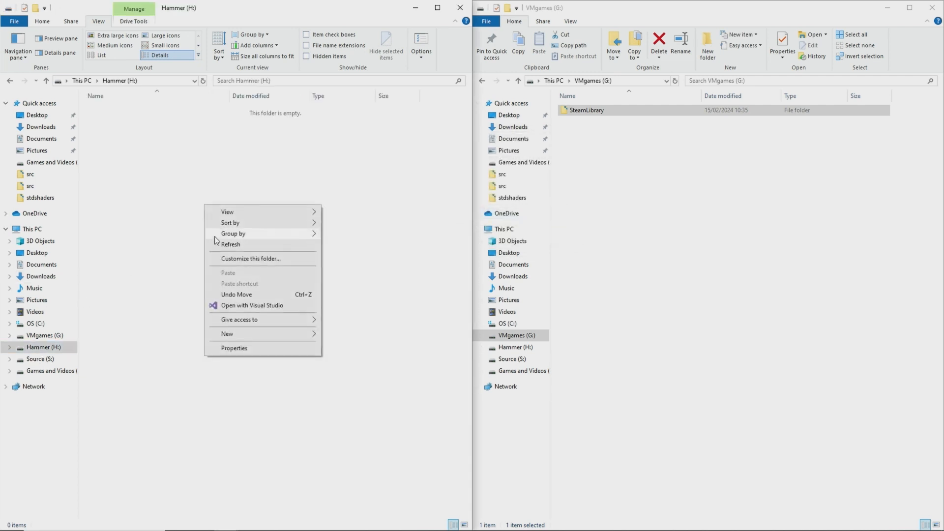
- Move the Singleplayer Test folder from Source (S:) onto the empty Hammer (H:) drive
{"action": "left_click", "coordinate": [602, 223]}
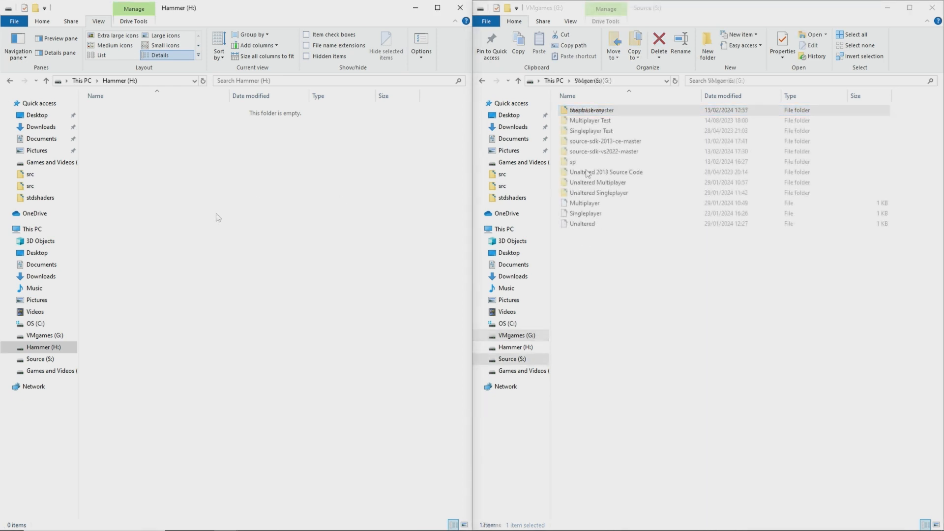
{"action": "right_click", "coordinate": [591, 131]}
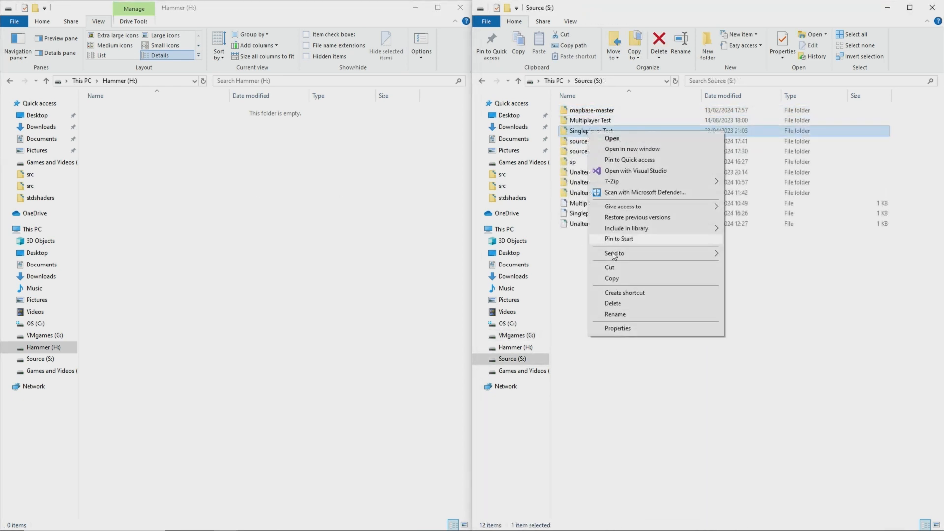
{"action": "right_click", "coordinate": [272, 264]}
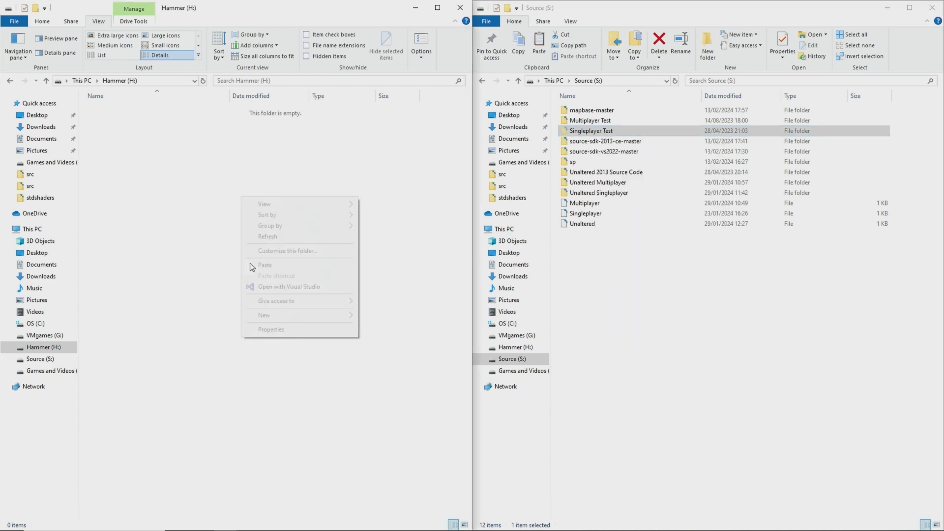
{"action": "left_click", "coordinate": [260, 271]}
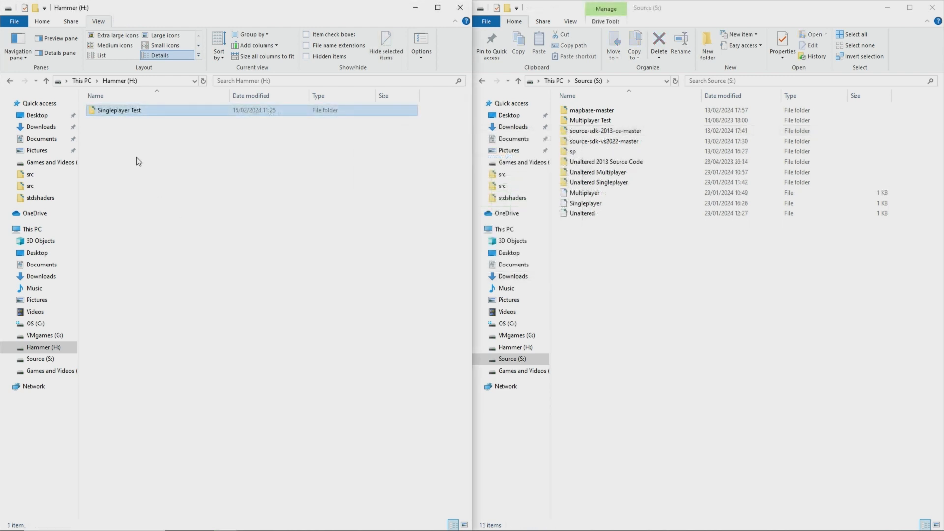
{"action": "right_click", "coordinate": [119, 109]}
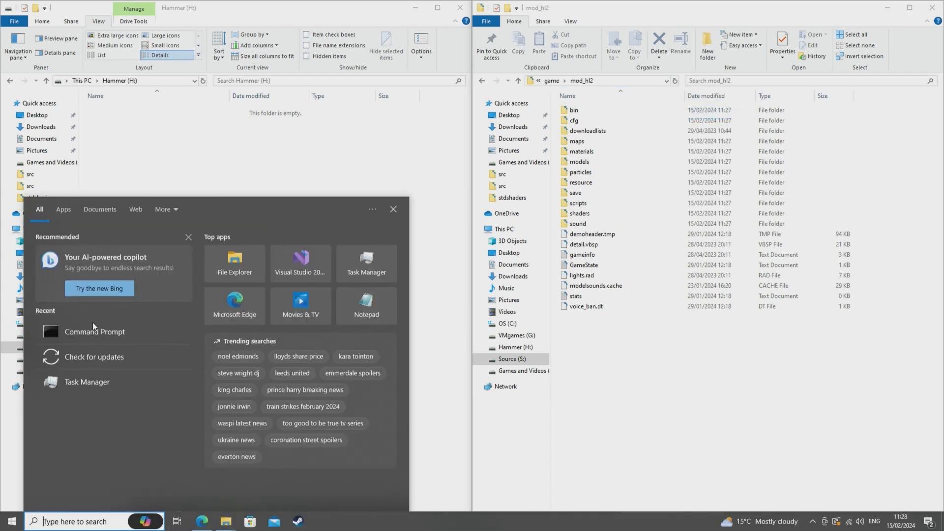
{"action": "left_click", "coordinate": [94, 331]}
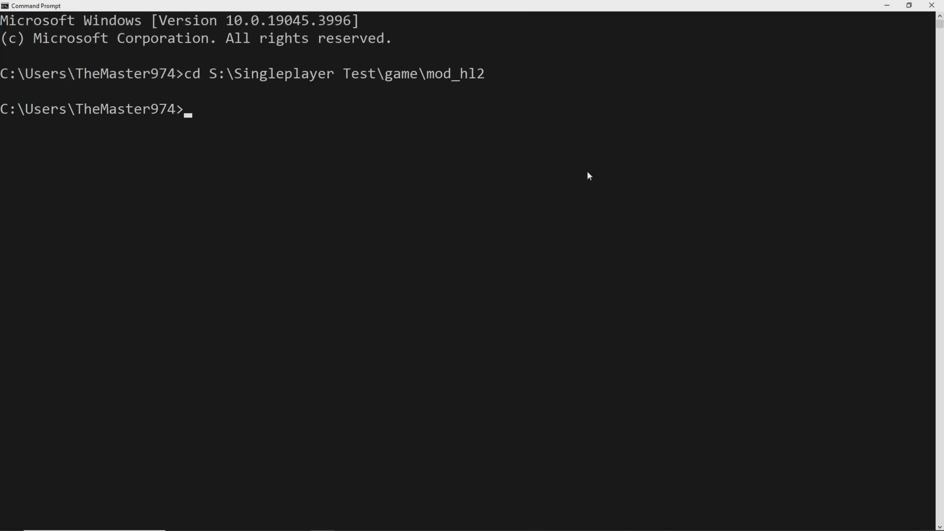
{"action": "type", "text": "S:"}
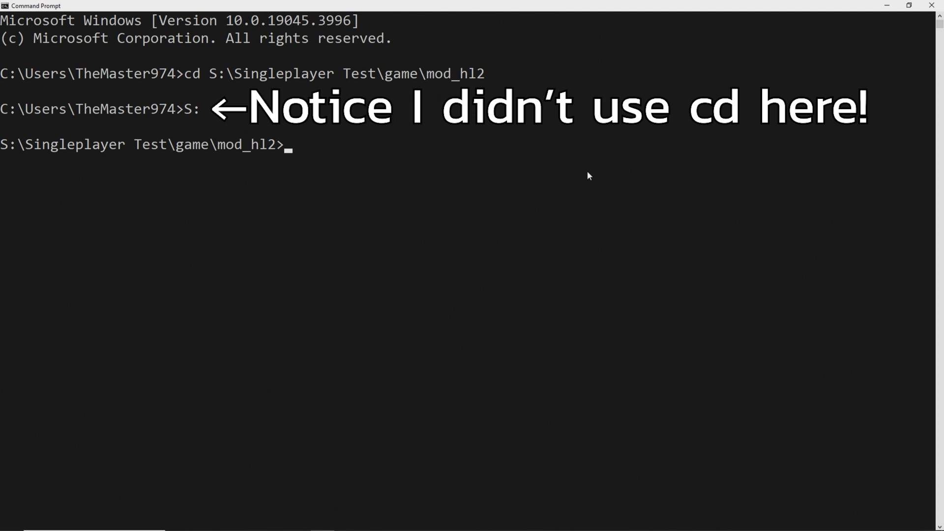
{"action": "type", "text": "for %"}
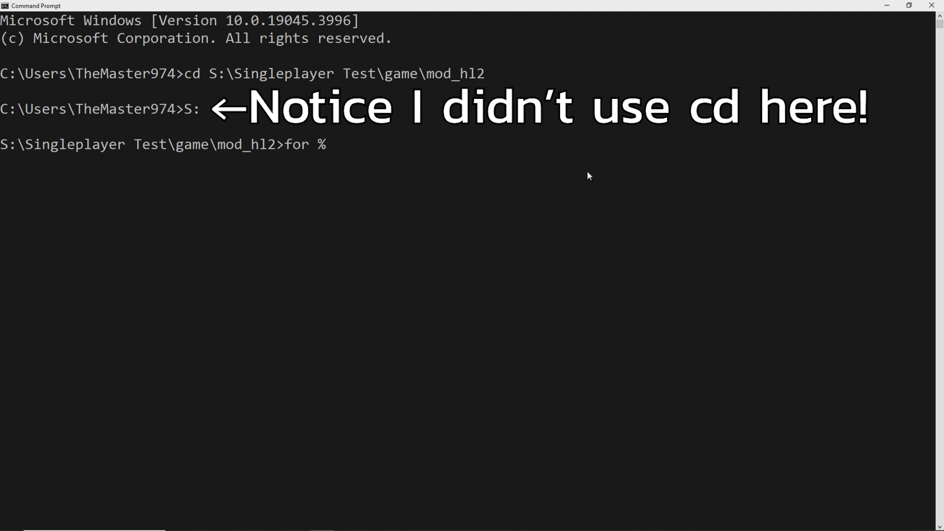
{"action": "type", "text": "f in"}
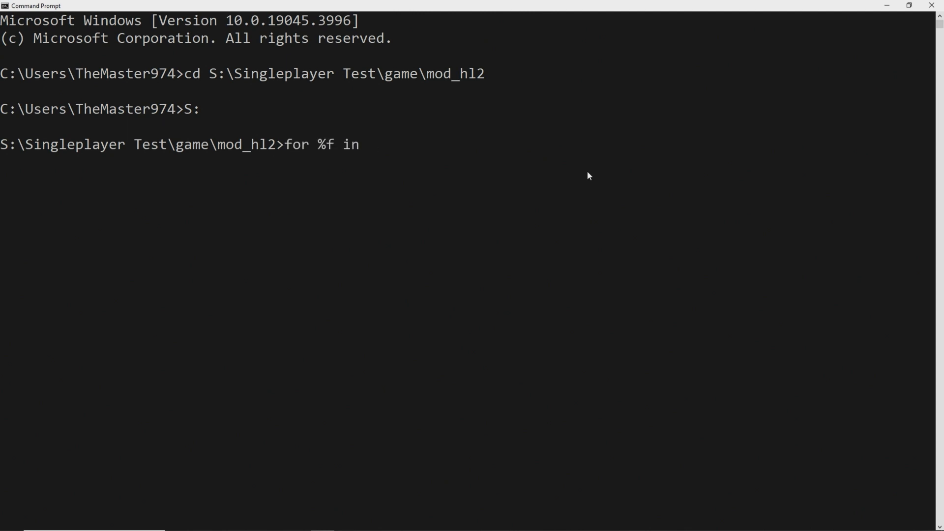
{"action": "type", "text": "(\"\")"}
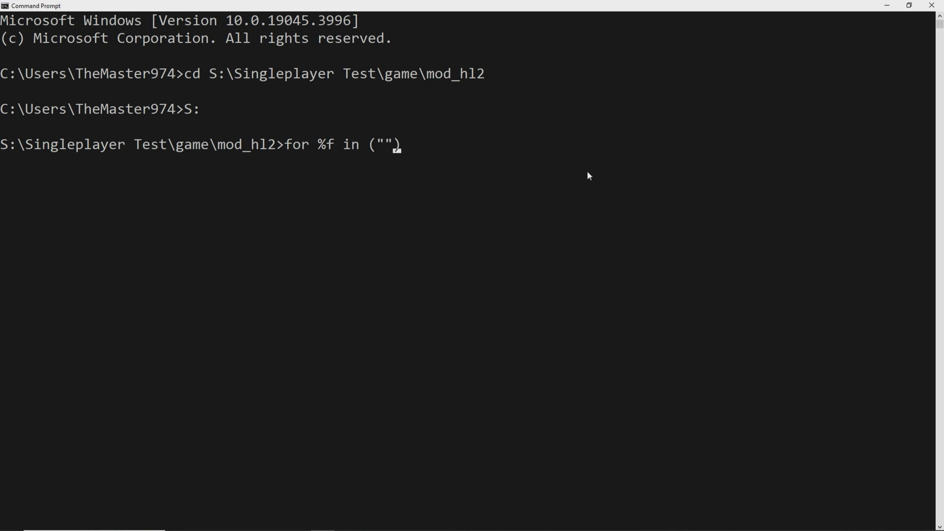
{"action": "type", "text": "%cd%"}
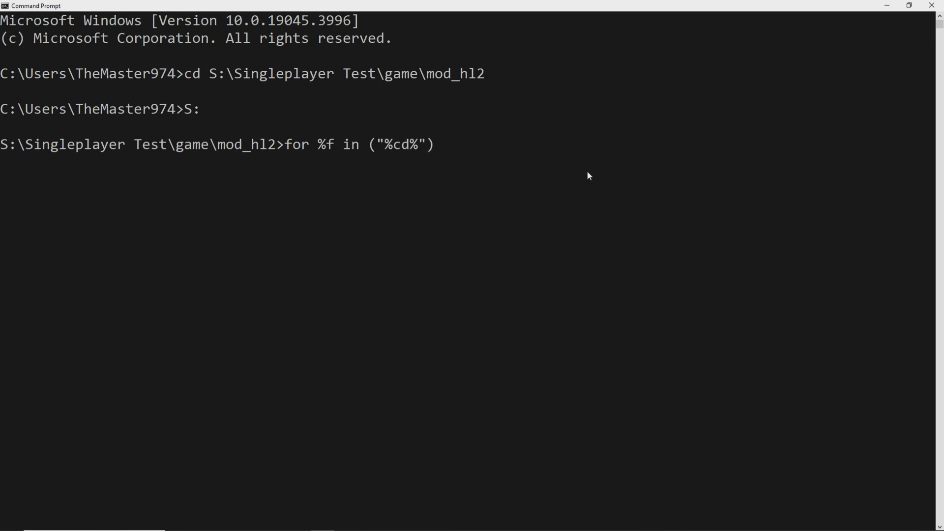
{"action": "type", "text": "d"}
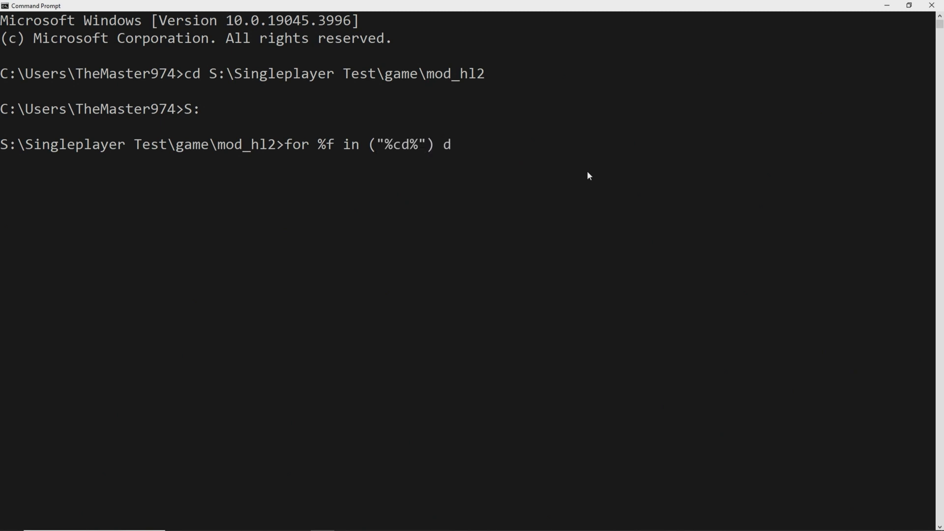
{"action": "type", "text": "o @echo"}
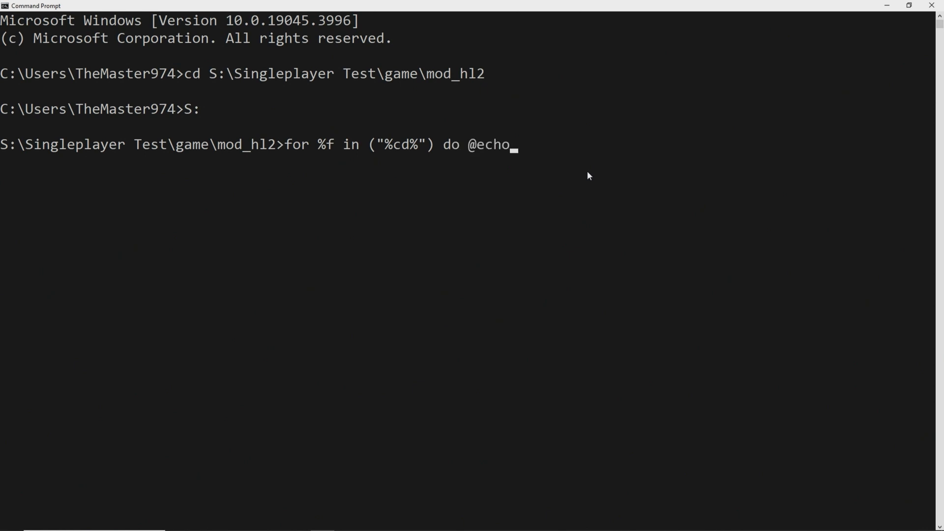
{"action": "type", "text": "%~"}
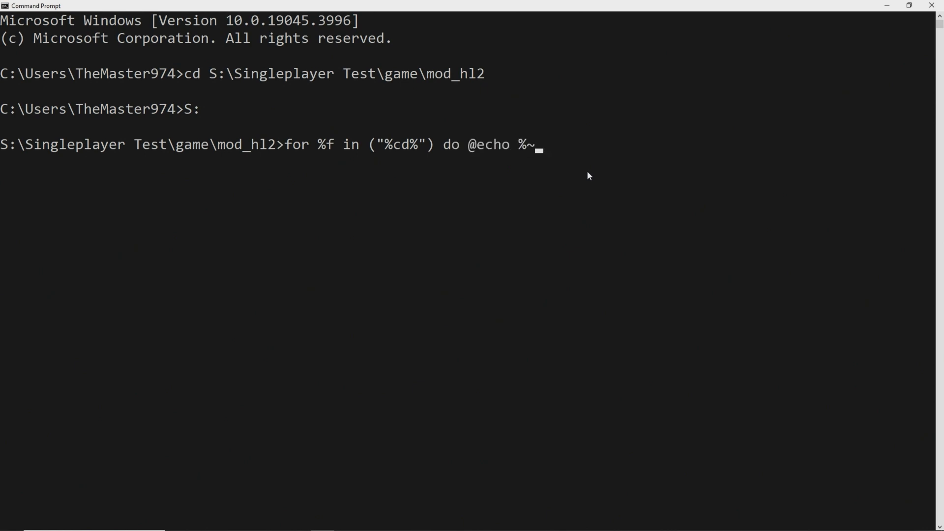
{"action": "key", "text": "Return"}
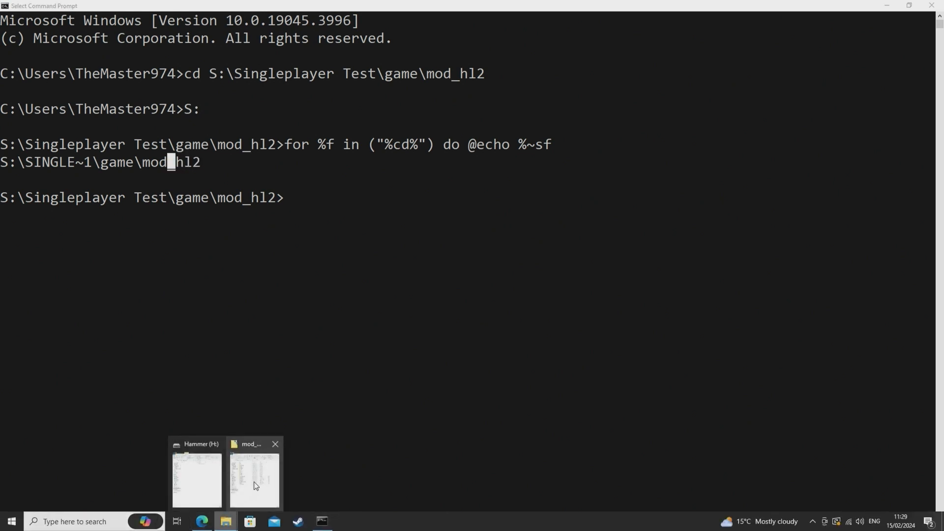
- Open buildhl2shaders for editing from stdshaders and print the SDK bin folder's short path
{"action": "left_click", "coordinate": [253, 479]}
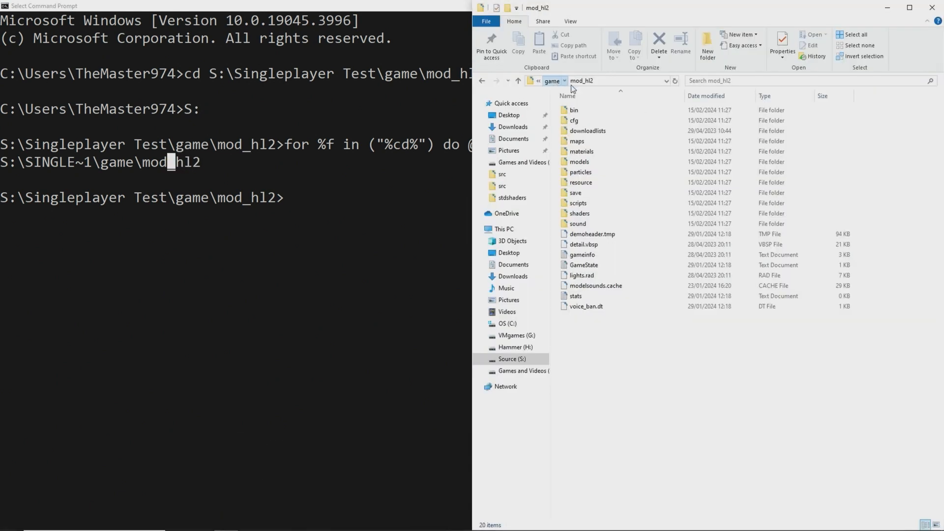
{"action": "left_click", "coordinate": [553, 80]}
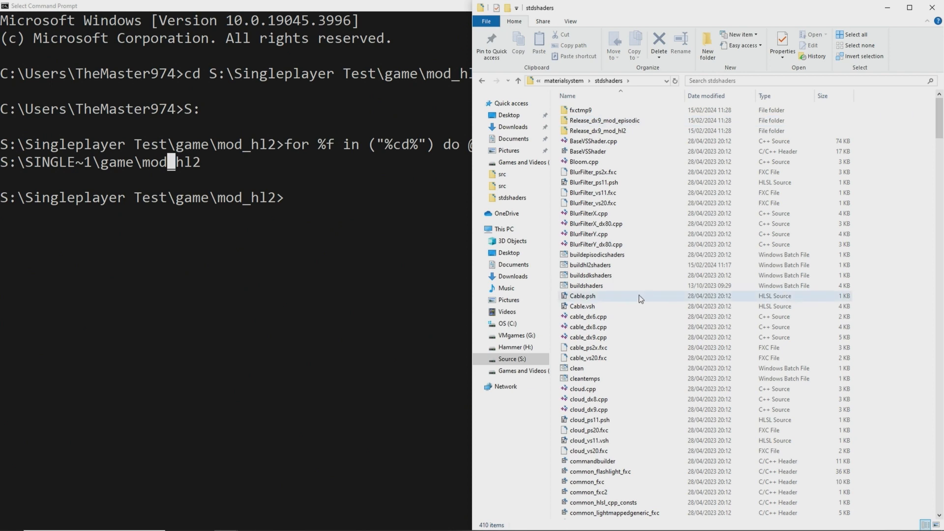
{"action": "right_click", "coordinate": [590, 264]}
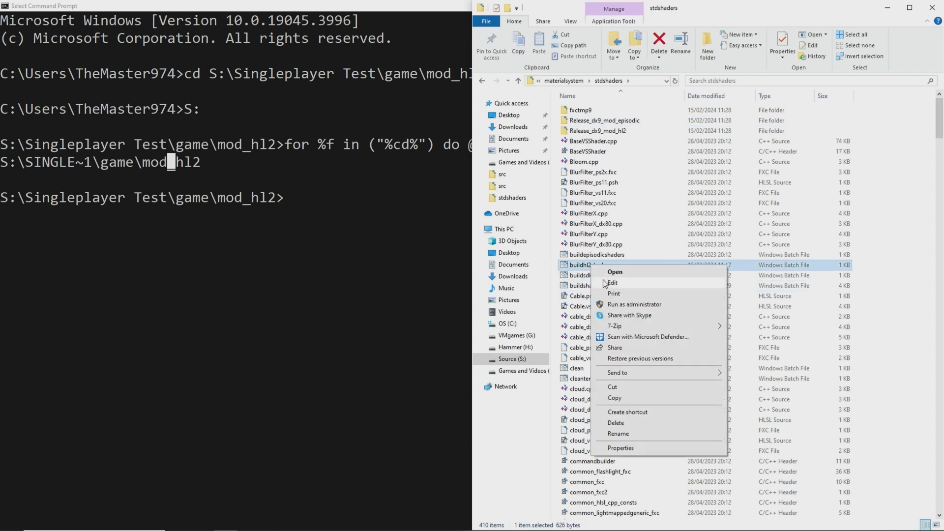
{"action": "left_click", "coordinate": [612, 284]}
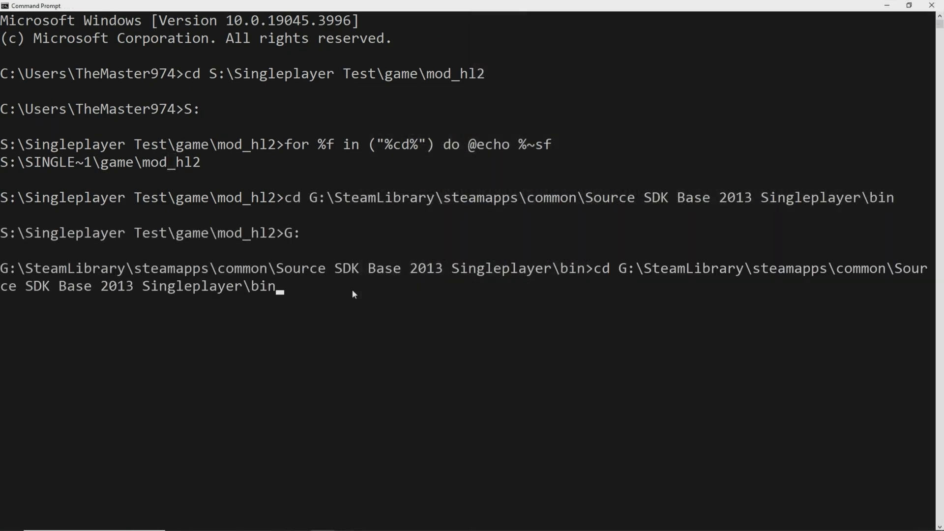
{"action": "key", "text": "Return"}
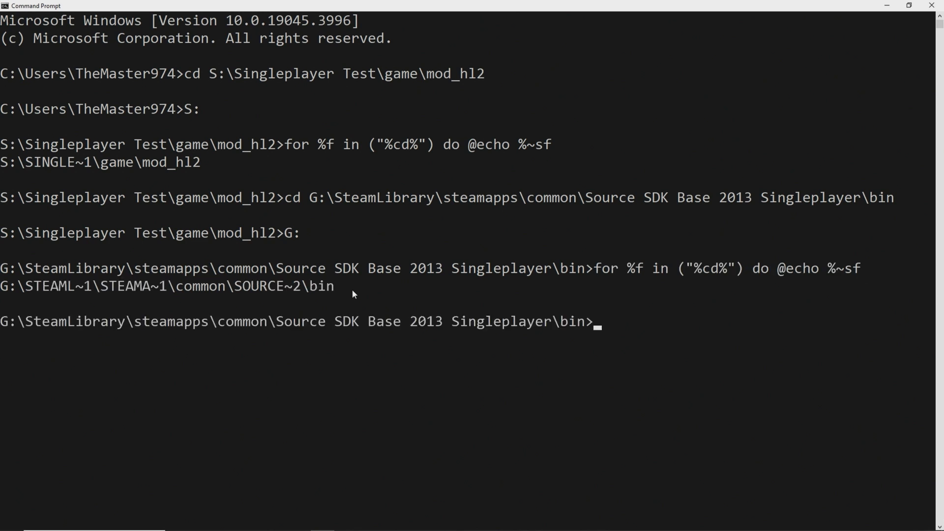
{"action": "mouse_move", "coordinate": [76, 289]}
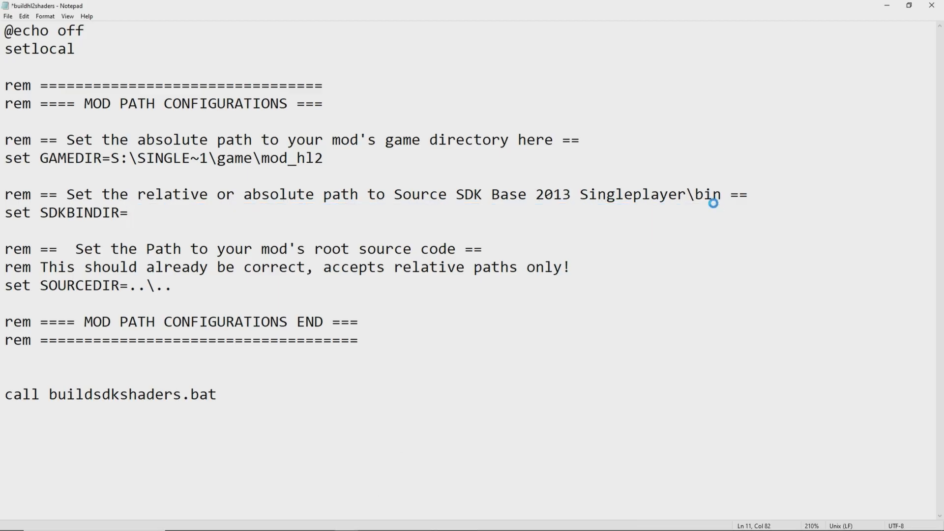
- Set SDKBINDIR in buildhl2shaders to G:\STEAML~1\STEAMA~1\common\SOURCE~2\bin
{"action": "type", "text": "G:\\STEAML~1\\STEAMA~1\\common\\SOURCE~2\\bin"}
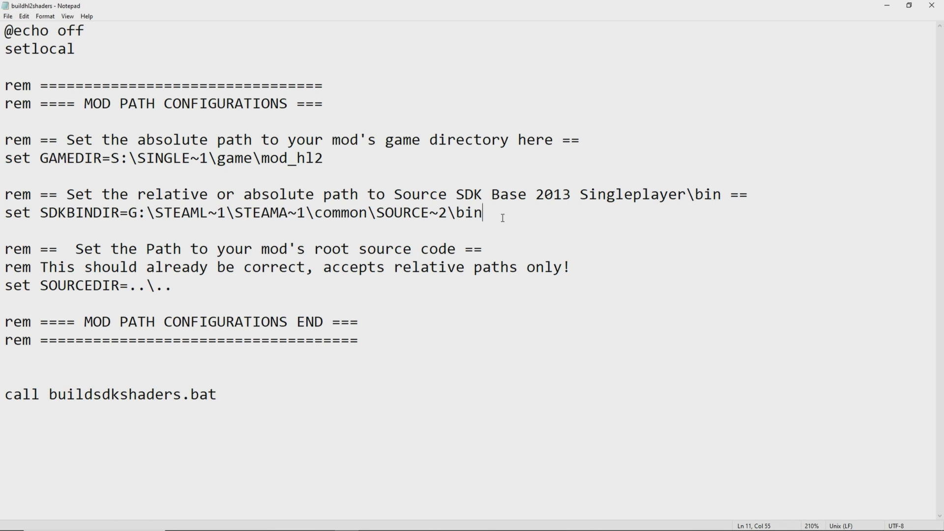
{"action": "mouse_move", "coordinate": [935, 6]}
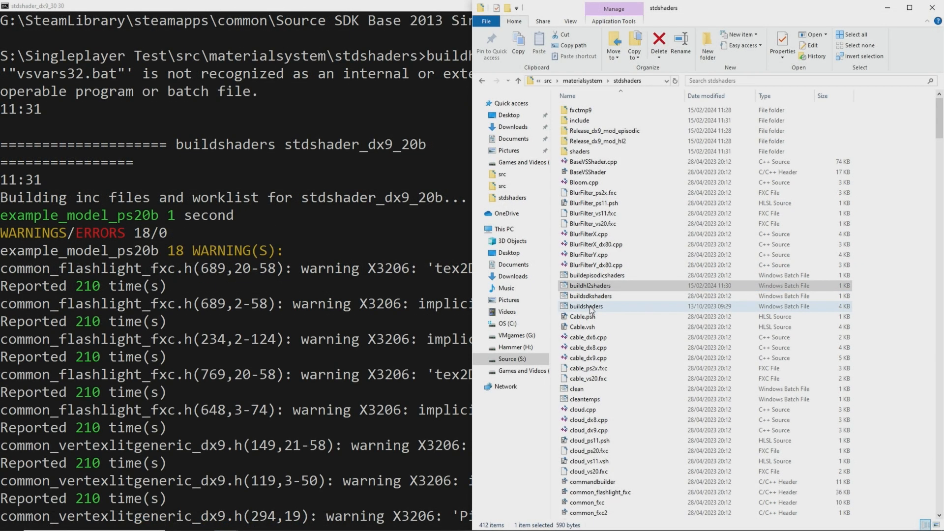
- Change buildsdkshaders to call vsvars32.bat via VS120COMNTOOLS, then save and close it
{"action": "right_click", "coordinate": [590, 296]}
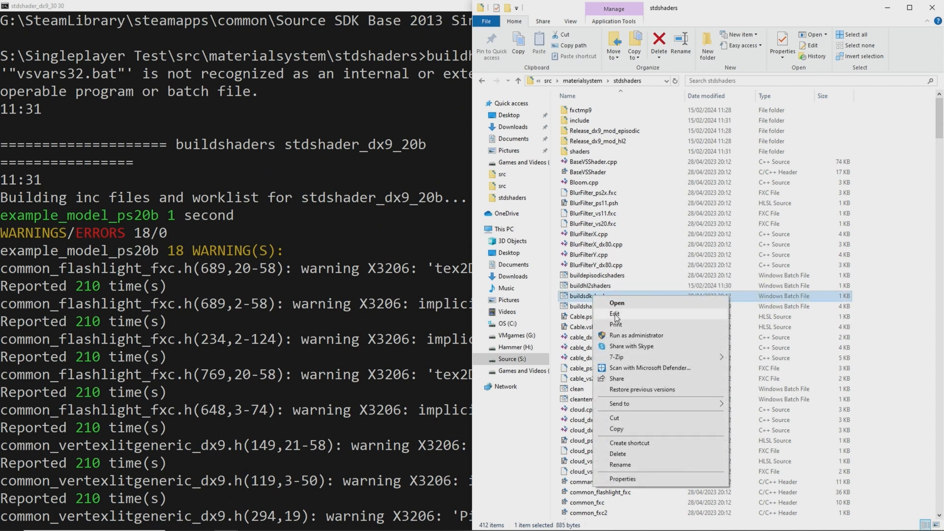
{"action": "left_click", "coordinate": [613, 314]}
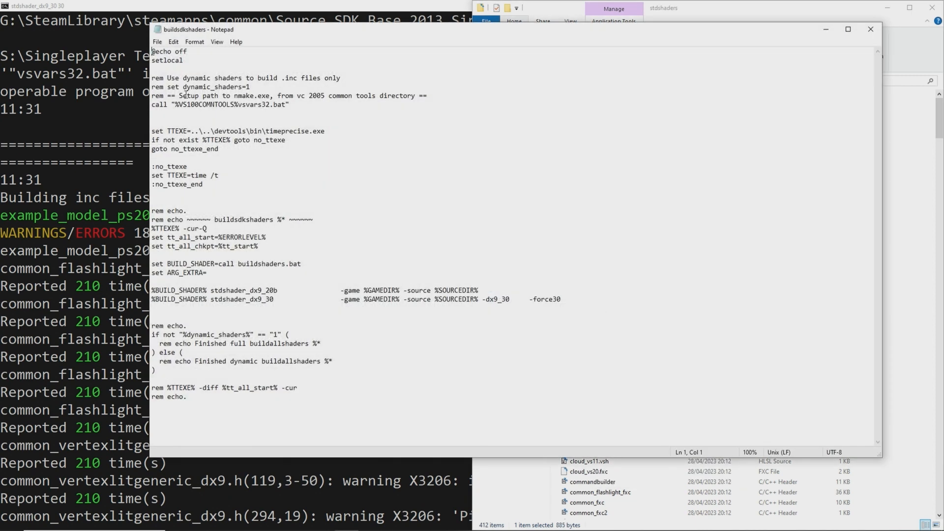
{"action": "left_click", "coordinate": [191, 105]}
{"action": "type", "text": "2"}
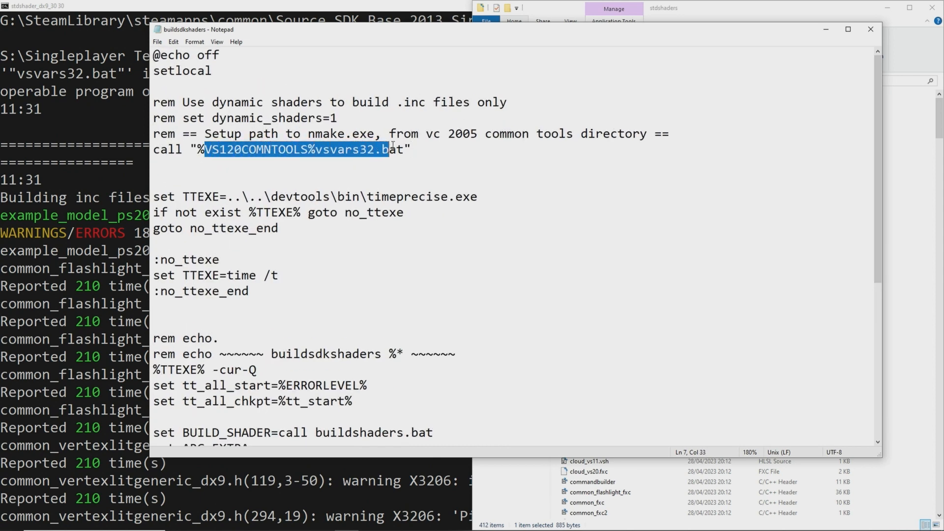
{"action": "left_click", "coordinate": [429, 150]}
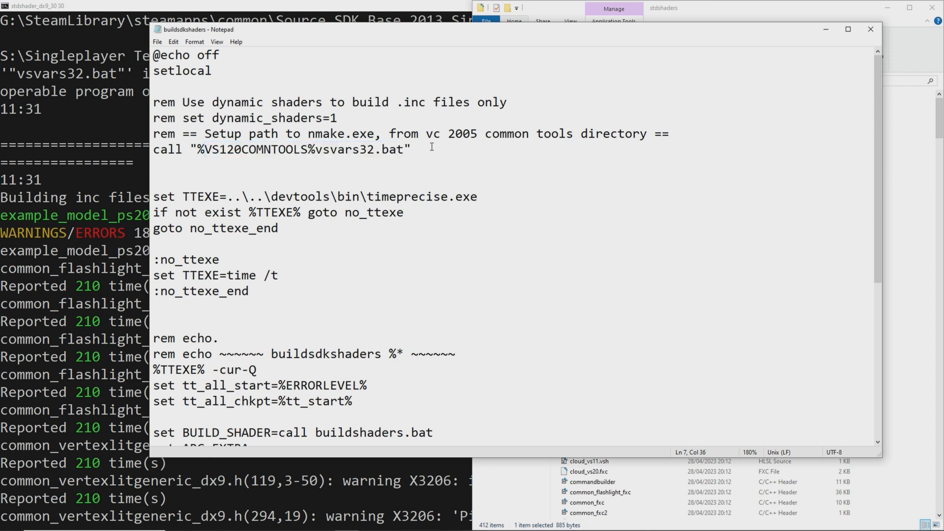
{"action": "mouse_move", "coordinate": [871, 29]}
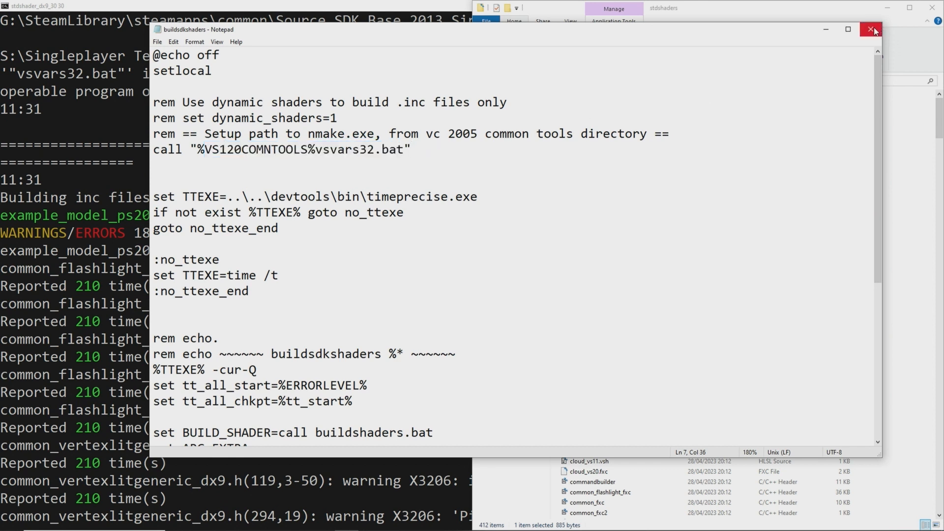
{"action": "mouse_move", "coordinate": [872, 30]}
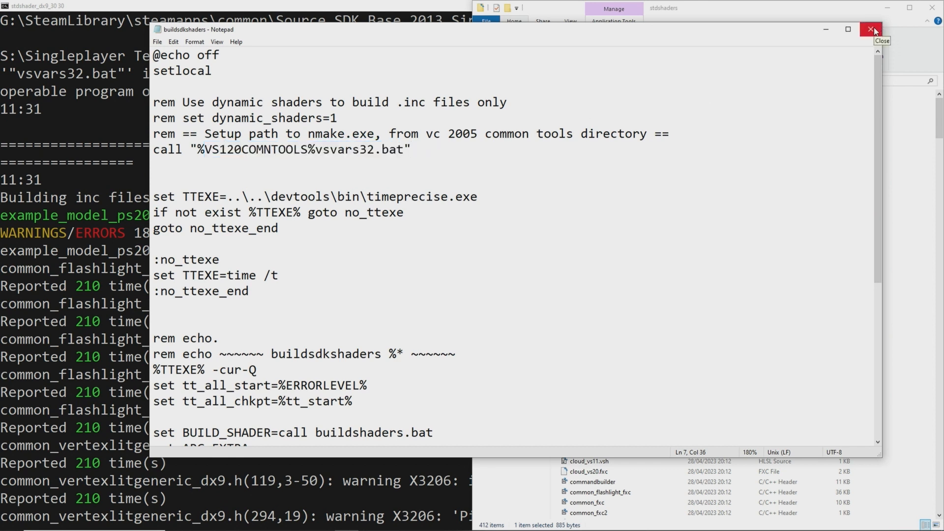
{"action": "left_click", "coordinate": [872, 29]}
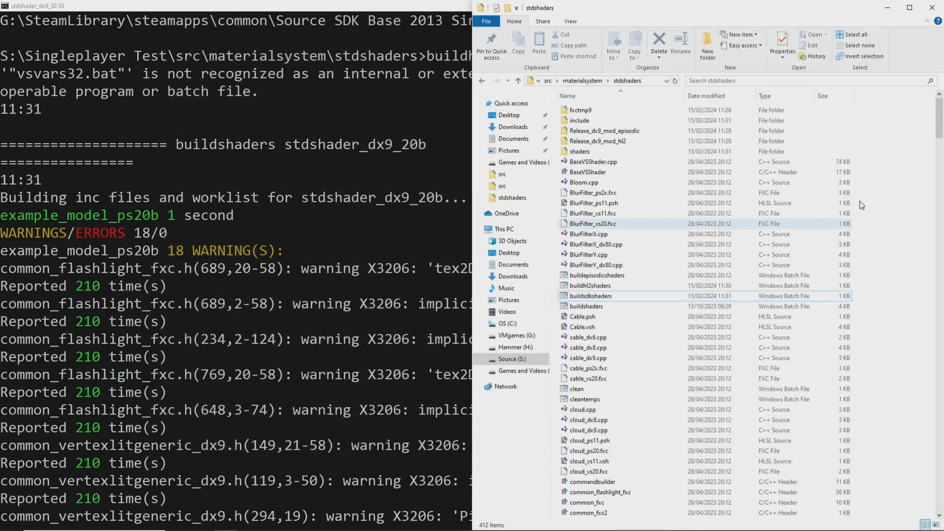
- Give the skydome entries in stdshader_dx9_30 .fxc extensions and review the rebuild copying 7 files
{"action": "scroll", "scroll_direction": "down", "scroll_amount": 3}
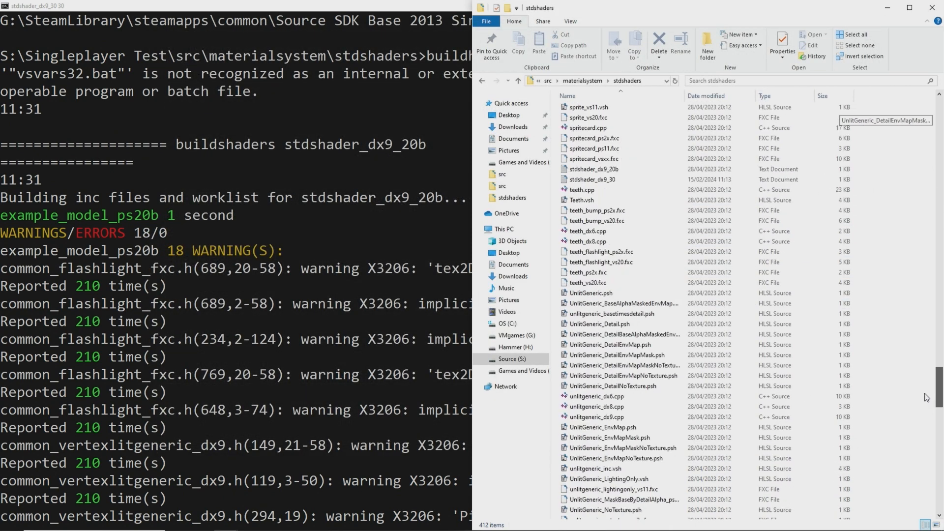
{"action": "scroll", "scroll_direction": "up", "scroll_amount": 3}
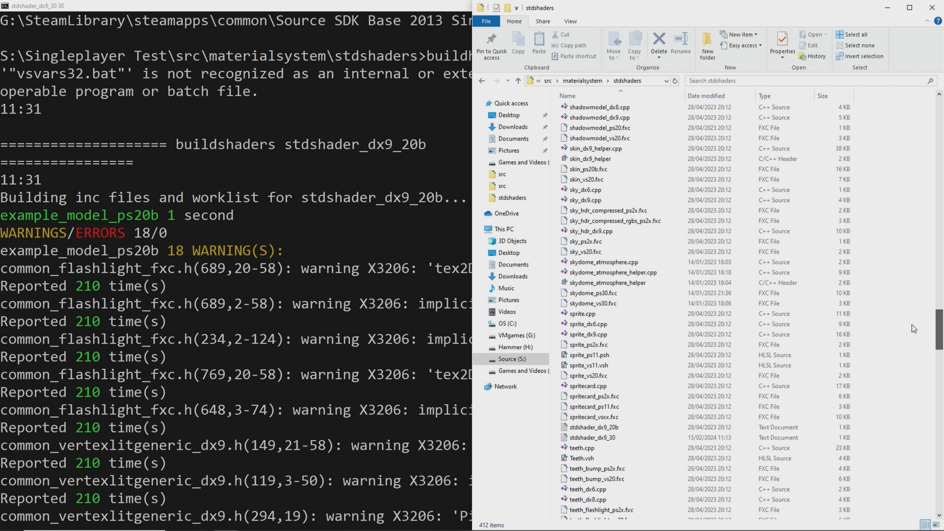
{"action": "mouse_move", "coordinate": [278, 337]}
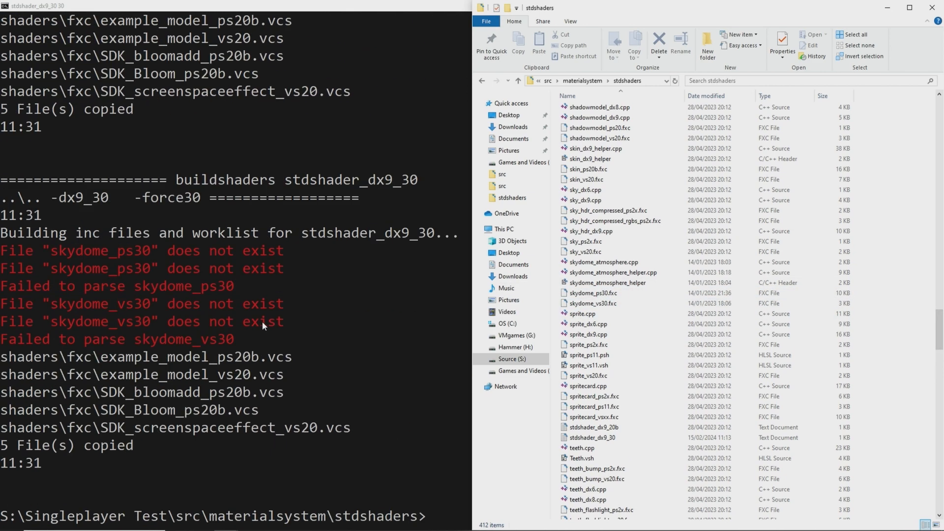
{"action": "double_click", "coordinate": [592, 427]}
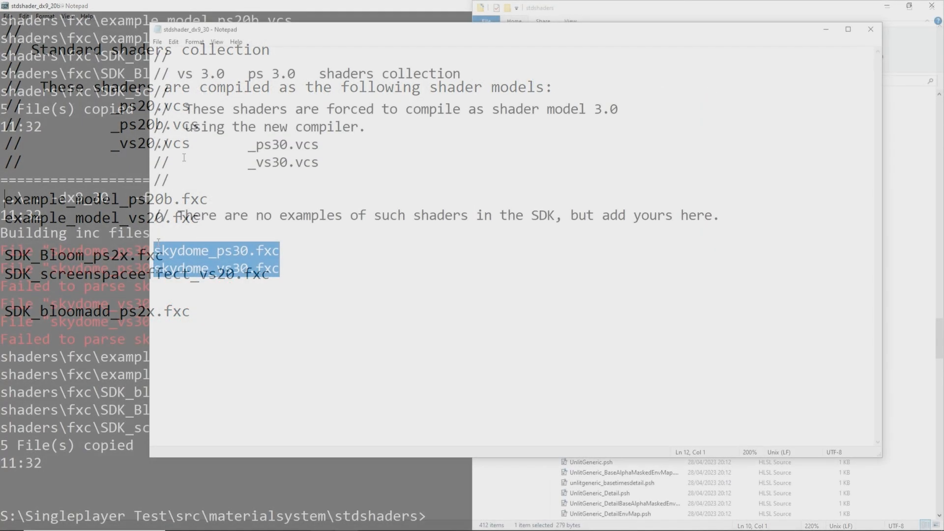
{"action": "double_click", "coordinate": [266, 251]}
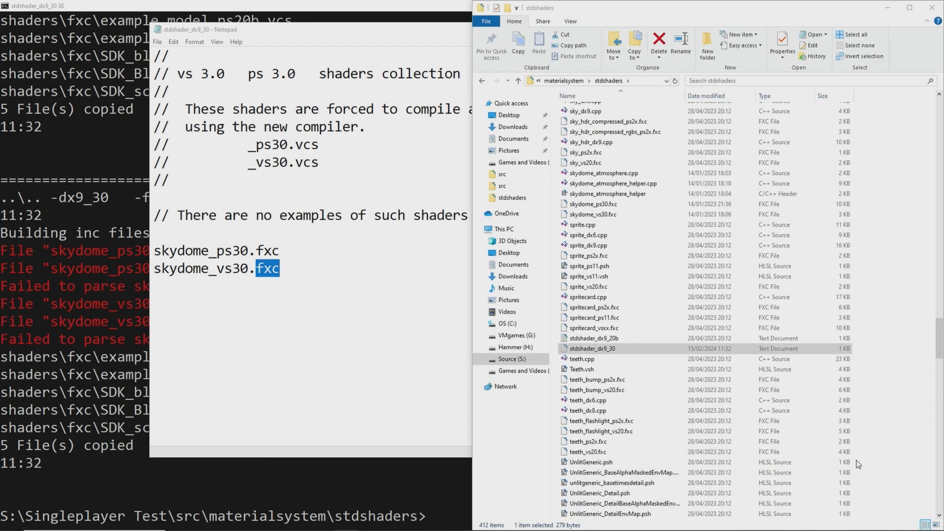
{"action": "left_click", "coordinate": [591, 265]}
{"action": "type", "text": "buildhl2shaders.bat"}
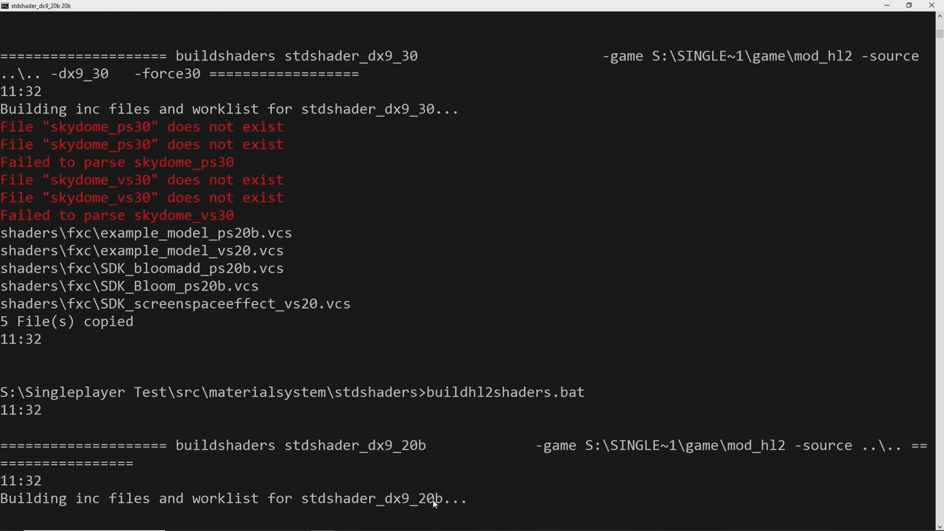
{"action": "scroll", "scroll_direction": "down", "scroll_amount": 3}
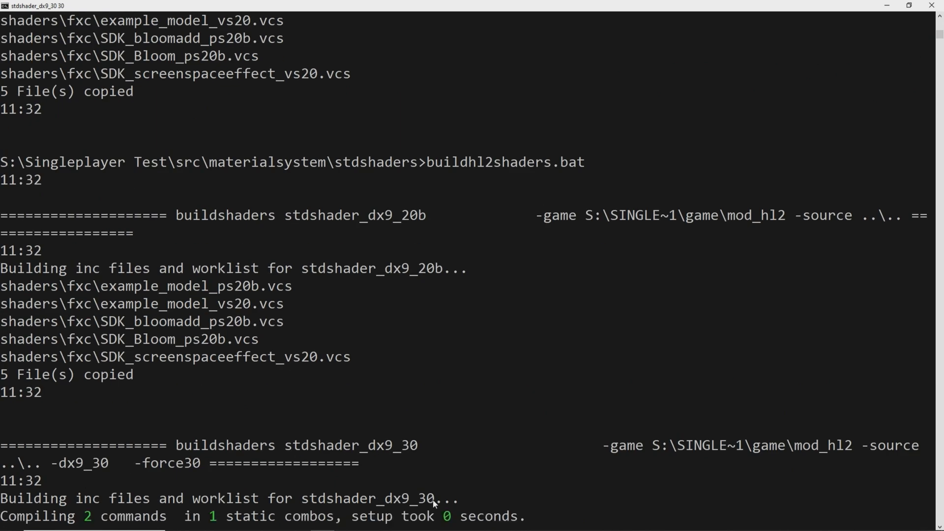
{"action": "scroll", "scroll_direction": "down", "scroll_amount": 3}
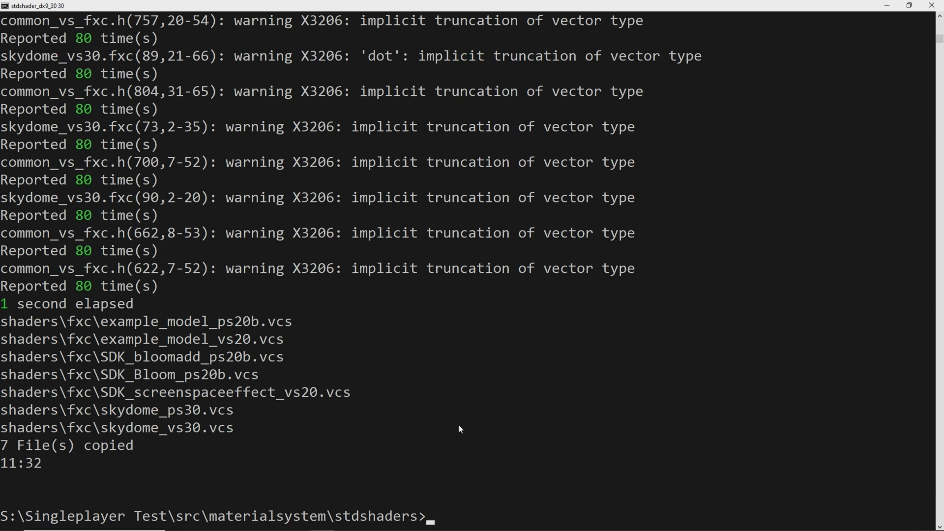
{"action": "mouse_move", "coordinate": [204, 530]}
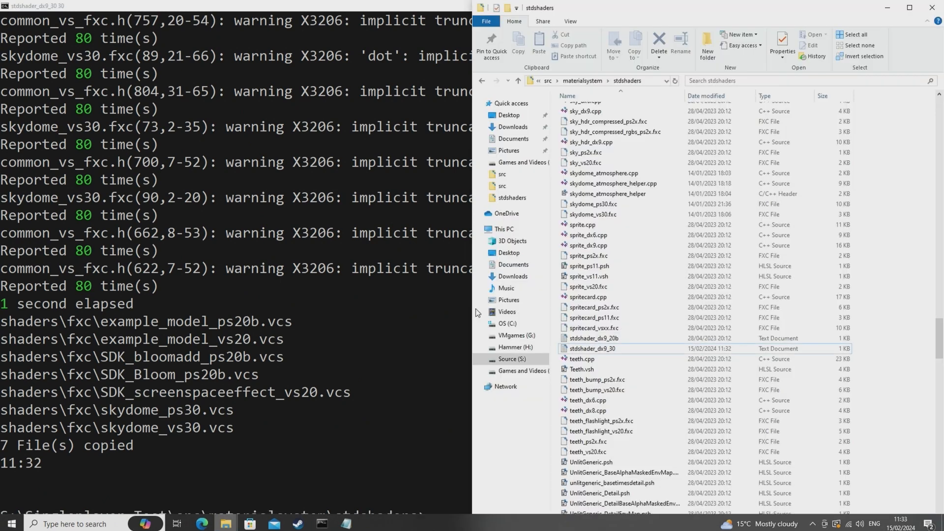
- Go up to the src folder listing everything.sln and games.sln
{"action": "left_click", "coordinate": [548, 80]}
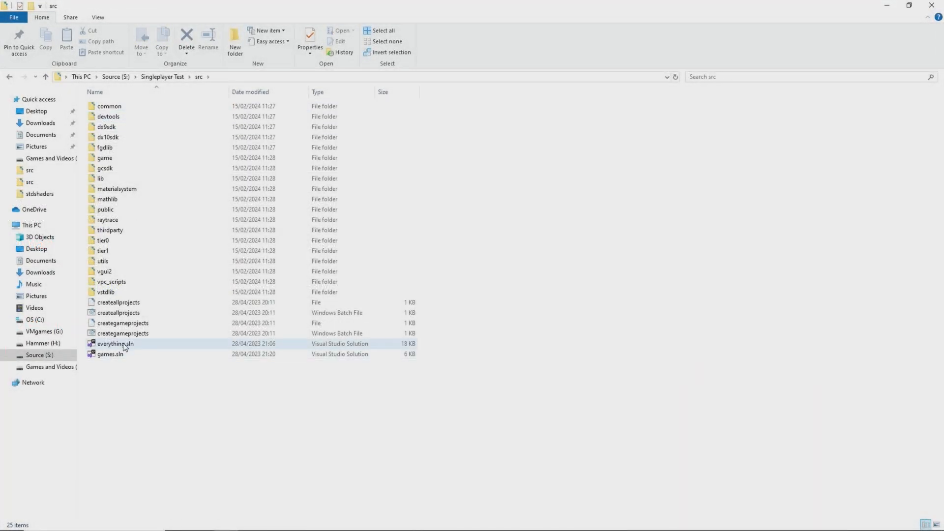
- Load everything.sln in Visual Studio 2022 with its 27 projects
{"action": "double_click", "coordinate": [116, 344]}
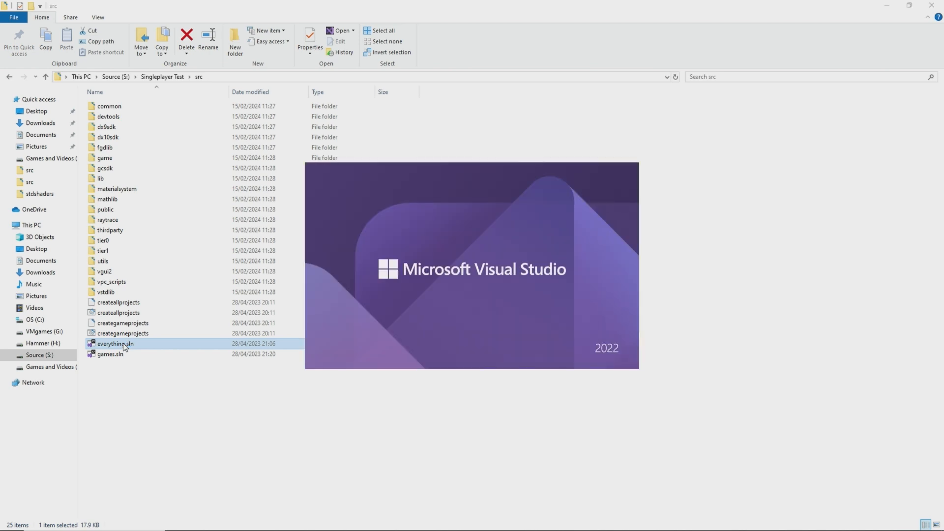
{"action": "double_click", "coordinate": [115, 344]}
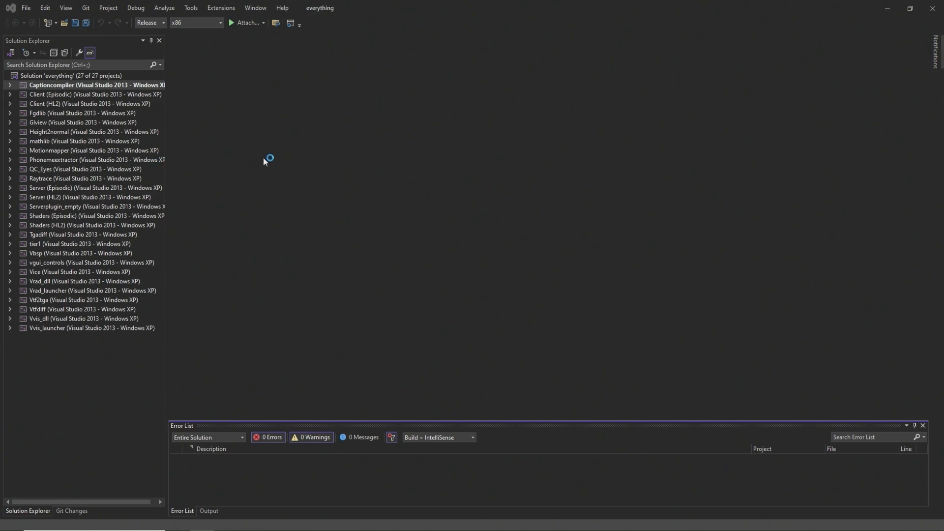
- Add the existing skydome_atmosphere source files to the Shaders (HL2) project
{"action": "left_click", "coordinate": [10, 104]}
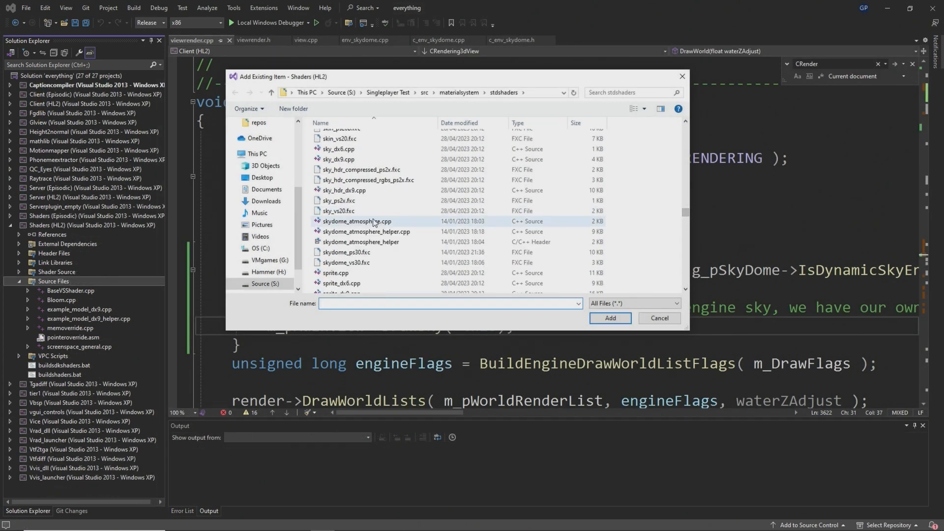
{"action": "left_click", "coordinate": [356, 222]}
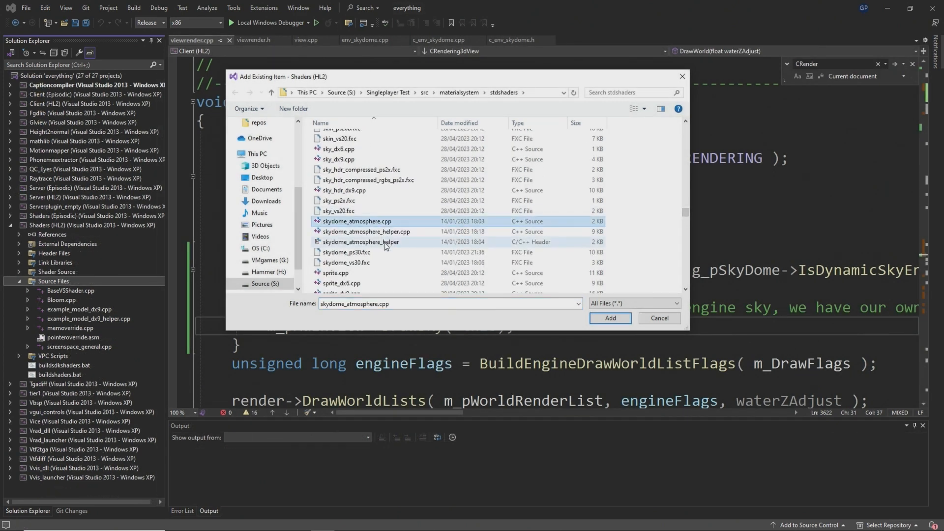
{"action": "left_click", "coordinate": [609, 318]}
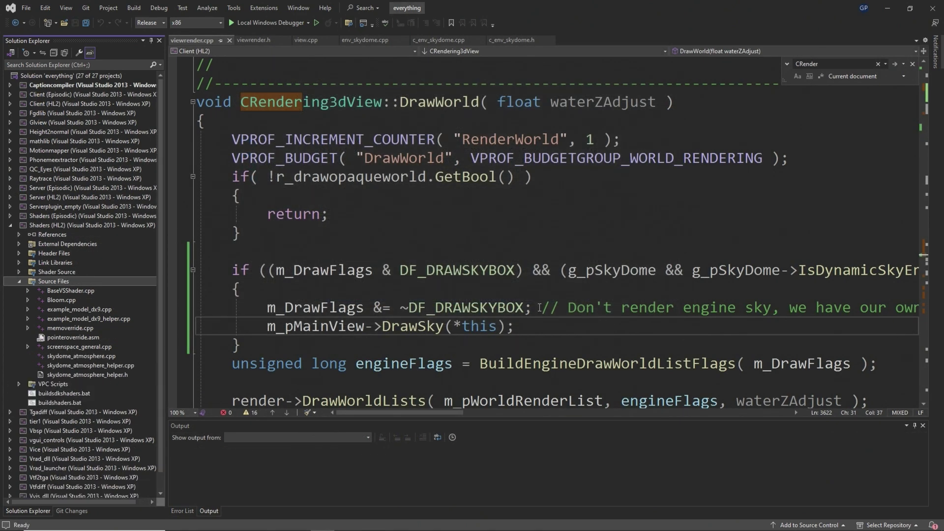
- View skydome_atmosphere.cpp and its helper, checking the skydome_ps30.inc include lines
{"action": "double_click", "coordinate": [82, 356]}
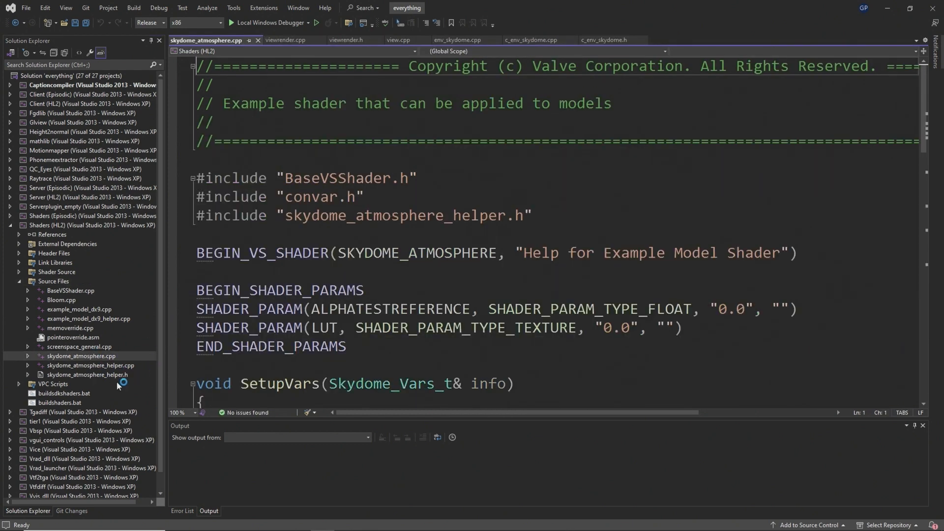
{"action": "double_click", "coordinate": [92, 365]}
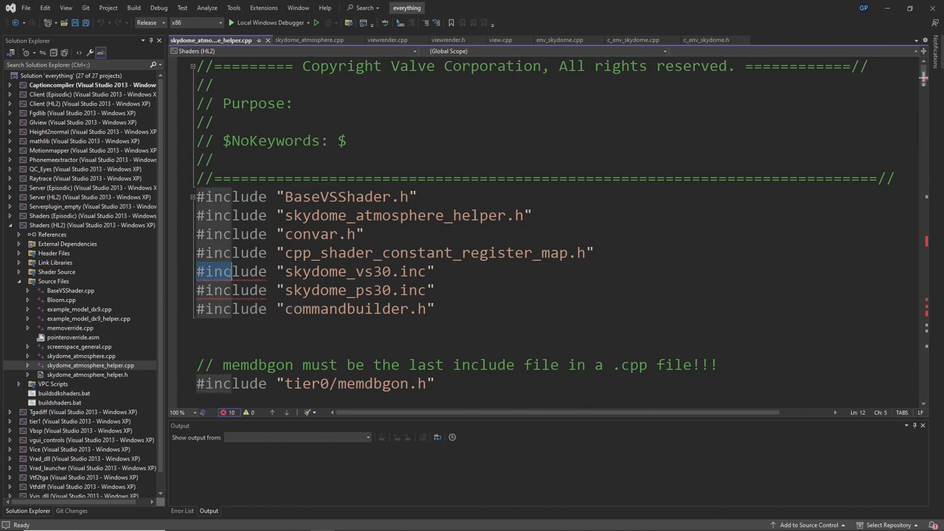
{"action": "left_click", "coordinate": [213, 289]}
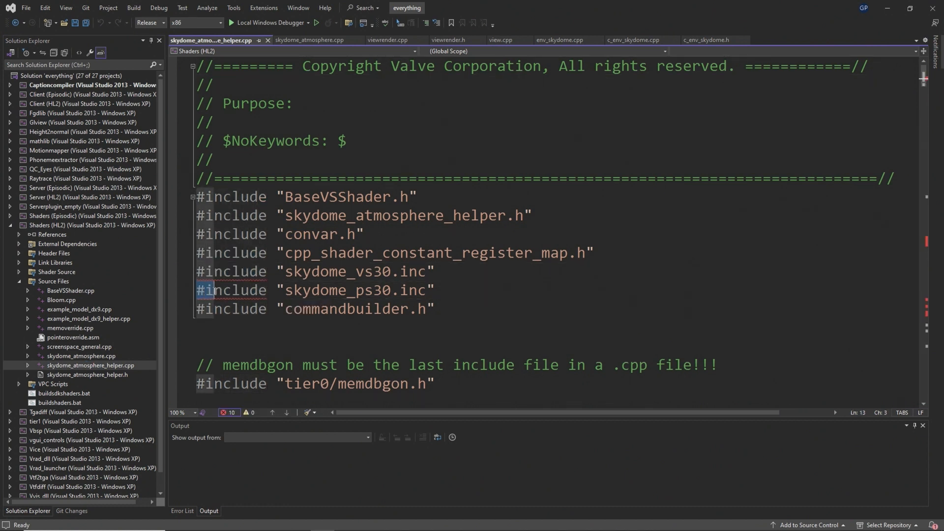
{"action": "left_click", "coordinate": [436, 289]}
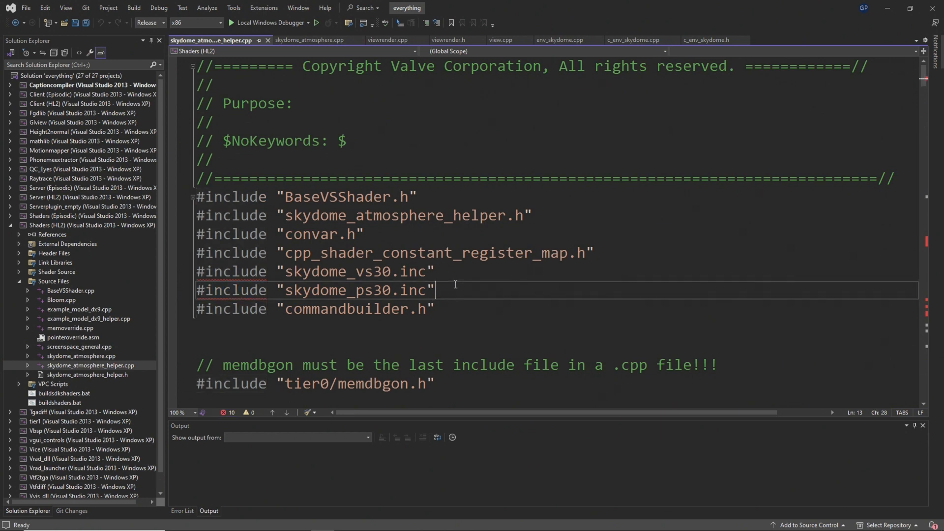
{"action": "mouse_move", "coordinate": [89, 374]}
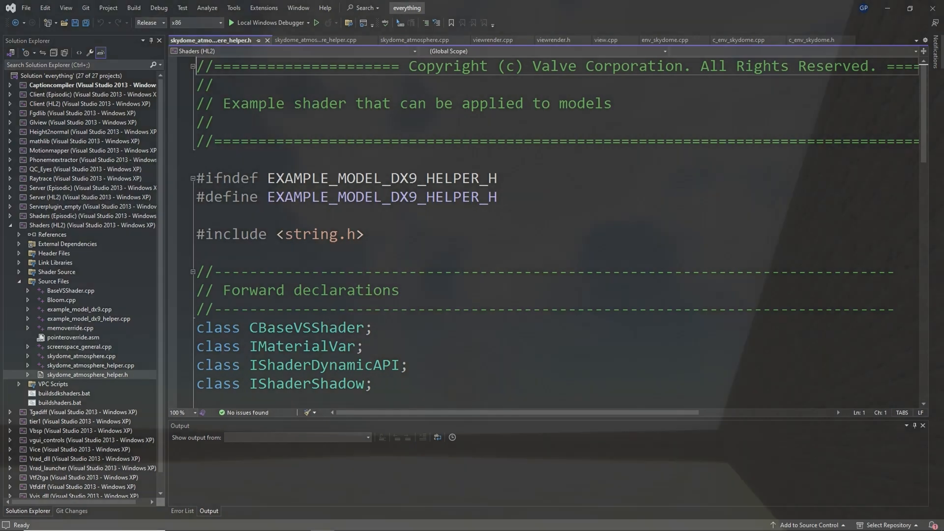
- Run the game on the test map showing the cloudy blue skydome over the brick room
{"action": "left_click", "coordinate": [273, 23]}
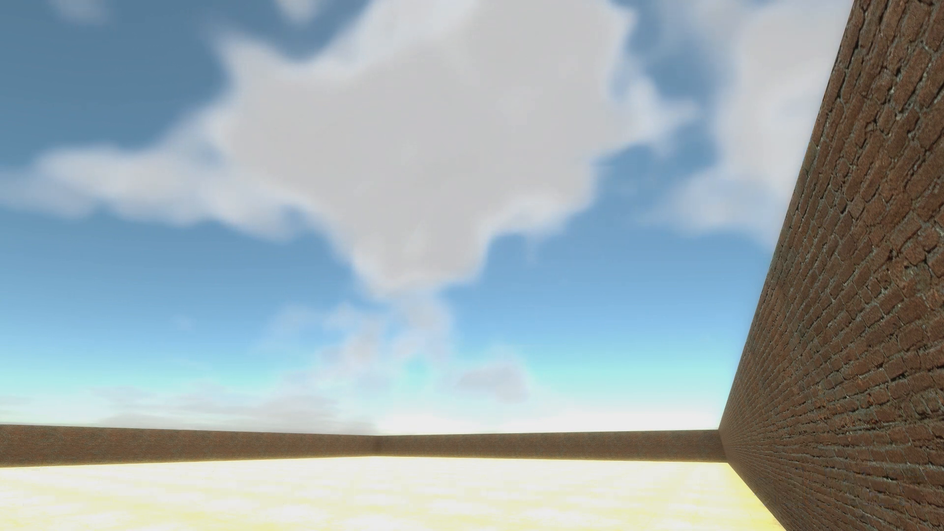